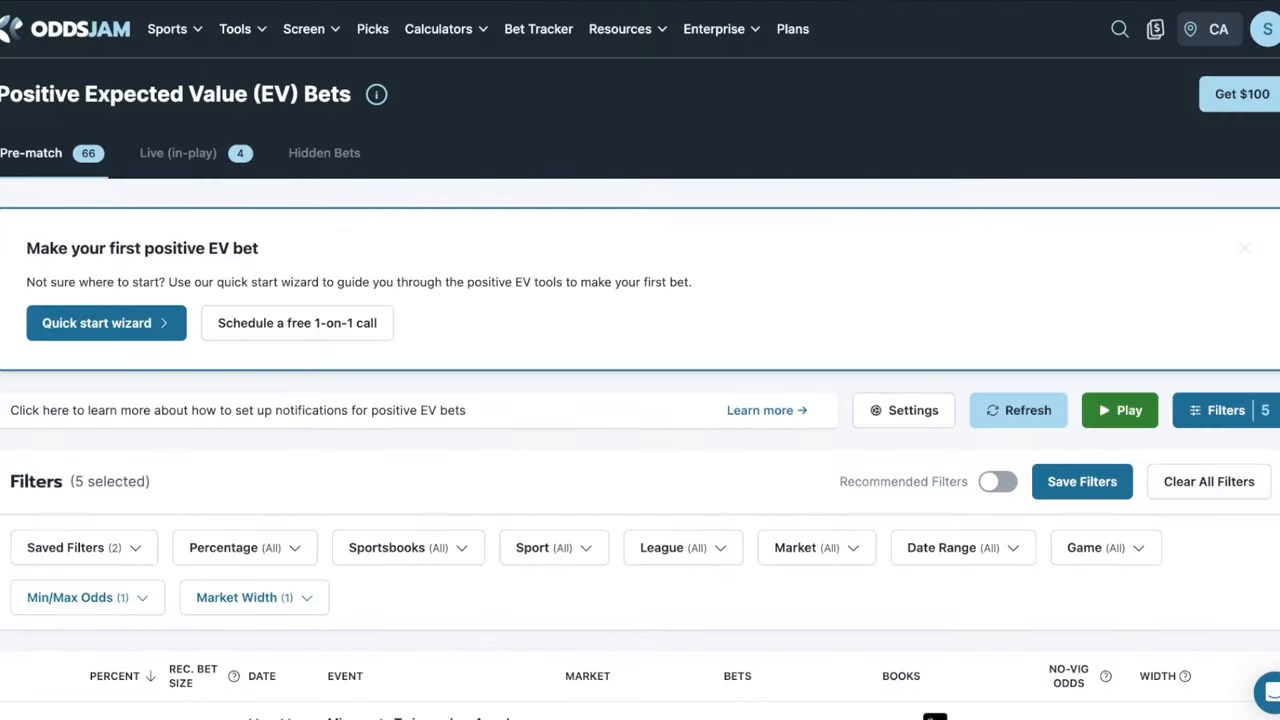
- Scroll through the current OddsJam odds table across rows and sportsbook columns
scroll(down, 3)
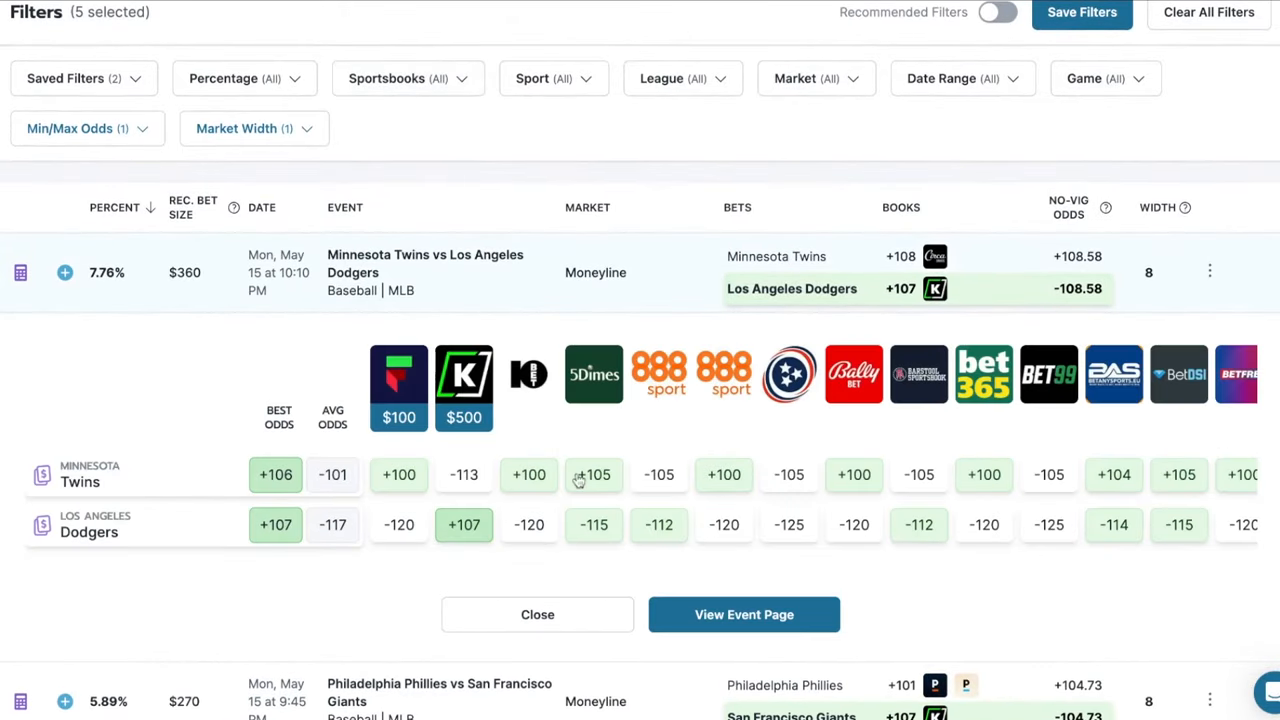
scroll(right, 3)
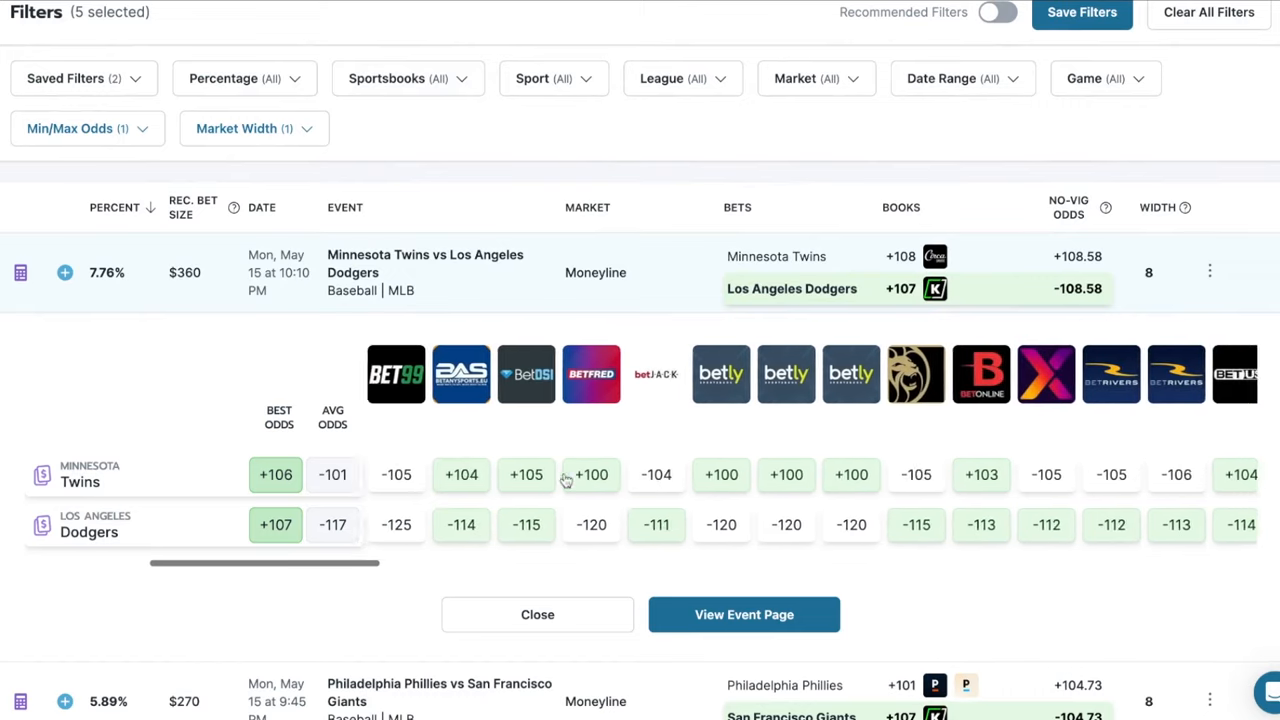
scroll(down, 3)
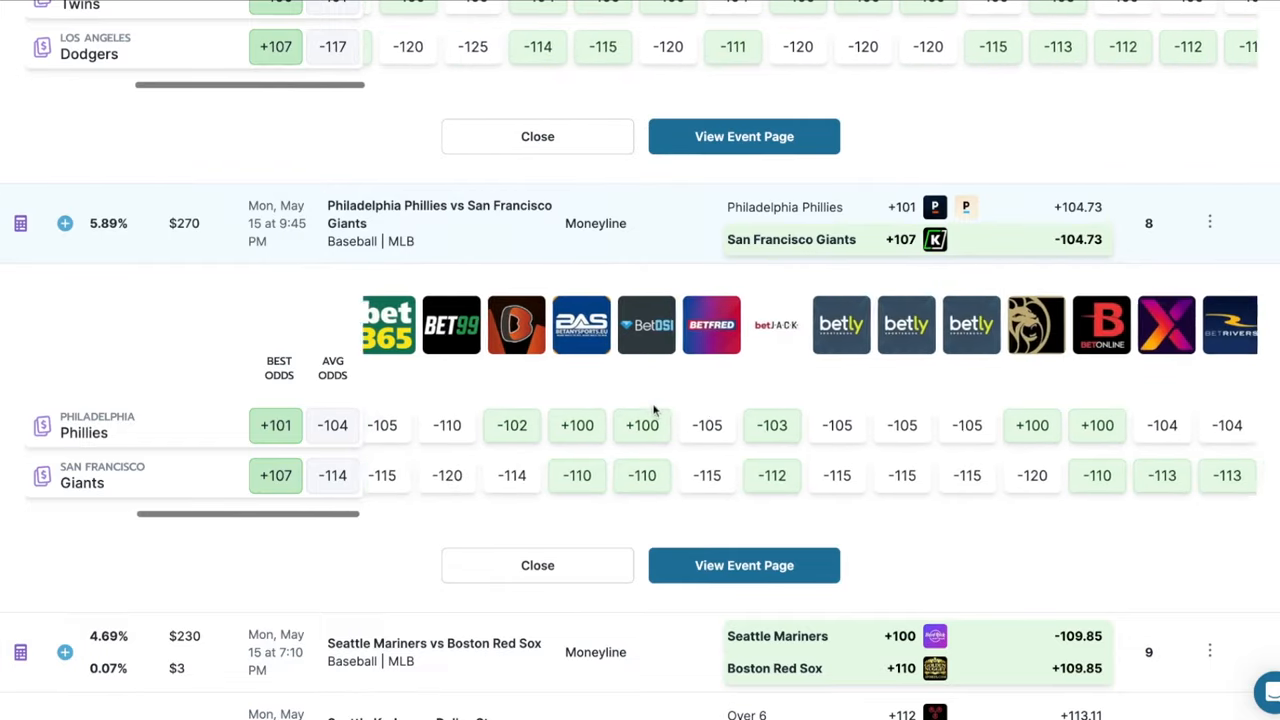
scroll(right, 3)
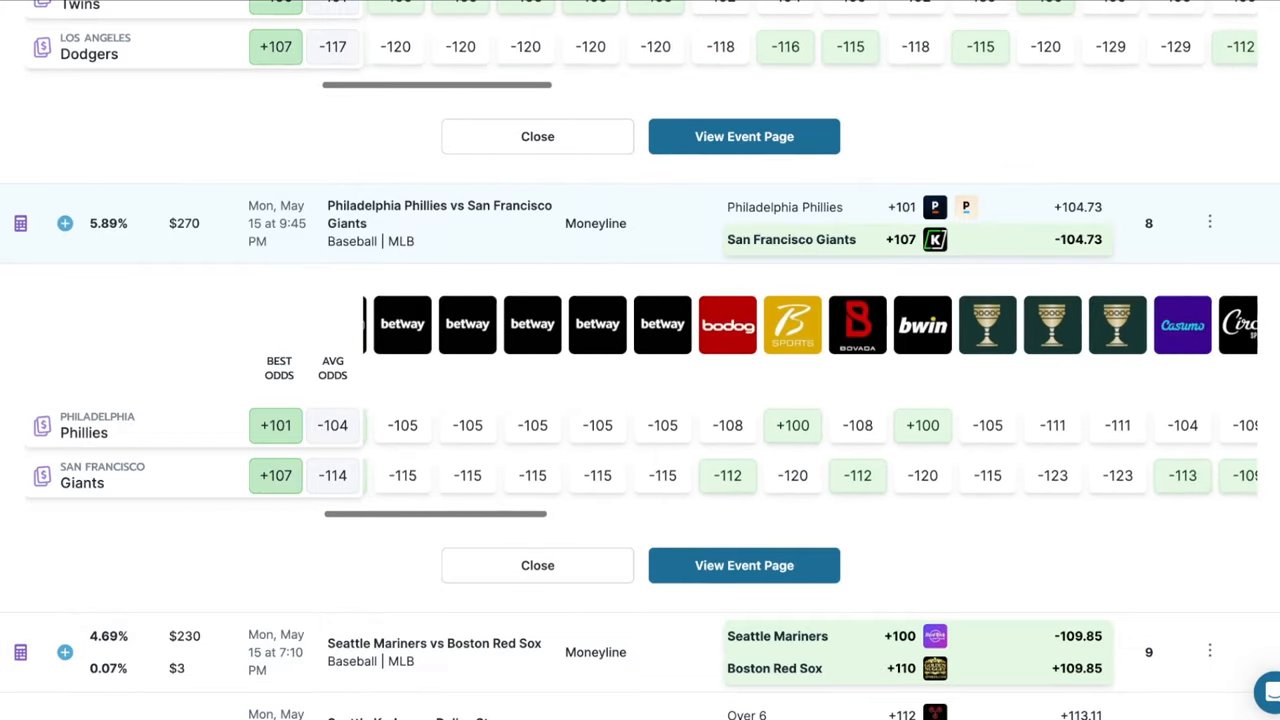
scroll(down, 3)
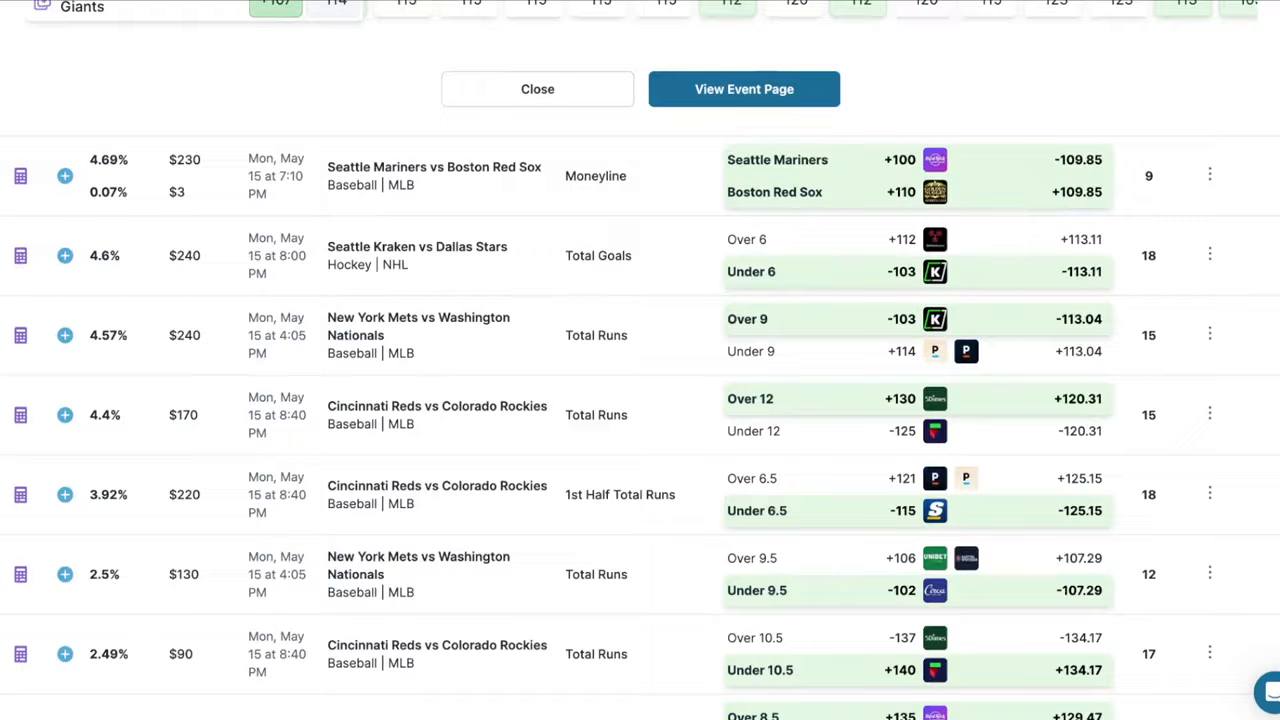
scroll(down, 3)
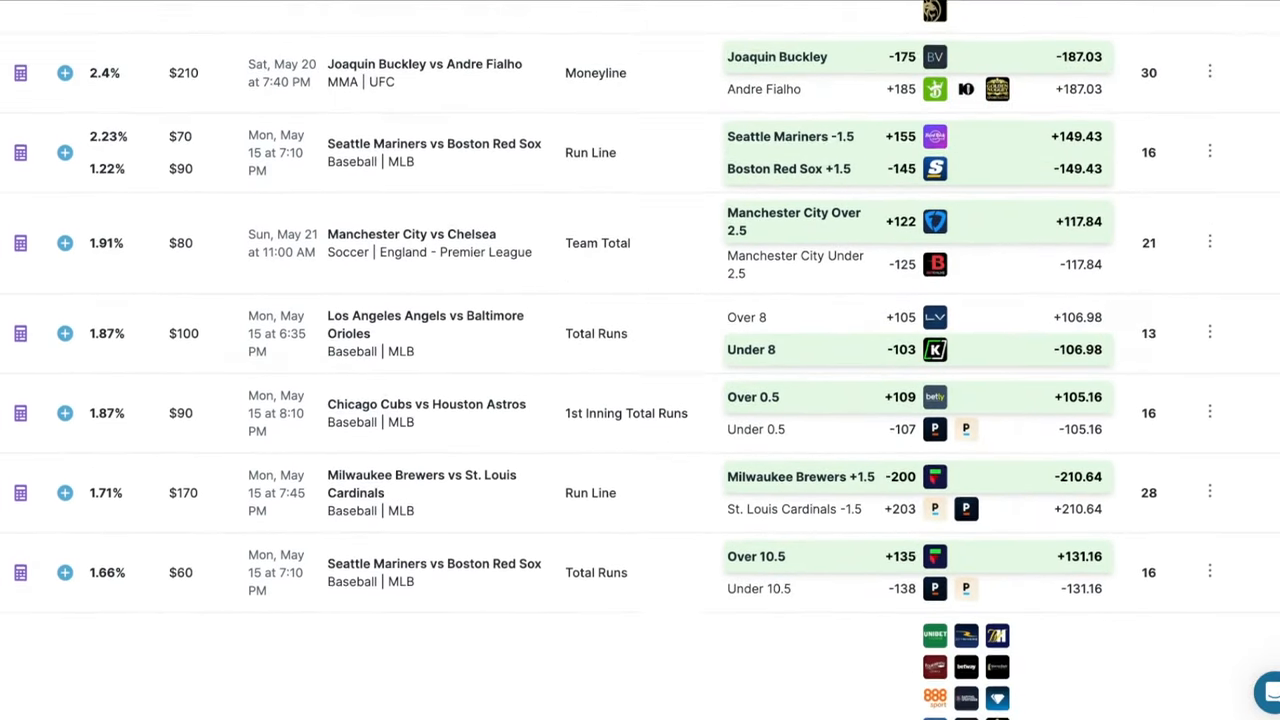
scroll(down, 3)
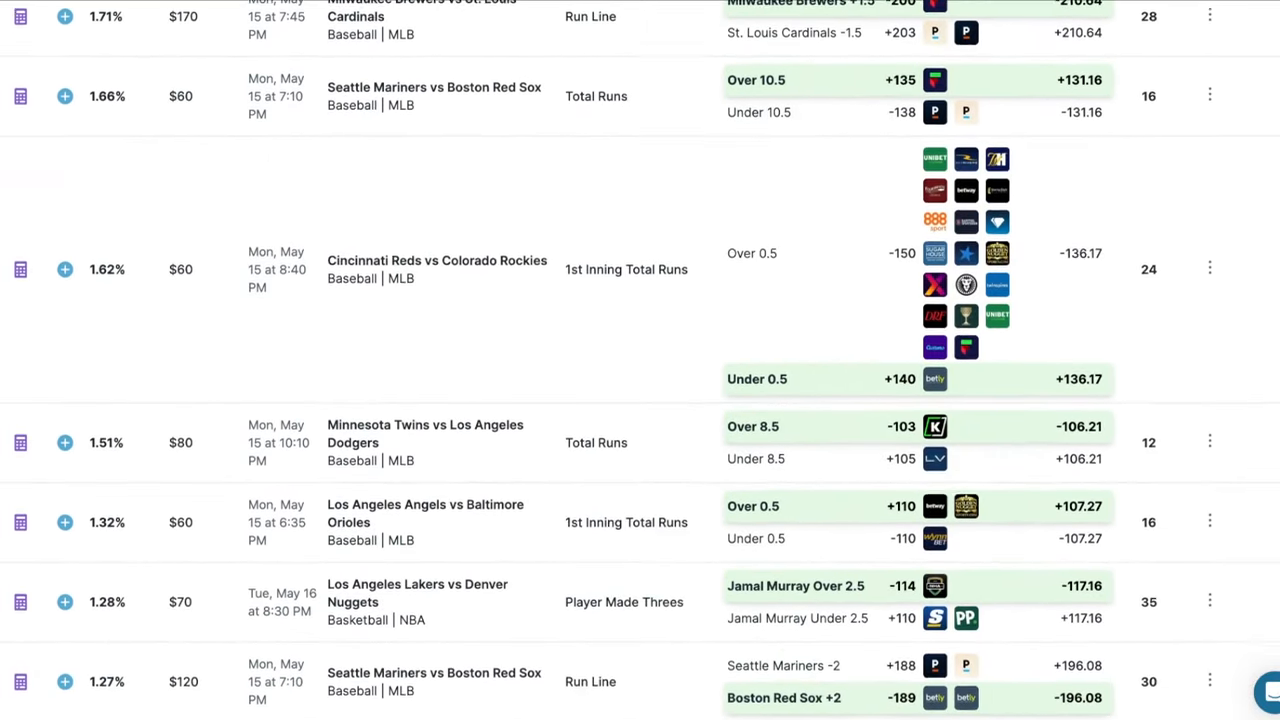
scroll(up, 3)
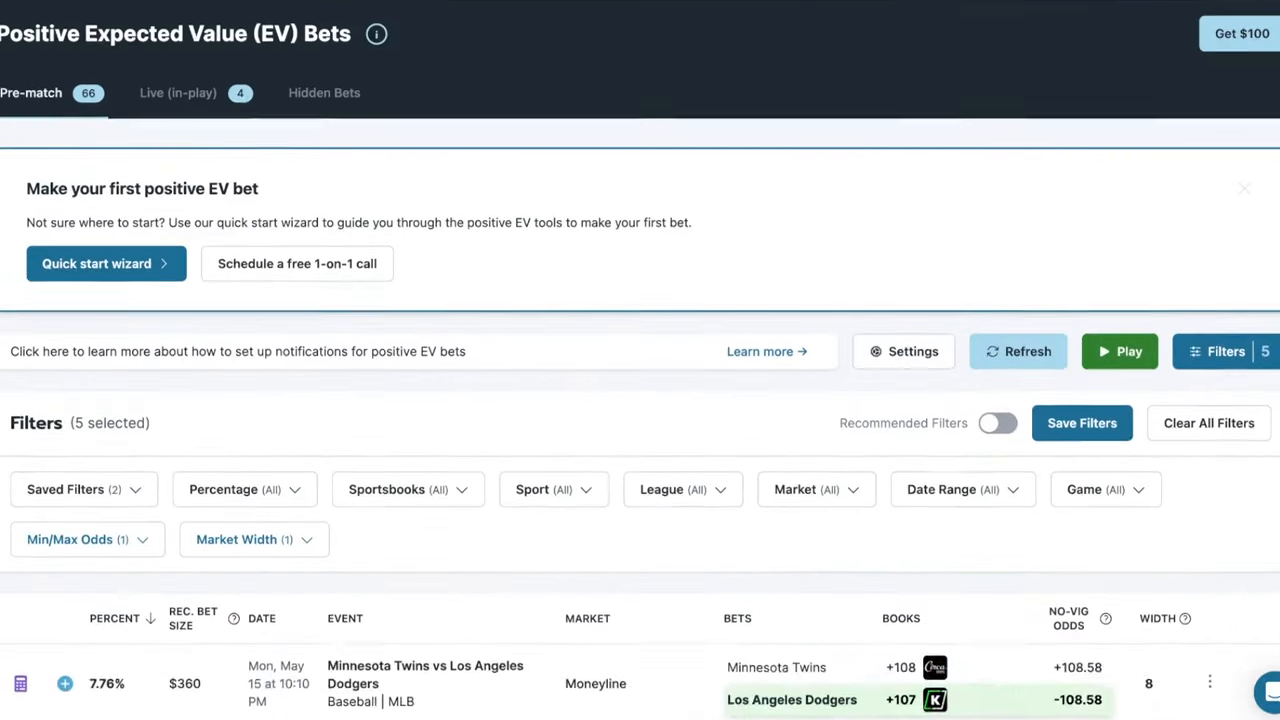
- From Tools > Arbitrage, calculate the Mariners vs Red Sox bet at a $1000 stake, then dismiss the calculator
click(236, 28)
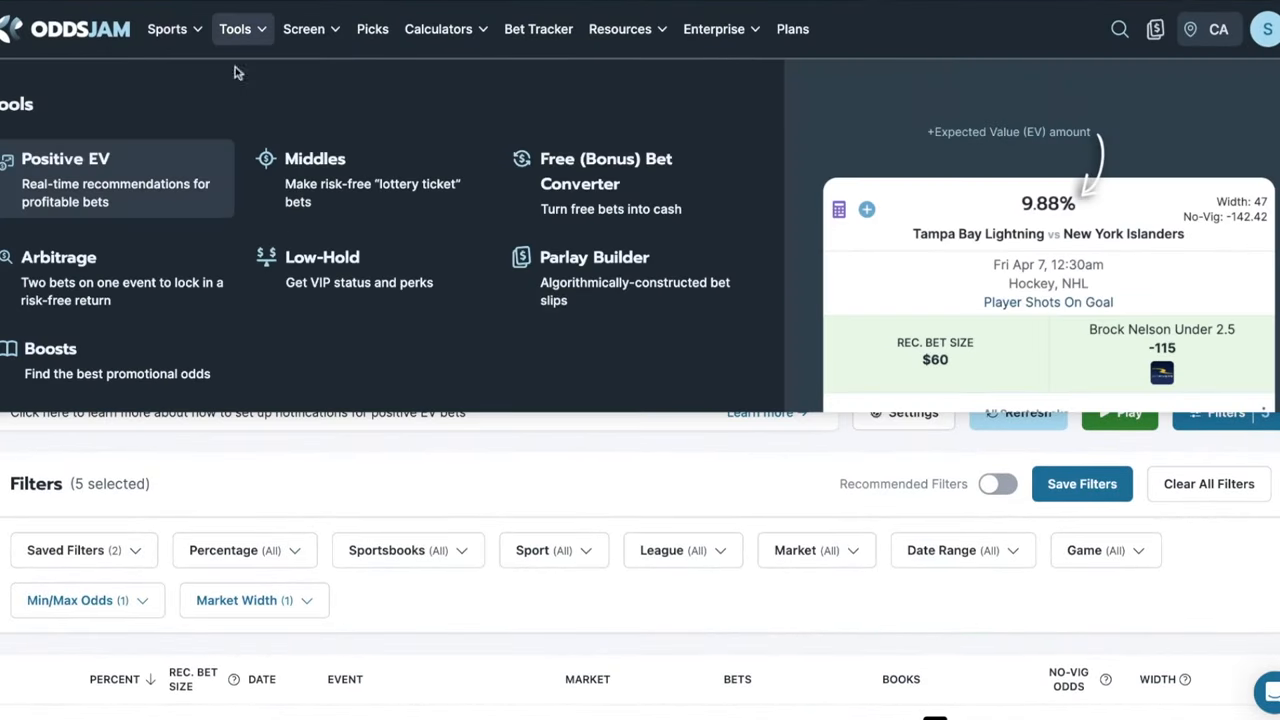
click(58, 256)
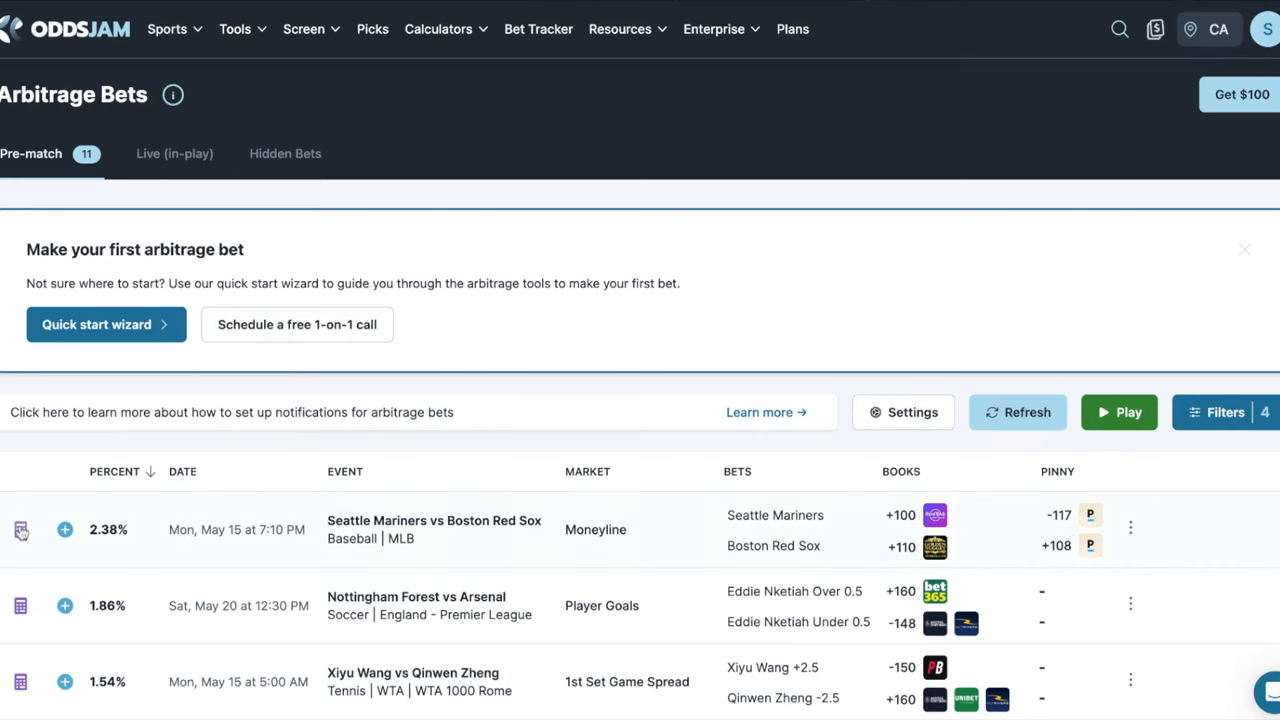
click(20, 528)
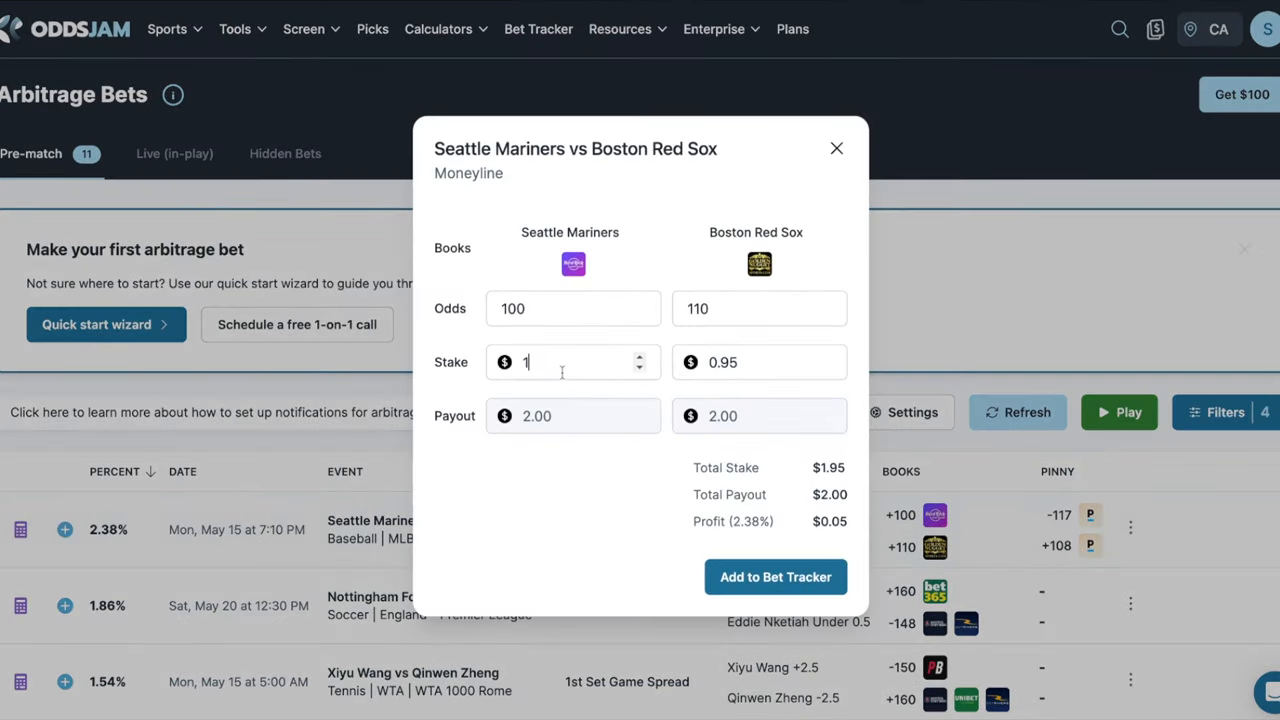
text(000)
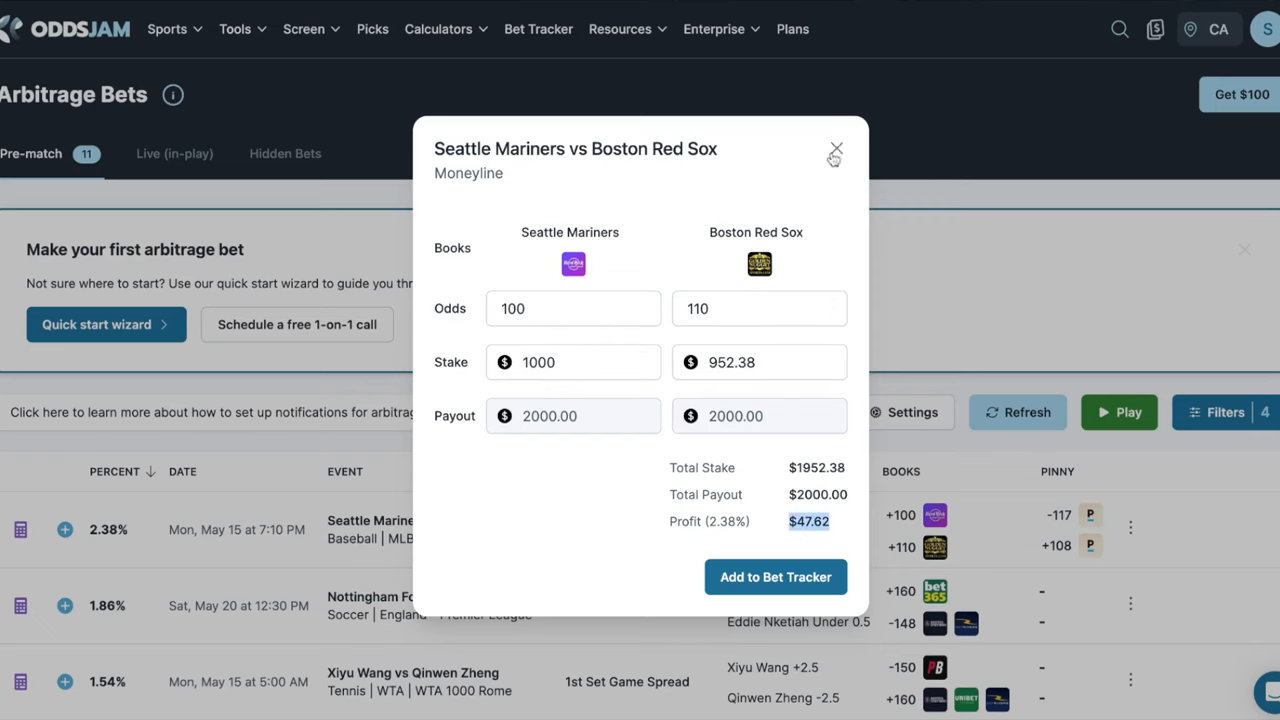
click(168, 28)
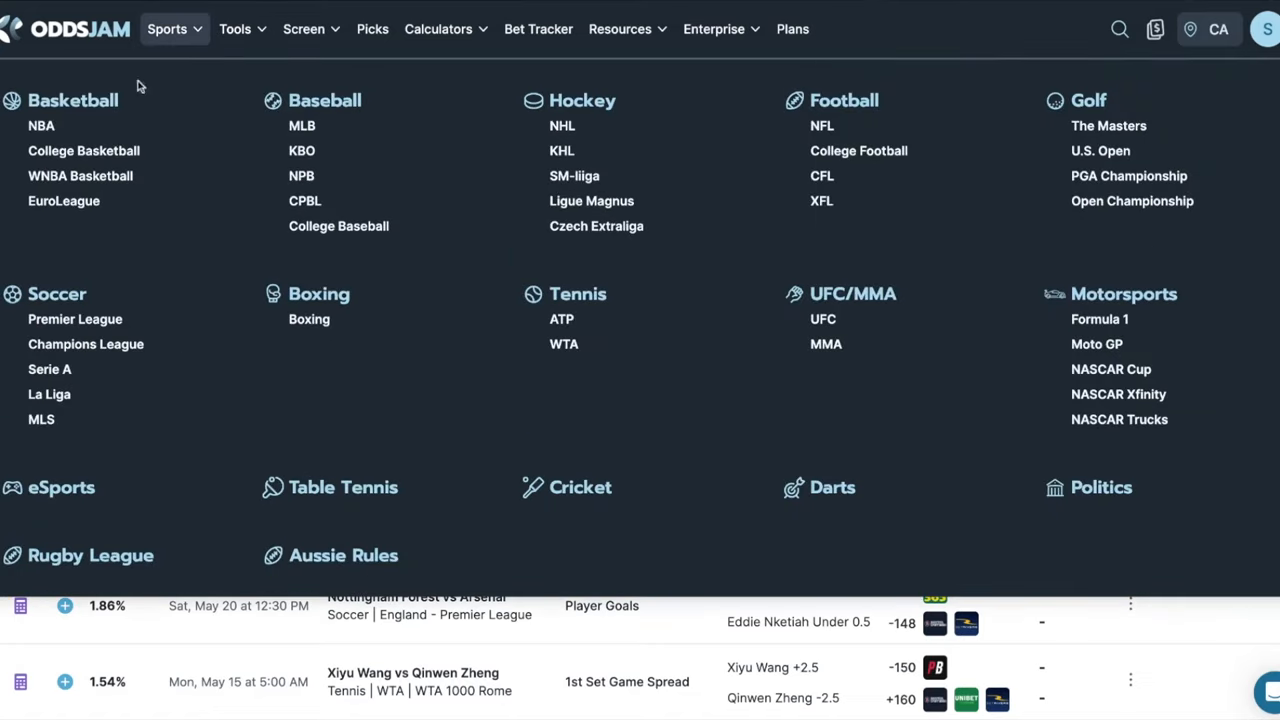
- From Sports > NBA, view the Lakers vs Nuggets moneyline and spread odds across all sportsbook columns
click(40, 124)
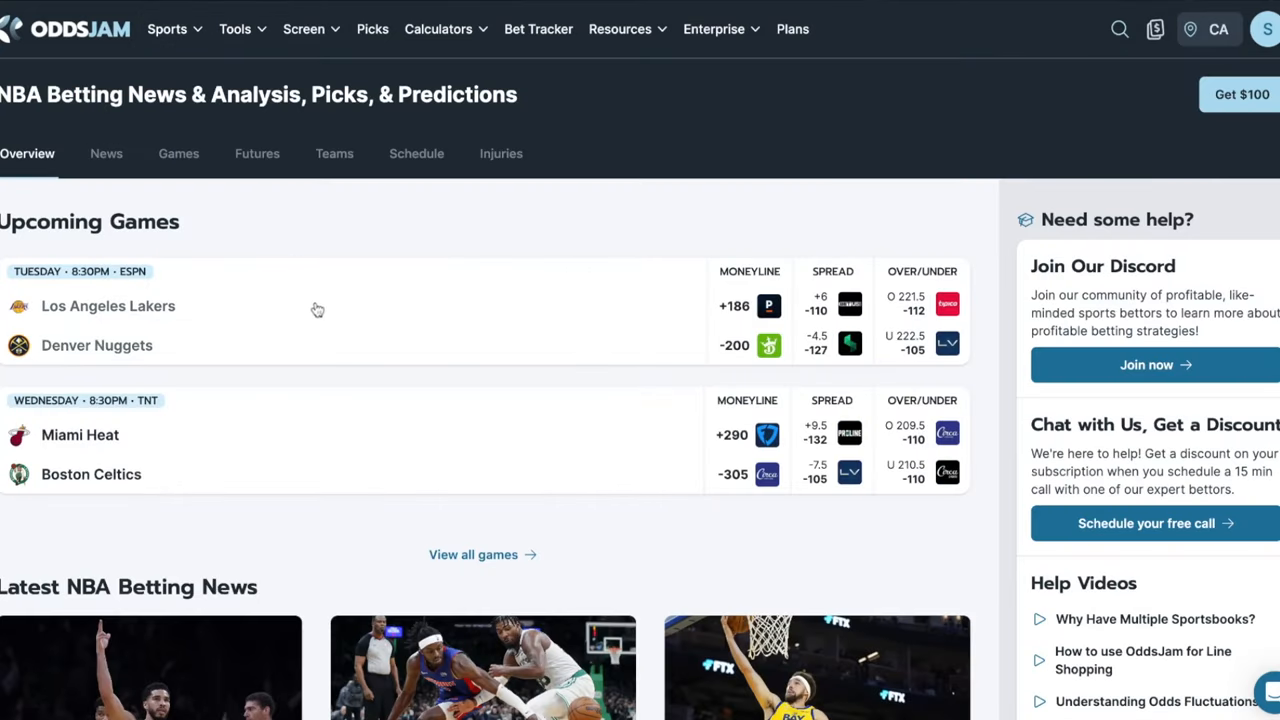
click(108, 306)
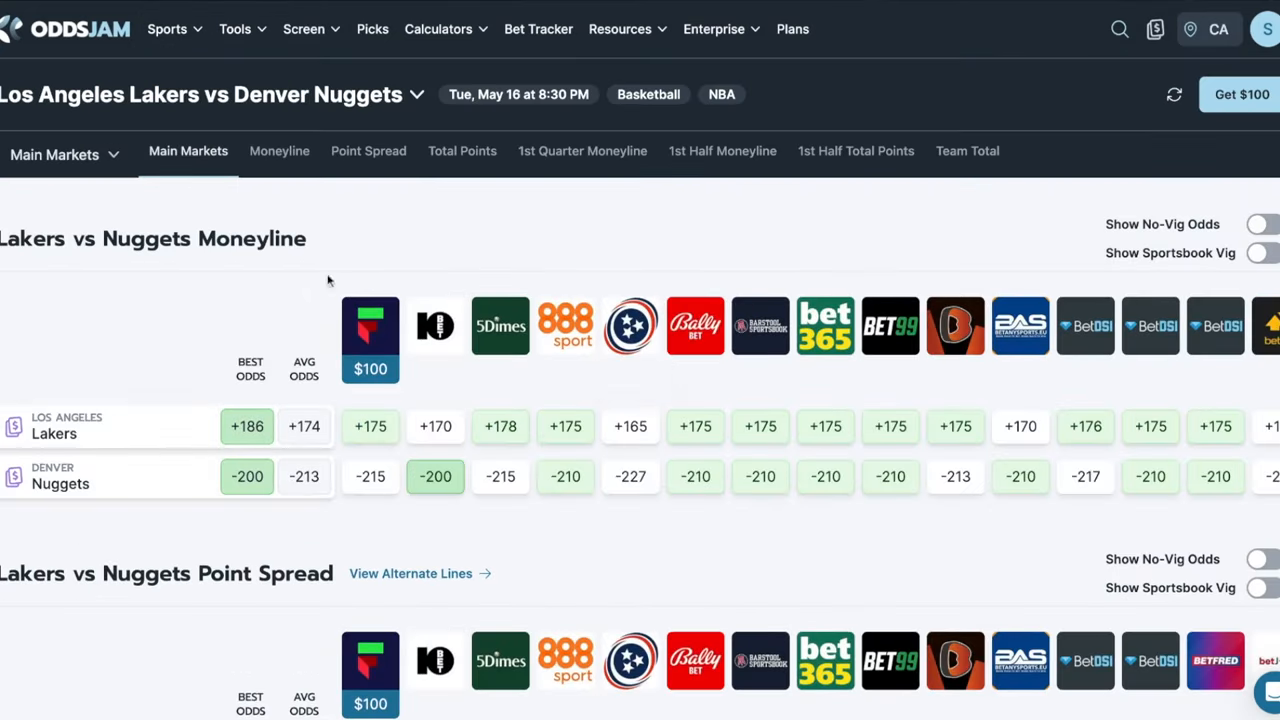
scroll(right, 3)
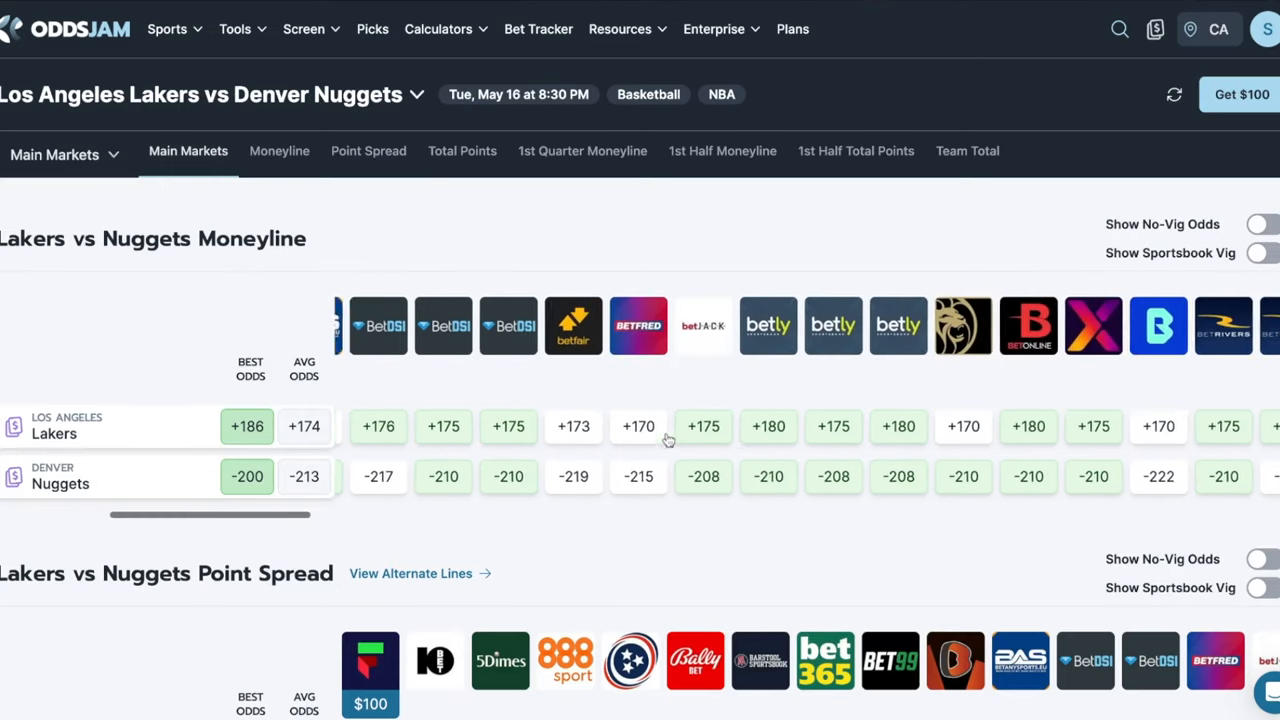
scroll(right, 3)
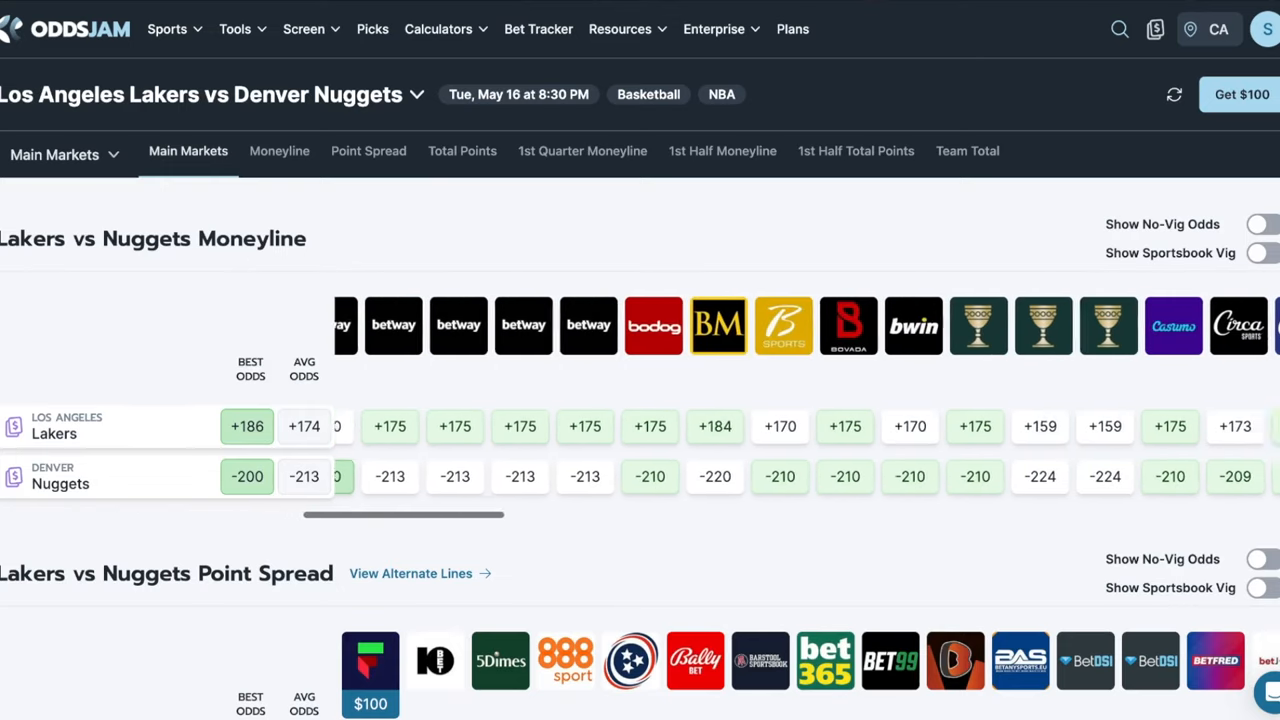
scroll(right, 3)
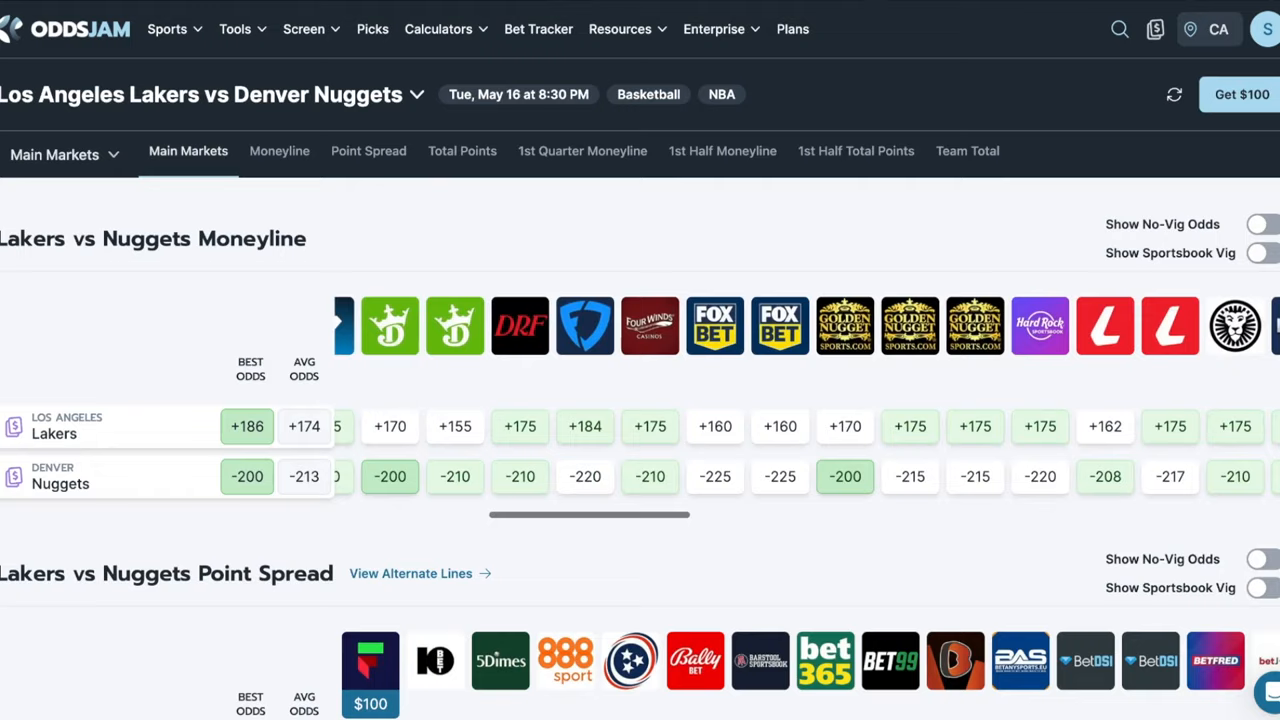
scroll(down, 3)
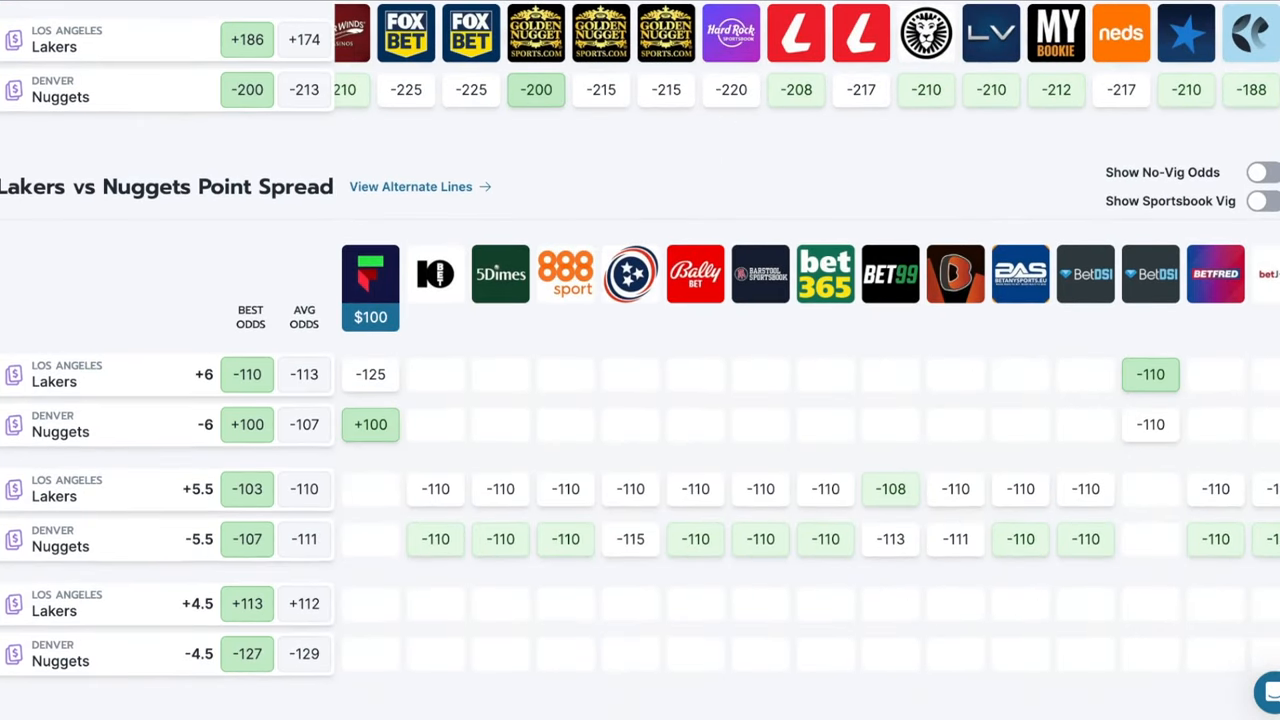
scroll(up, 3)
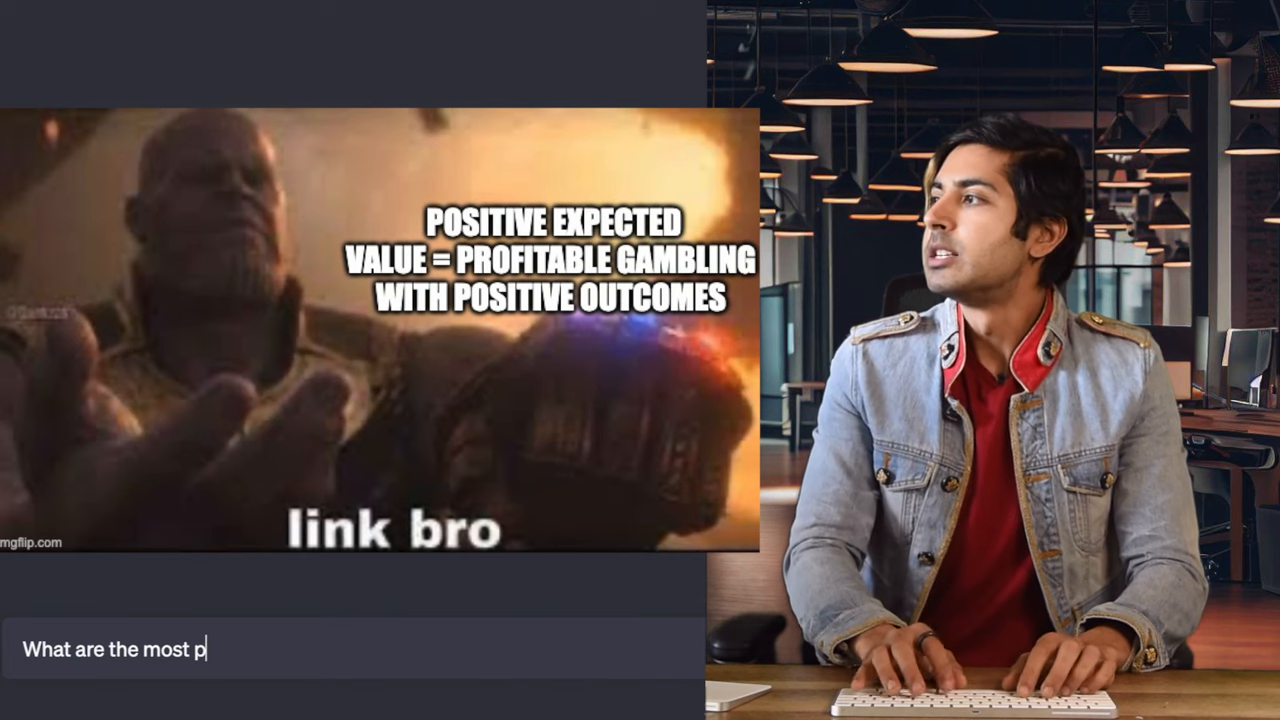
- Ask 'What are the most profitable +EV sports bets to make today for the NHL?' and review the answer
text(rofitable)
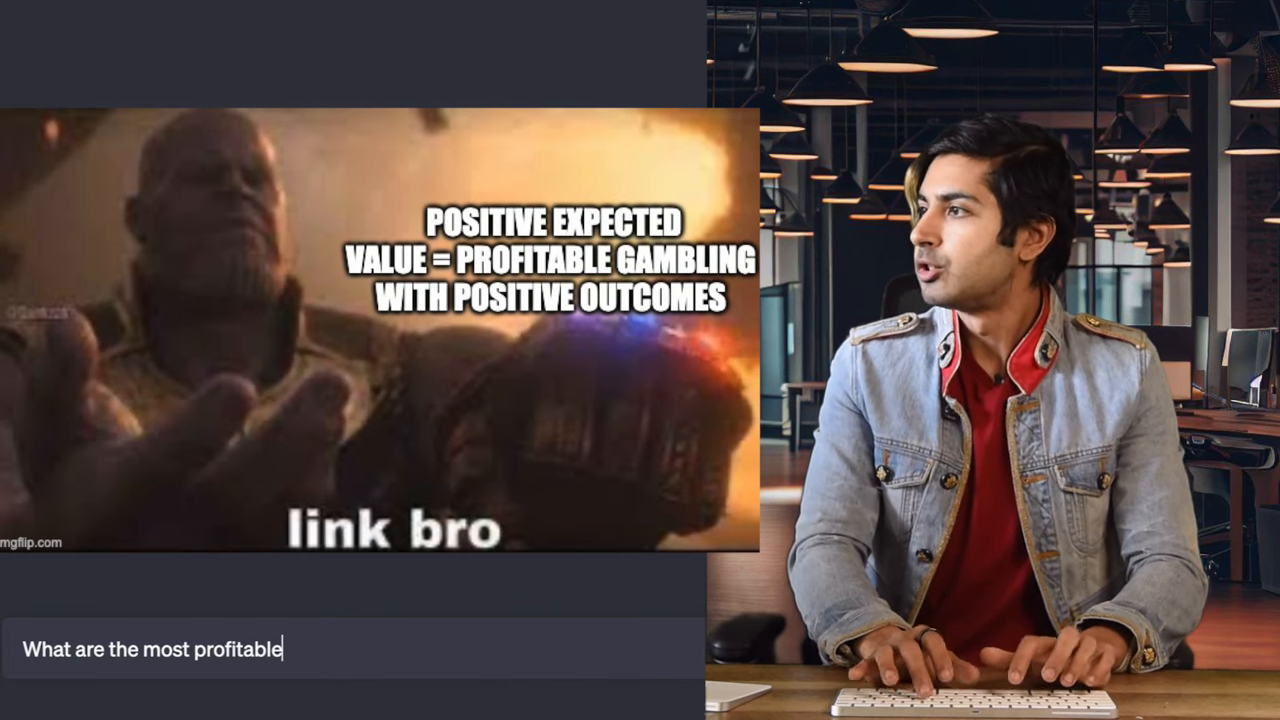
text(+EV)
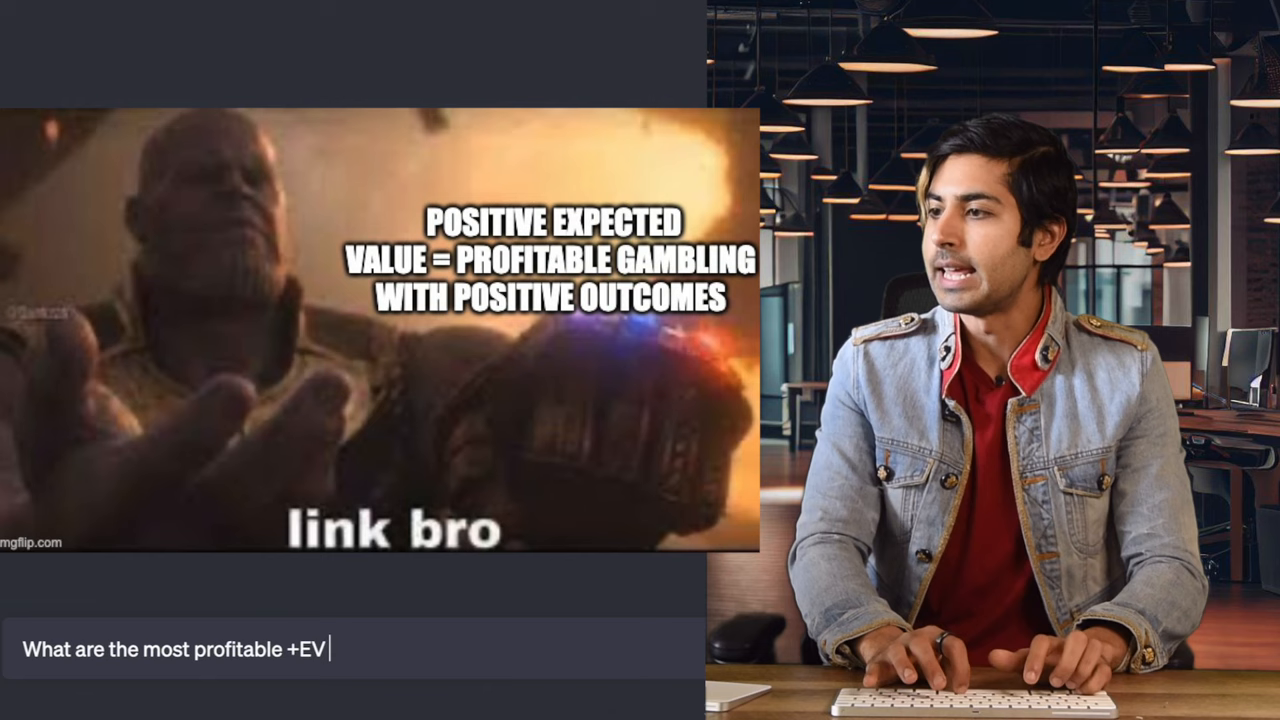
text(sports bets to make today for the NHL?)
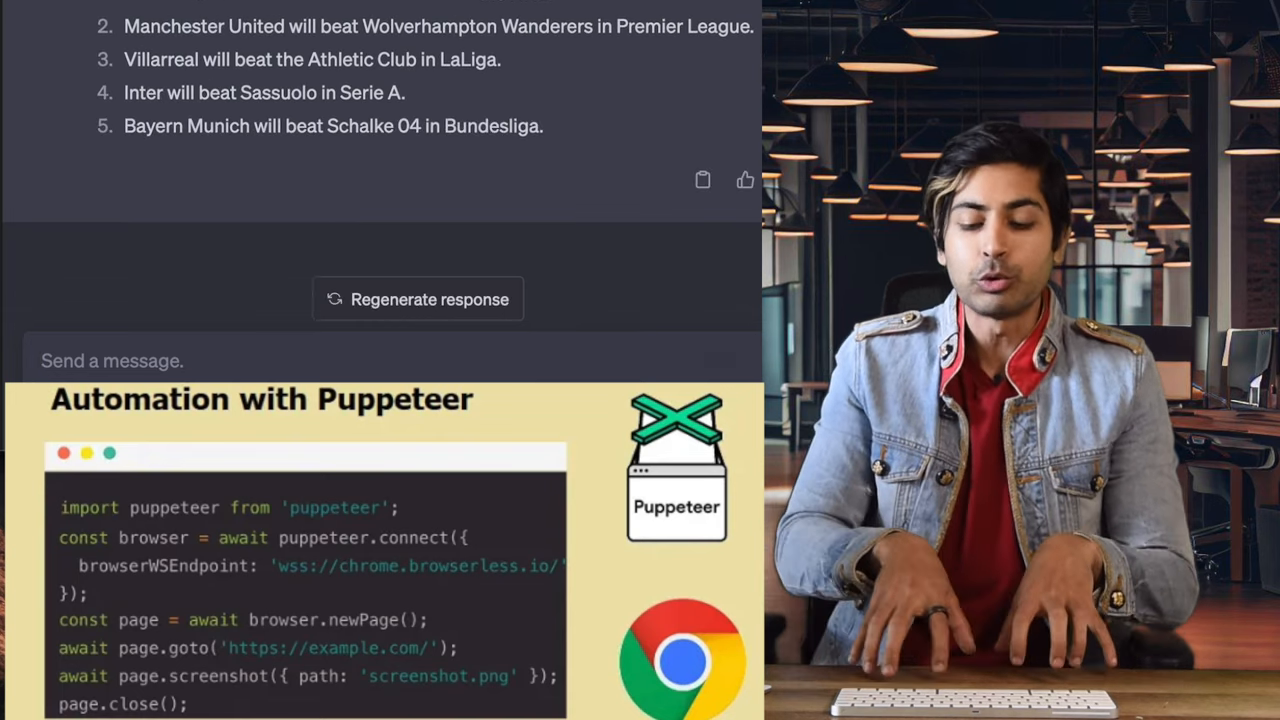
scroll(up, 3)
text(Ok great. How do peop)
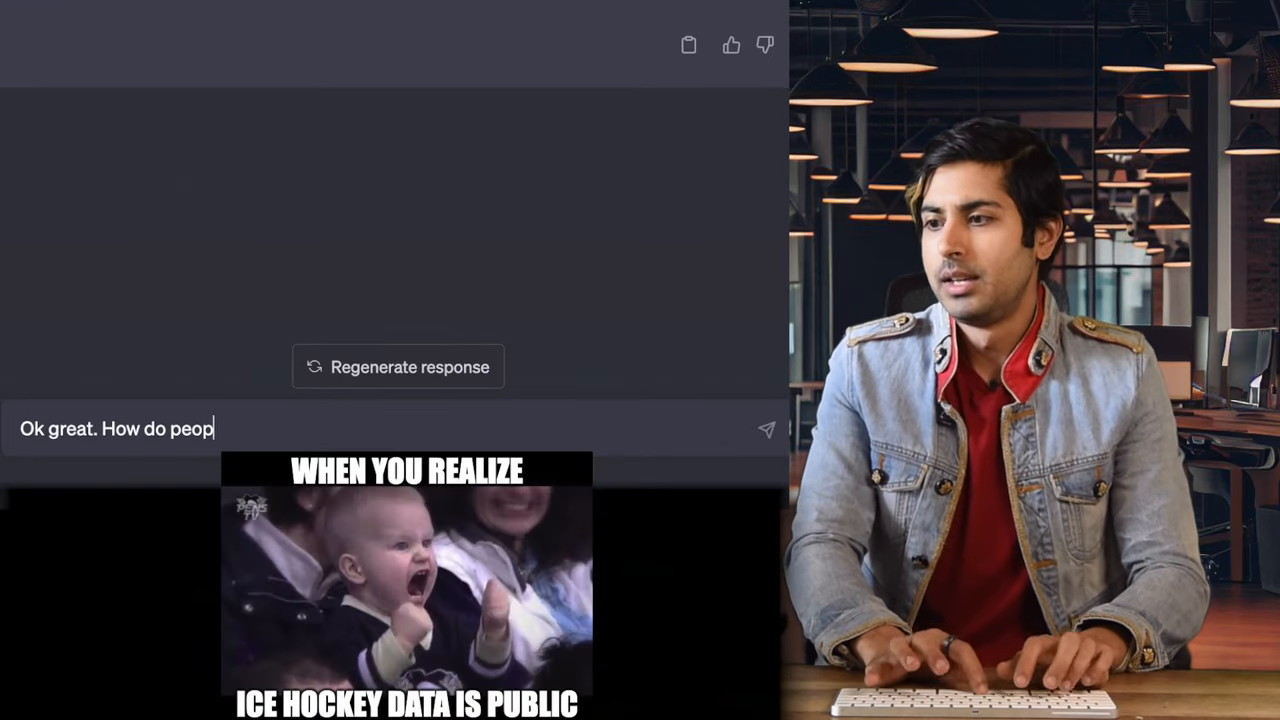
- Ask how people feel about the Seattle Kraken vs the Dallas Stars matchup today
text(le feel about the Sea)
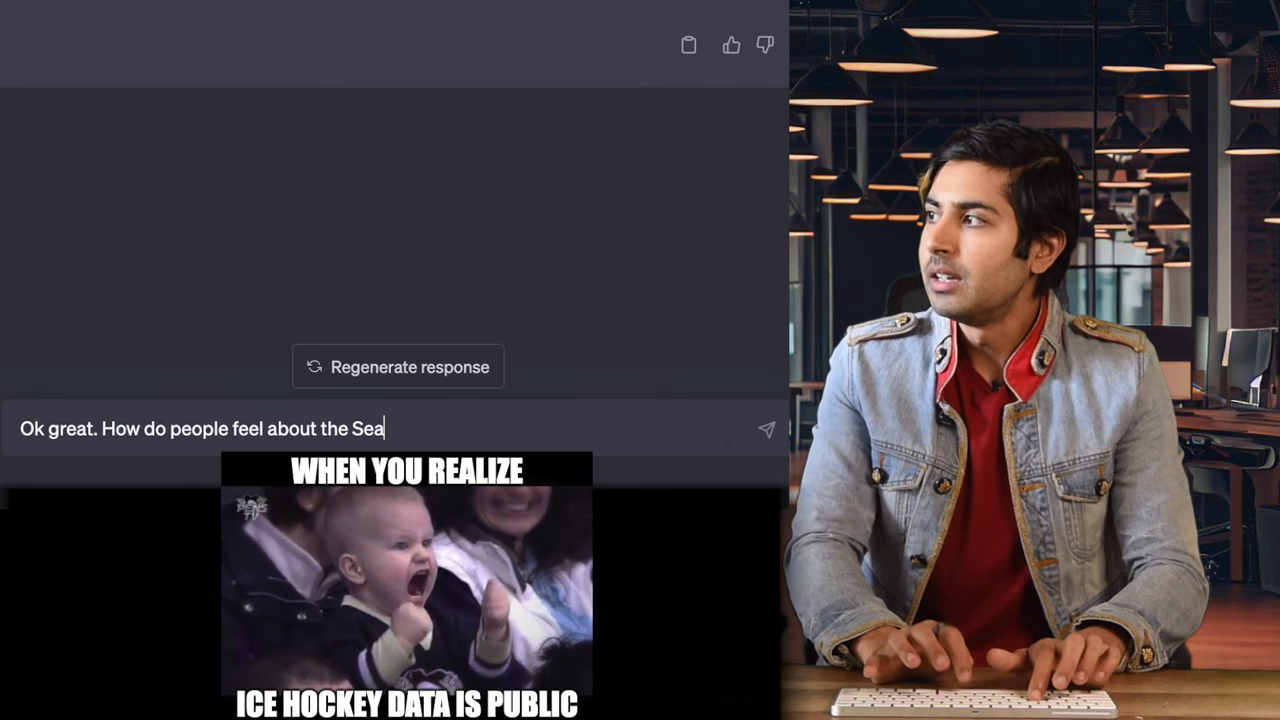
text(ttle Kraken)
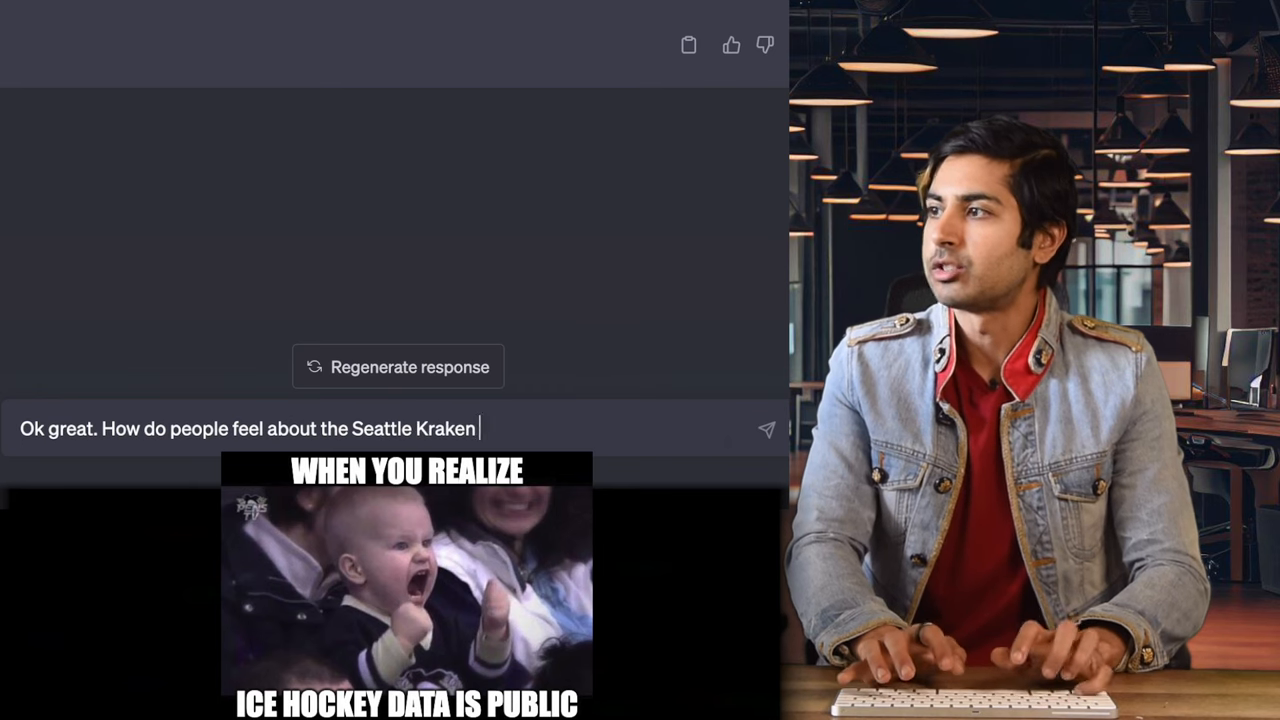
text(vs the Dallas St)
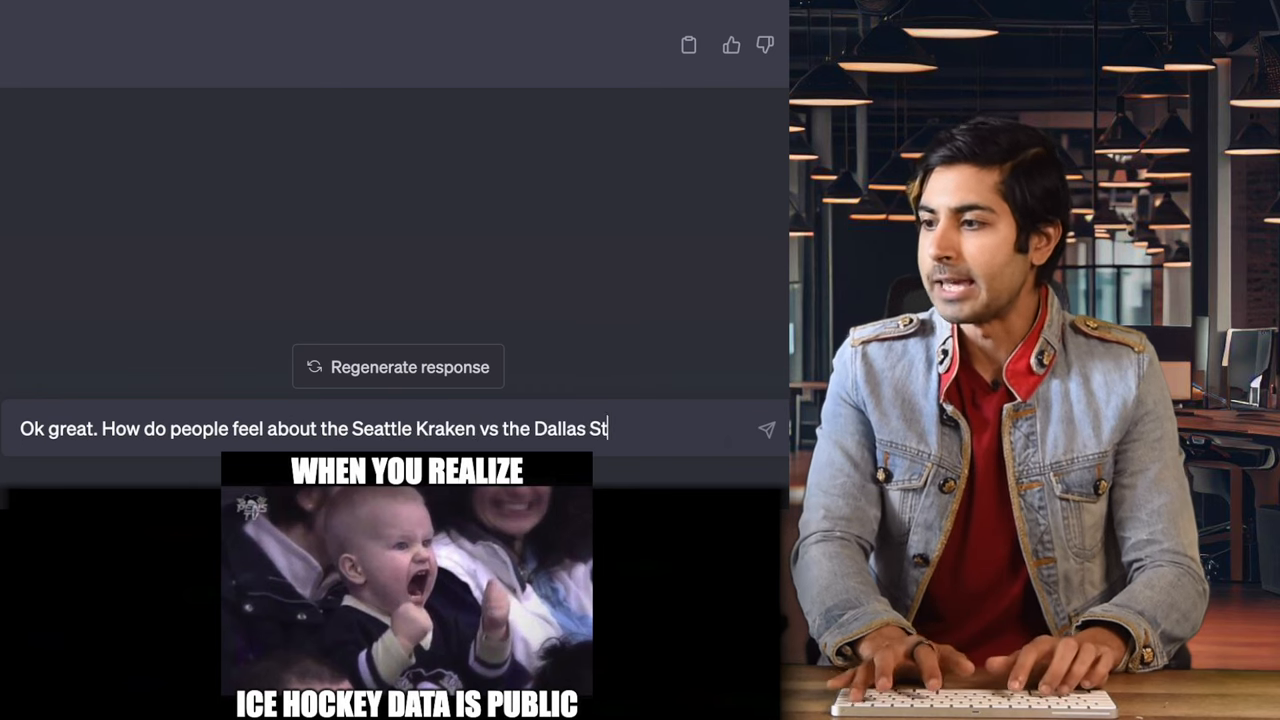
text(ars matchup today)
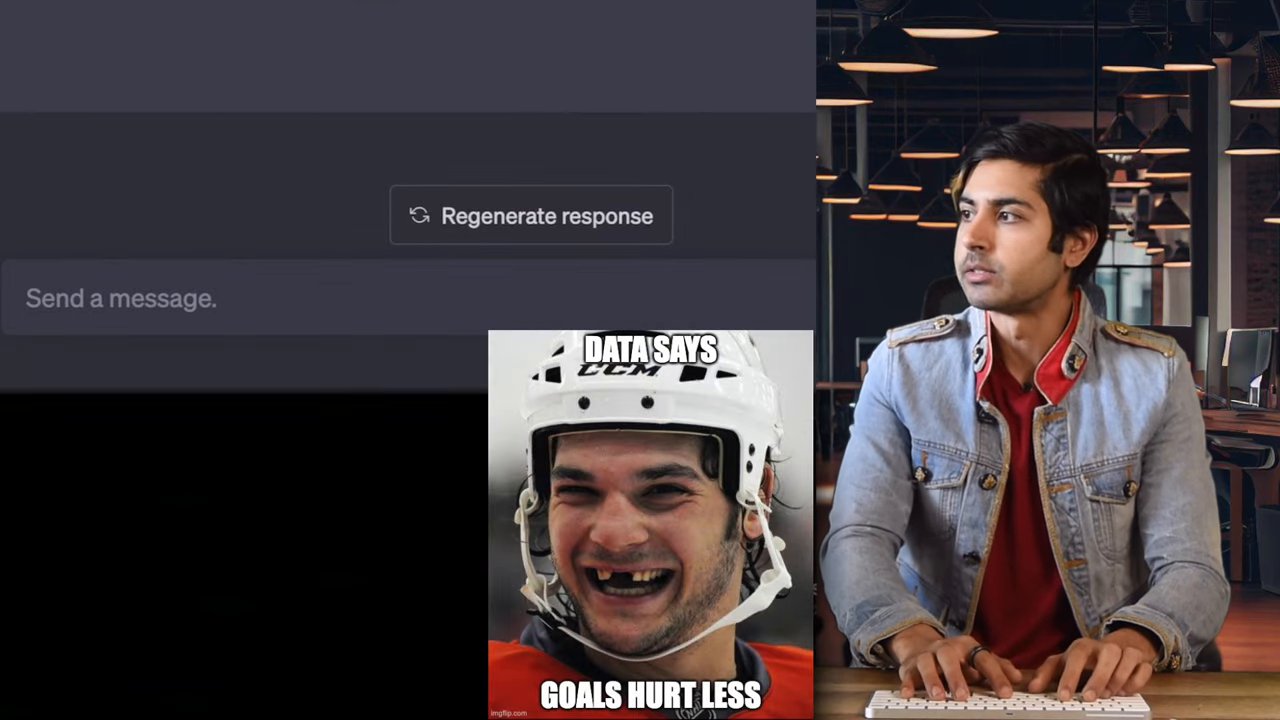
- Write 'How likely is Ryan Donato going to get an injury', correcting the 'likley' typo
text(How likley is)
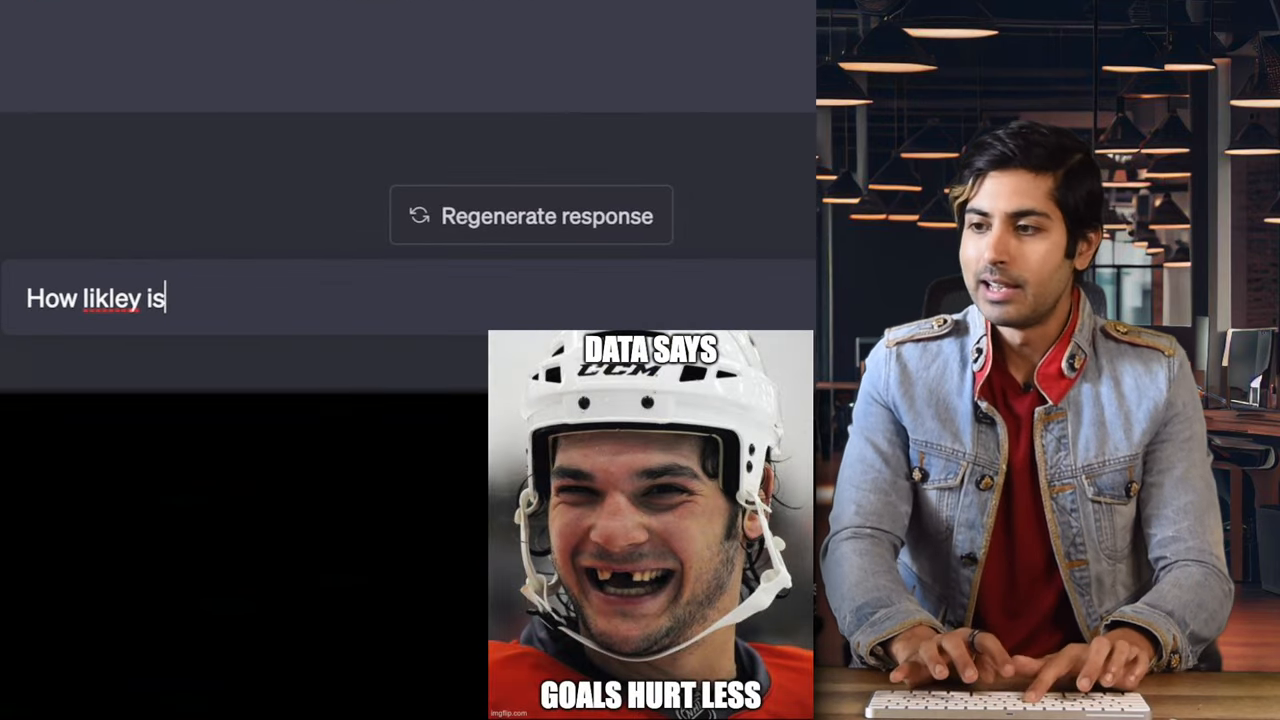
key(Backspace)
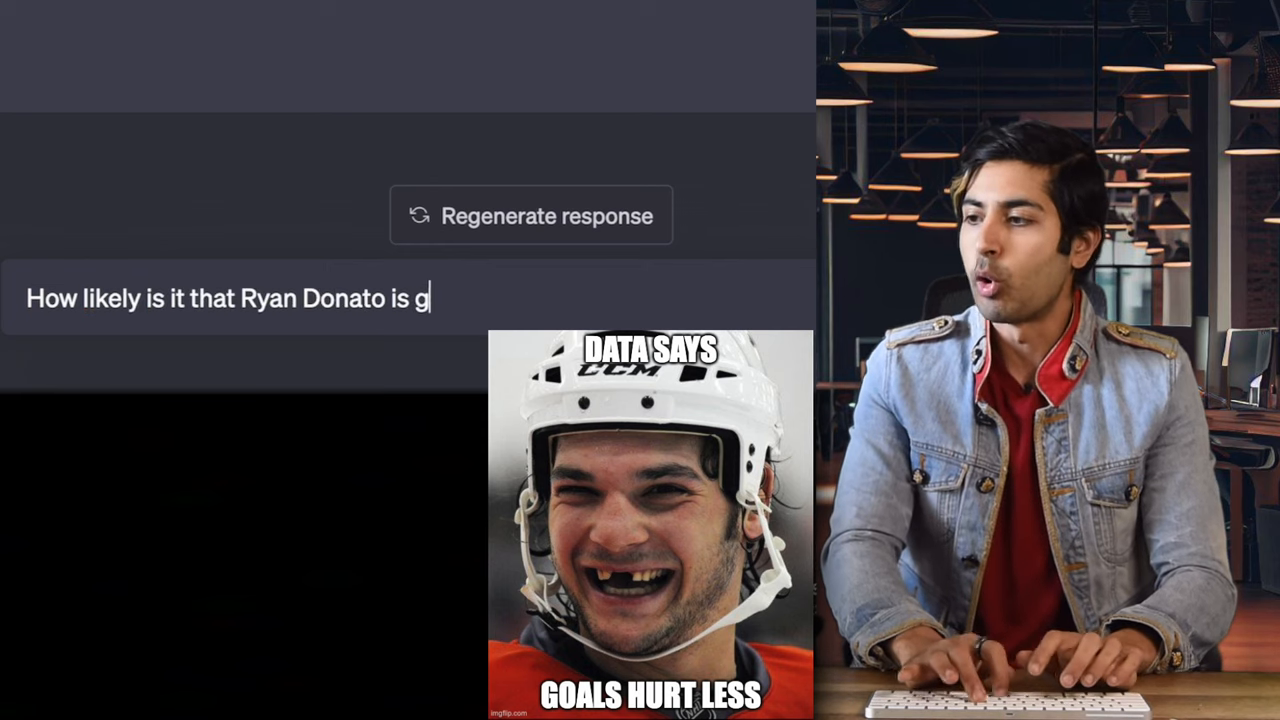
text(oing to get an injury th)
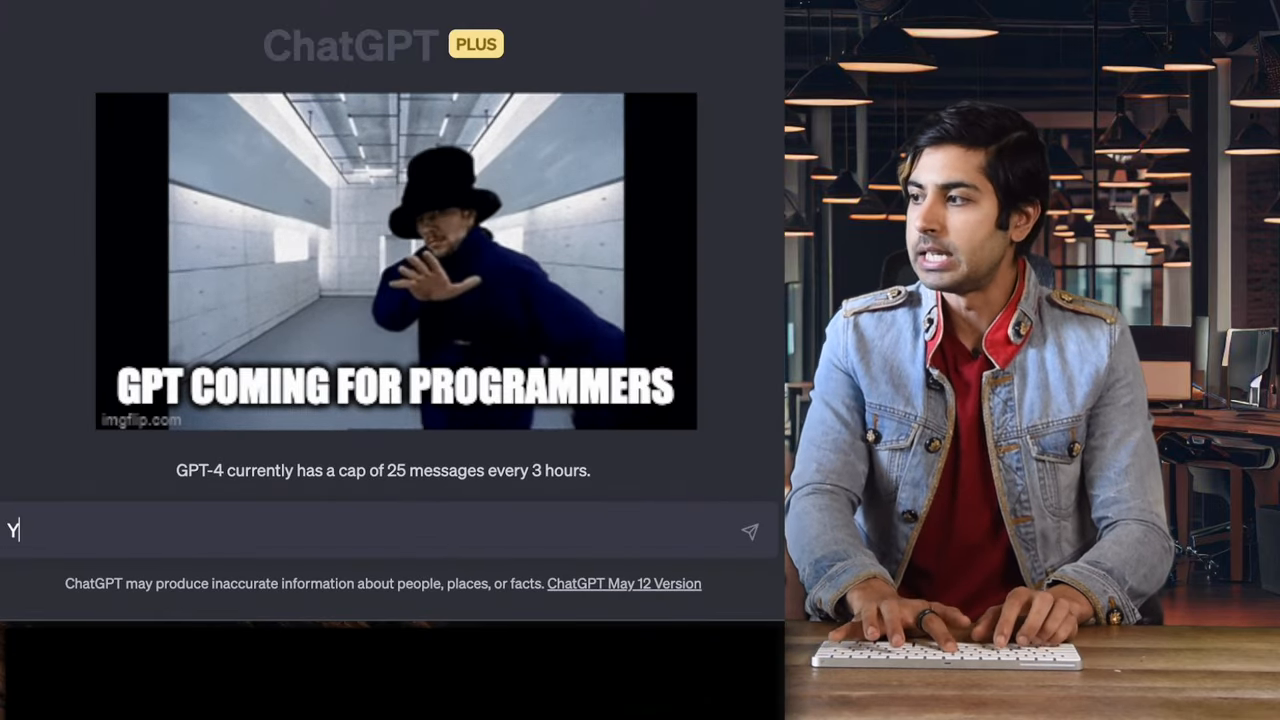
- Send a veteran-programmer role prompt requesting a short Python script pulling the latest 100 tweets, step by step
text(ou are a)
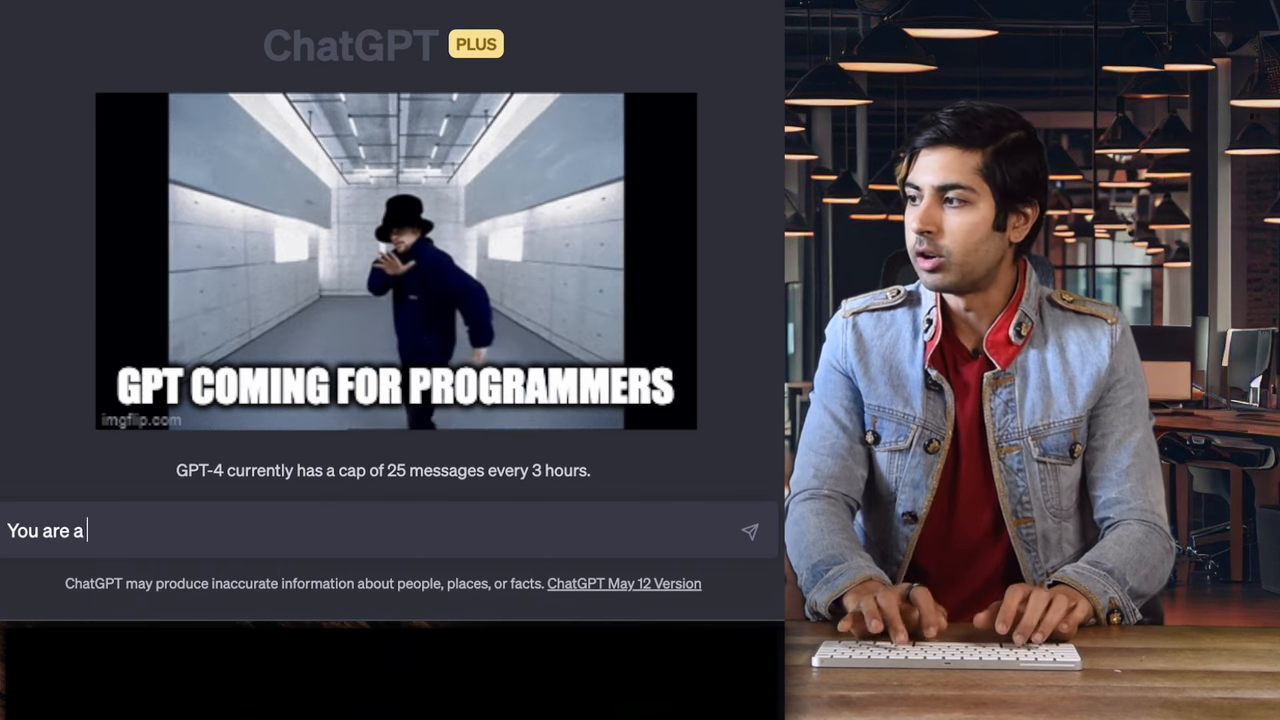
text(professional pro)
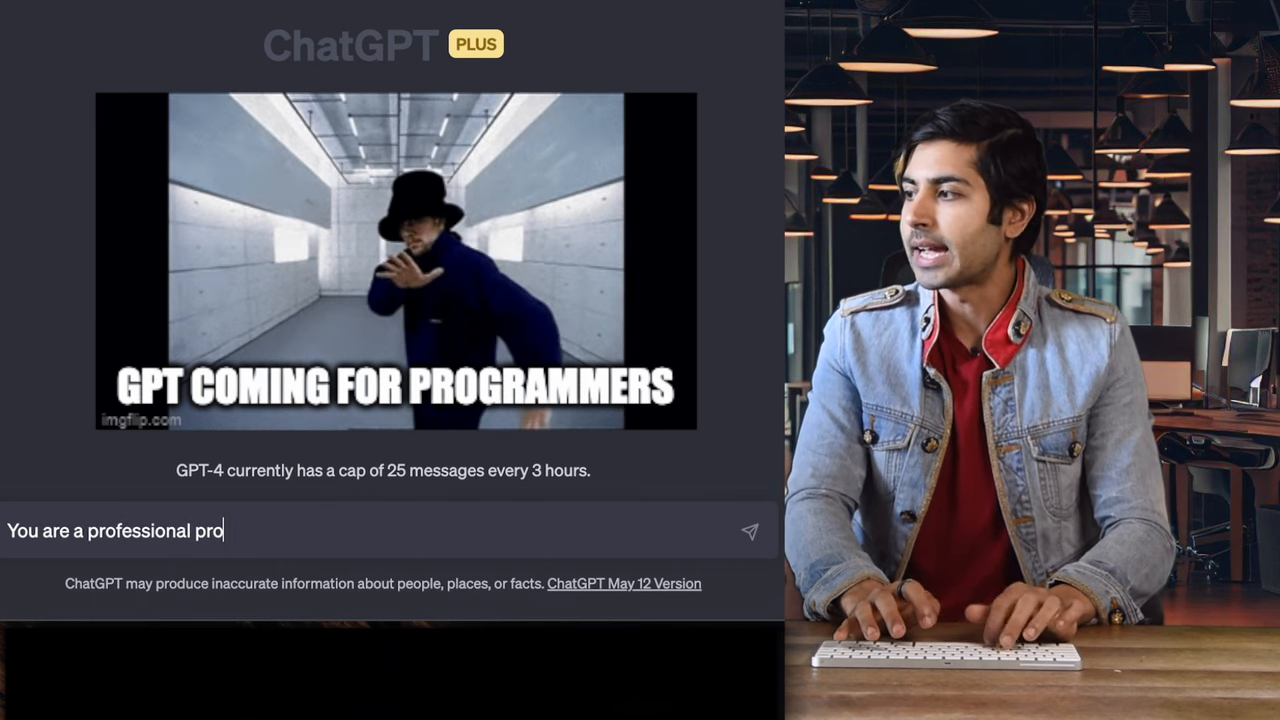
text(grammer with decades of e)
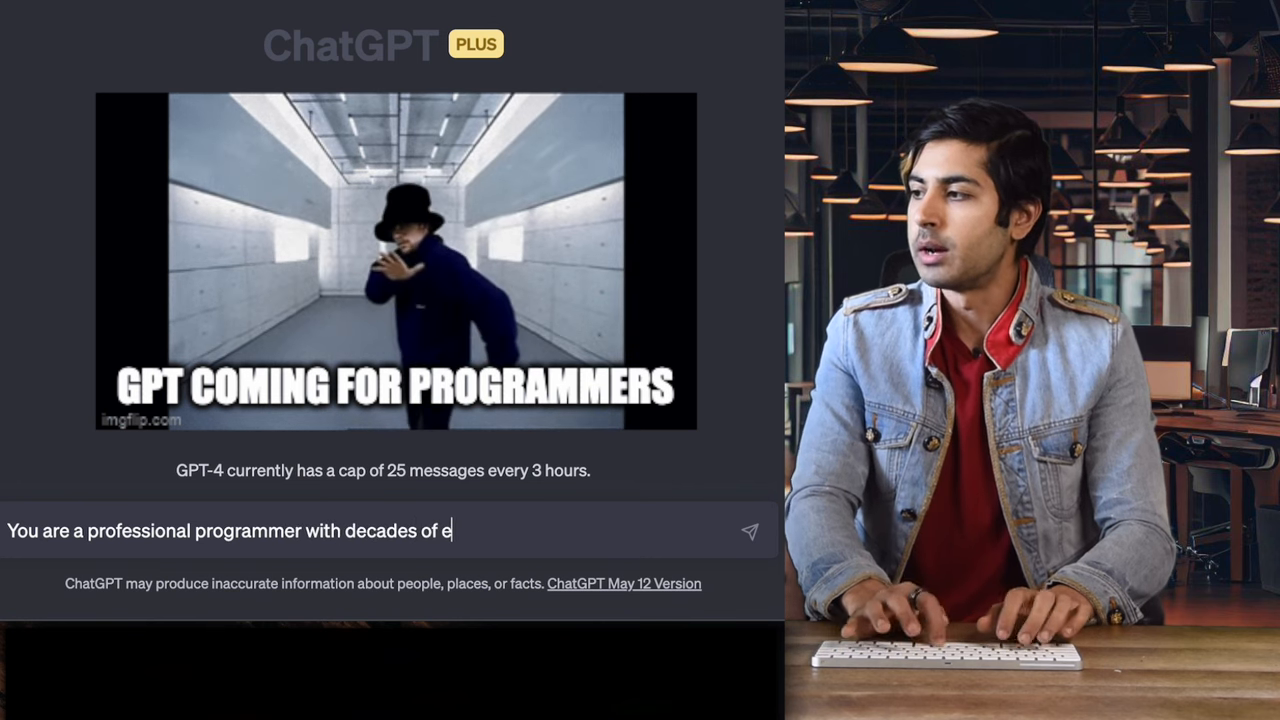
text(xperience with decades of experience in e)
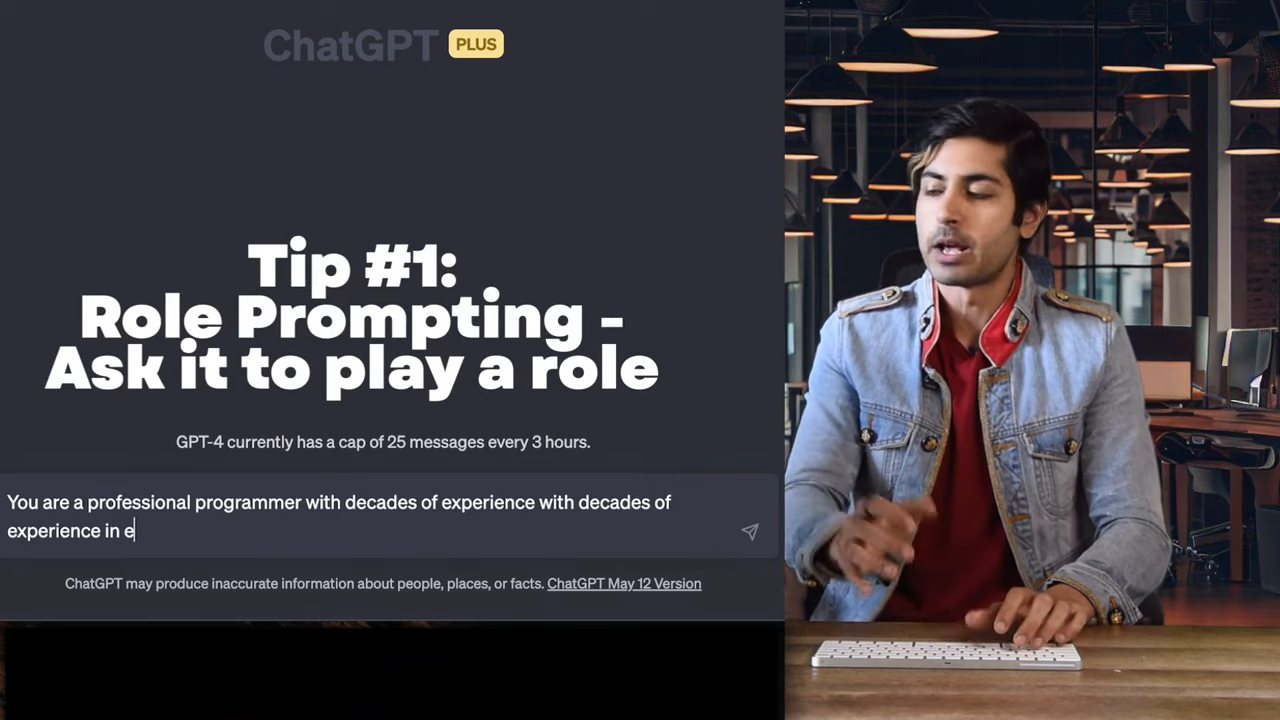
text(very k)
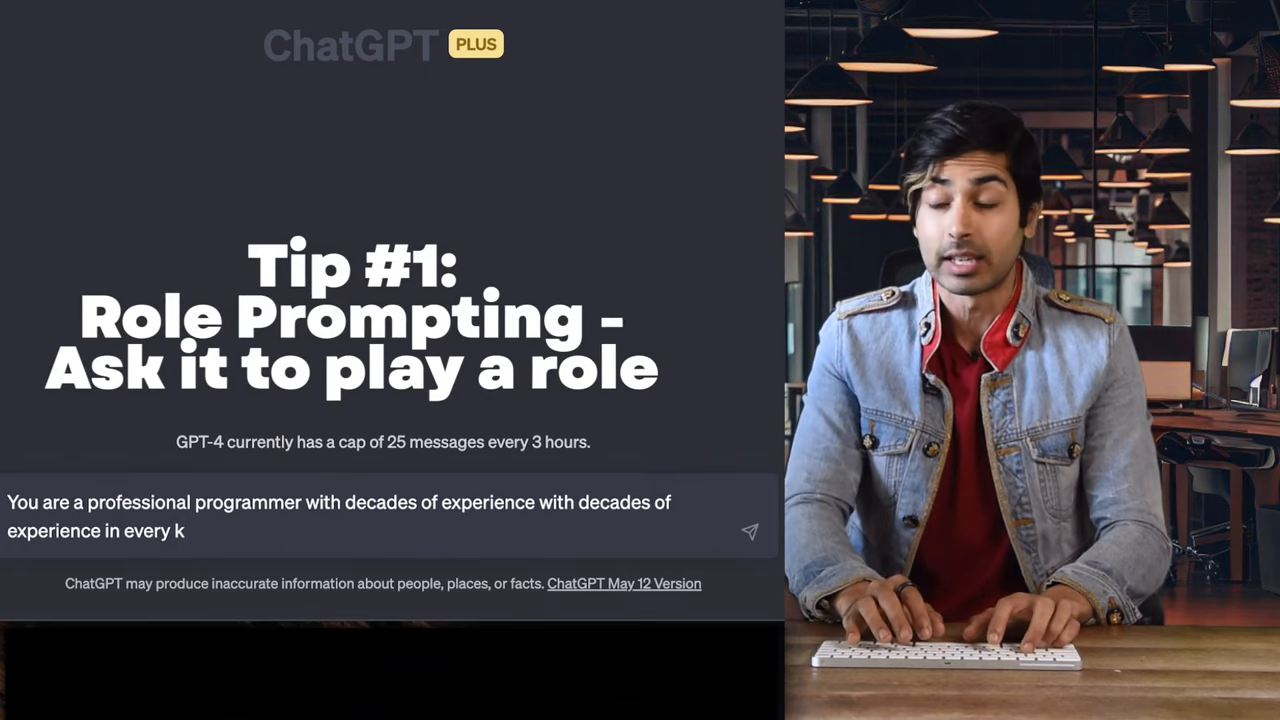
text(nown language)
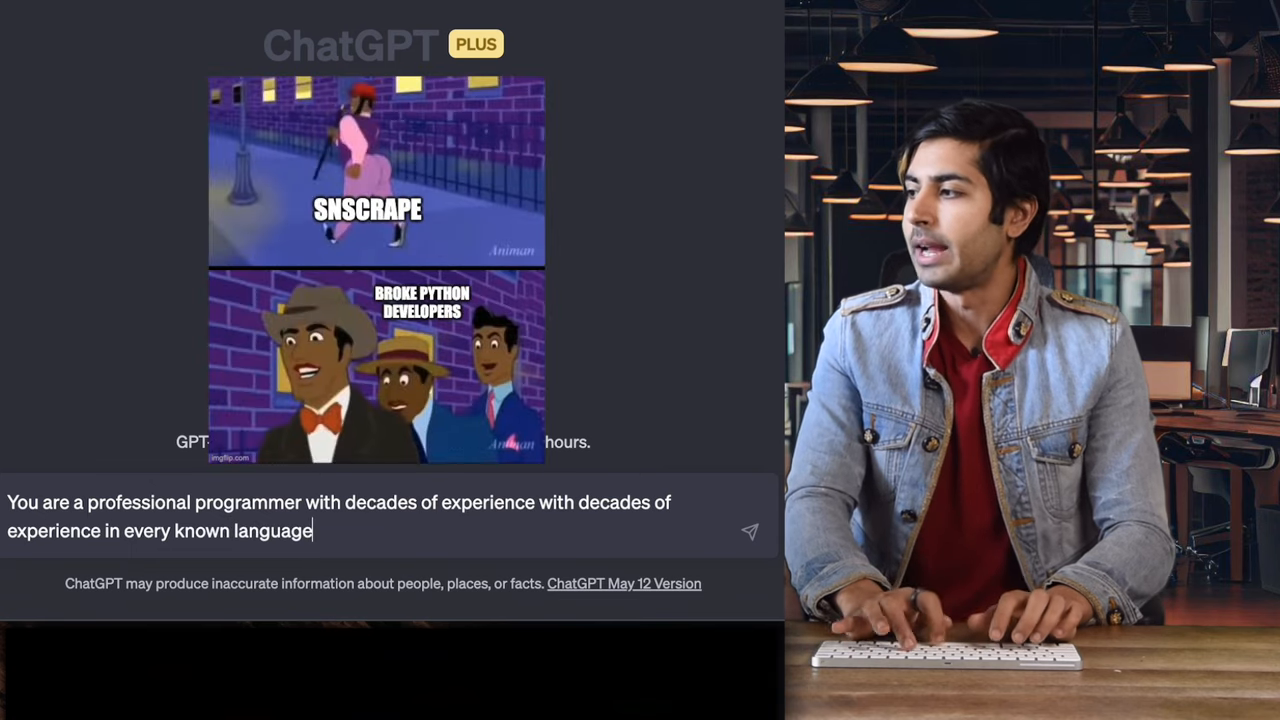
text(. write me)
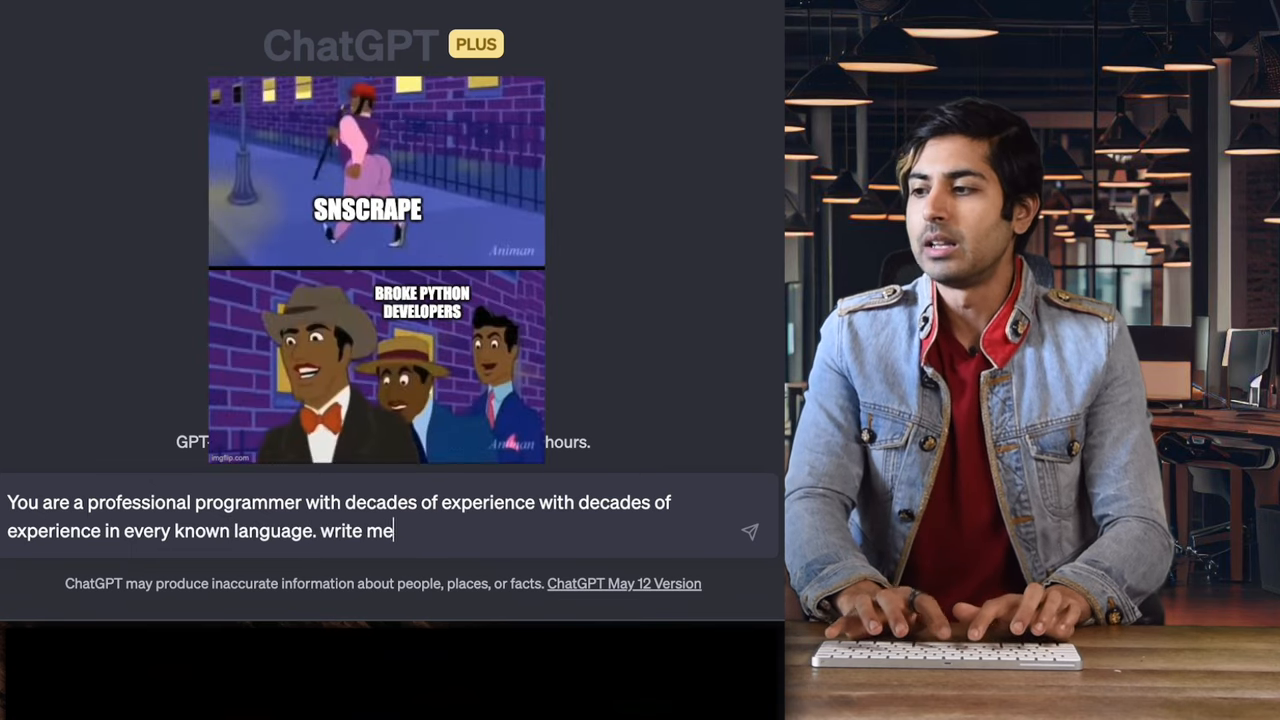
text(a short python scri)
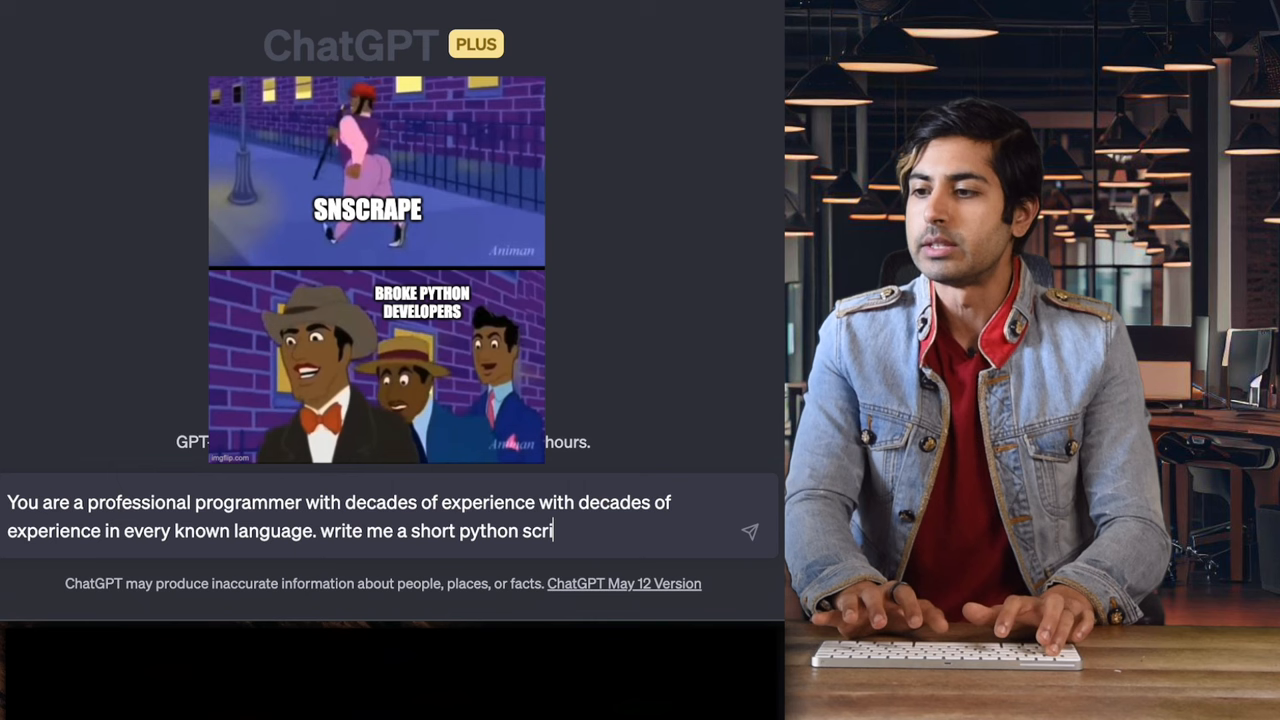
text(pt that pulls the lat)
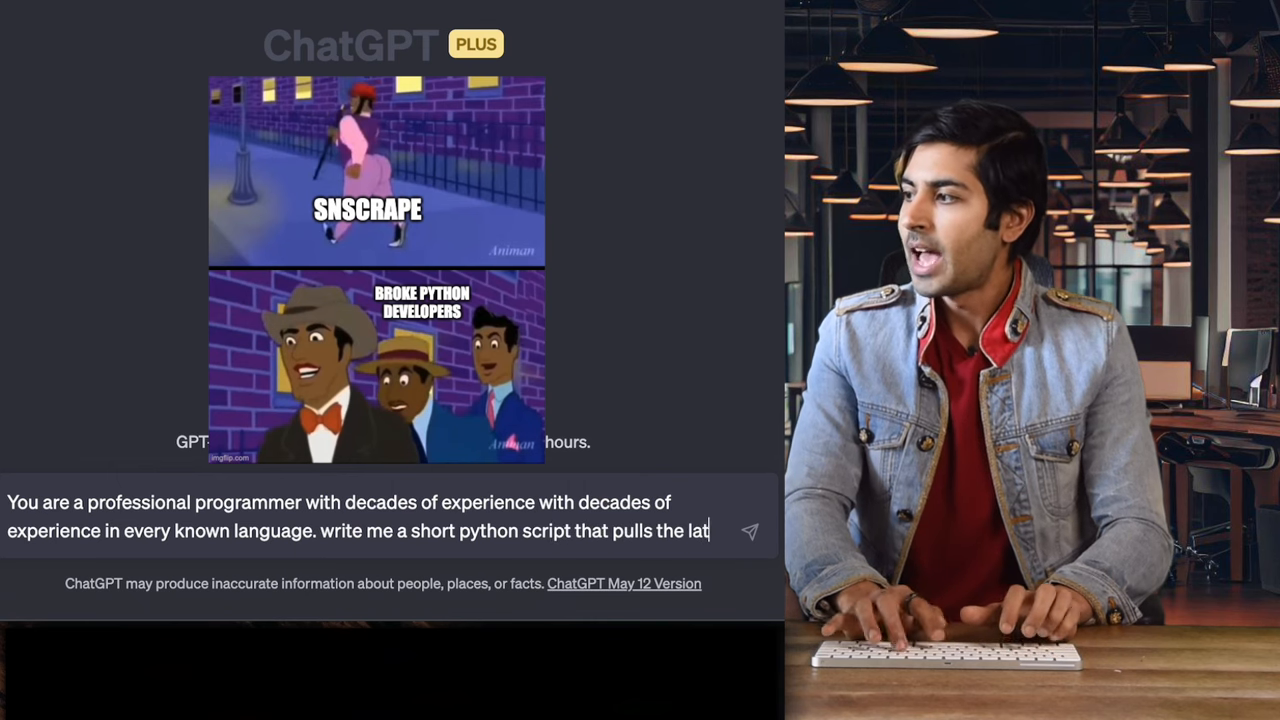
text(est 100)
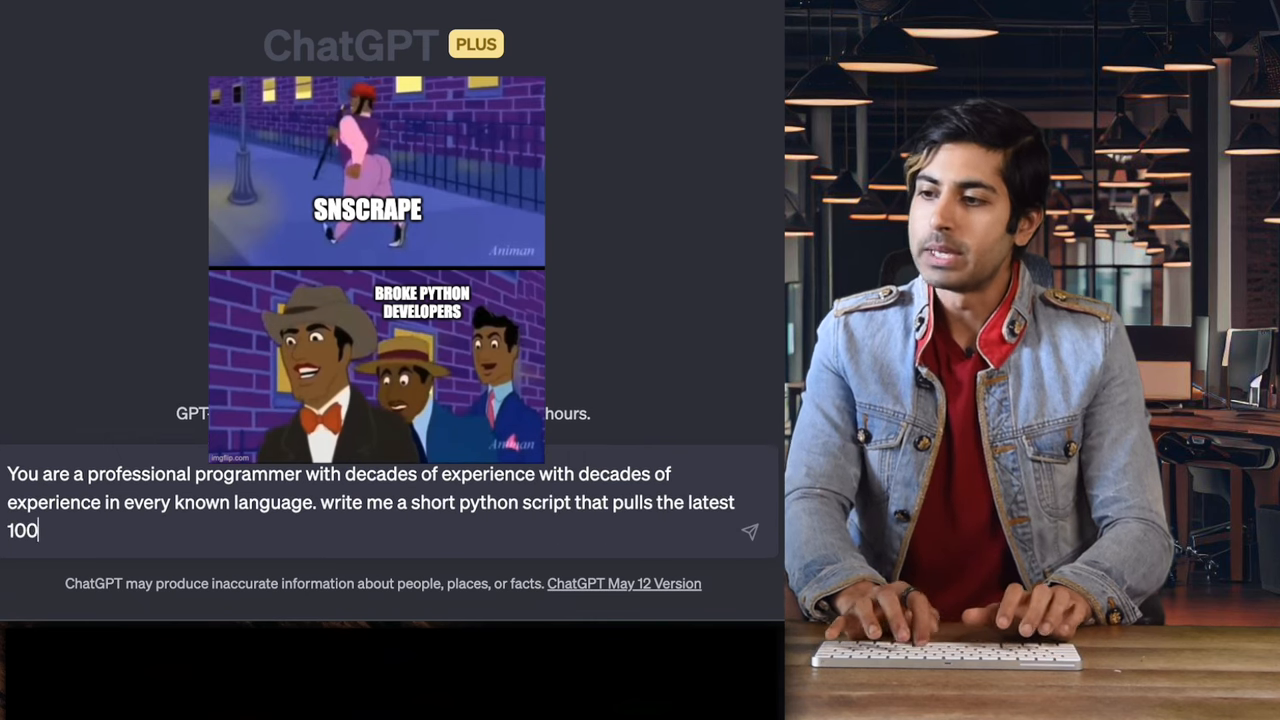
text(tweets from twitter. how? show)
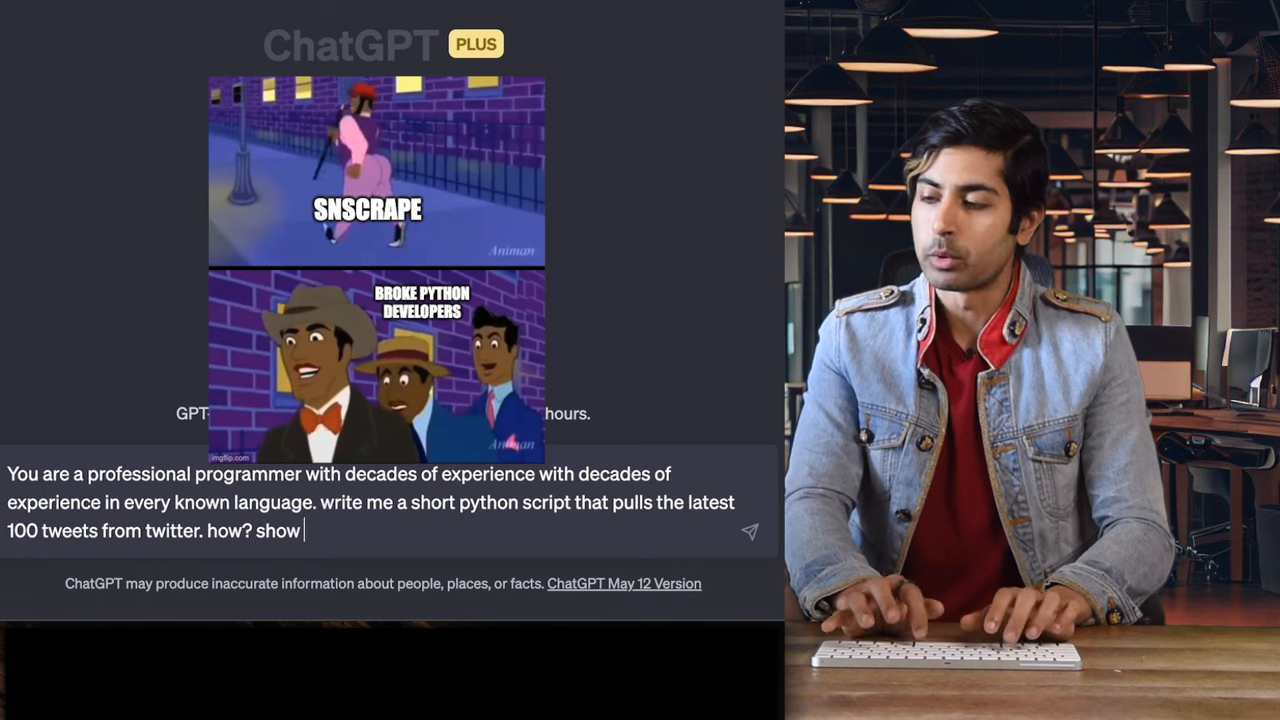
text(me step by step)
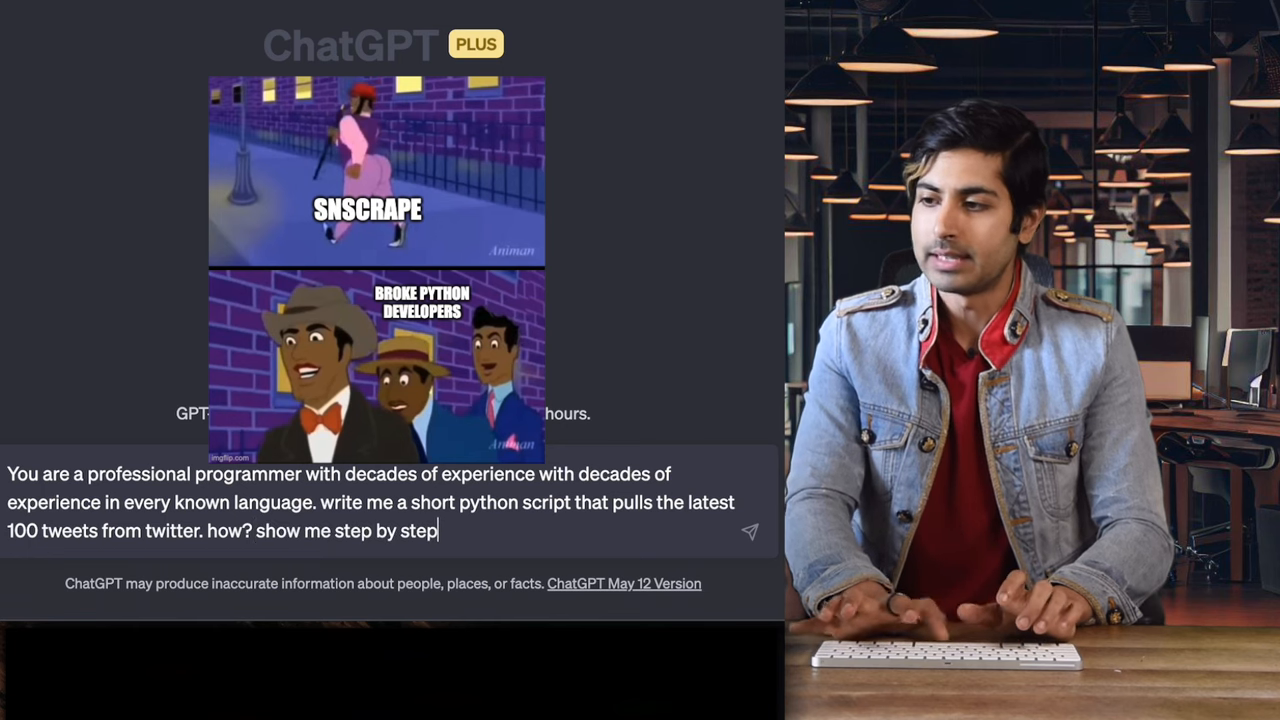
key(Return)
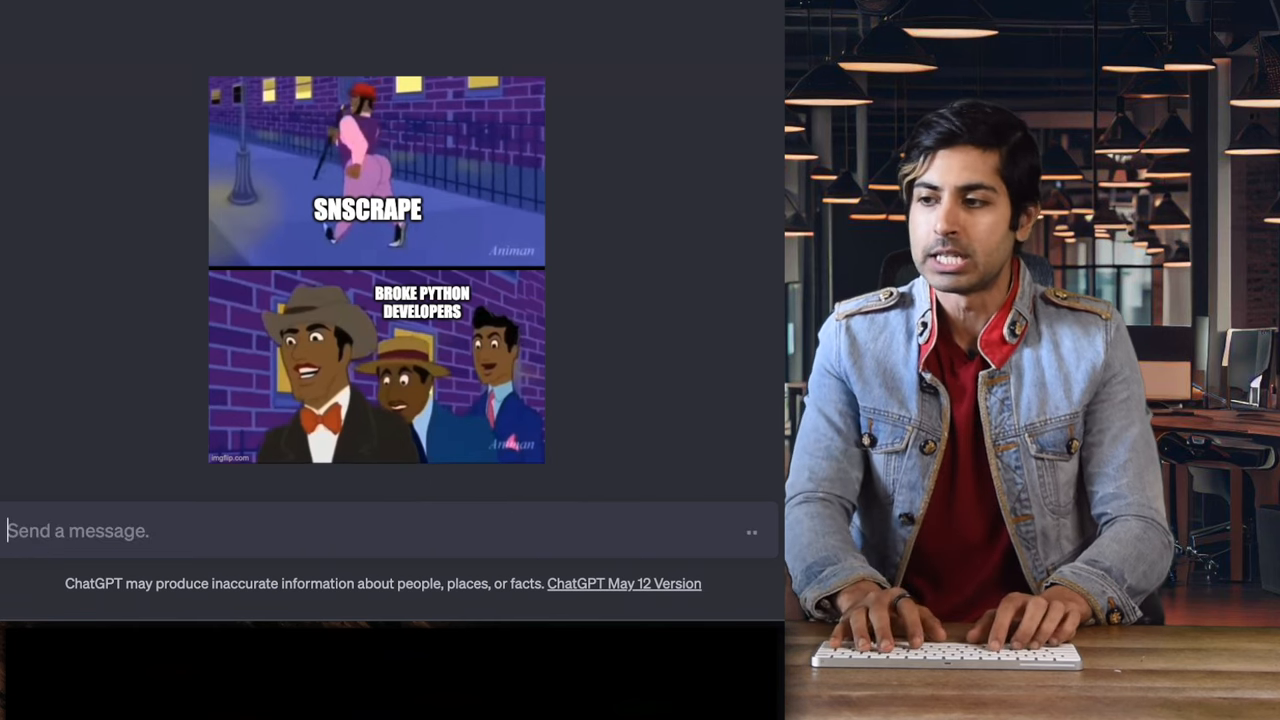
scroll(up, 3)
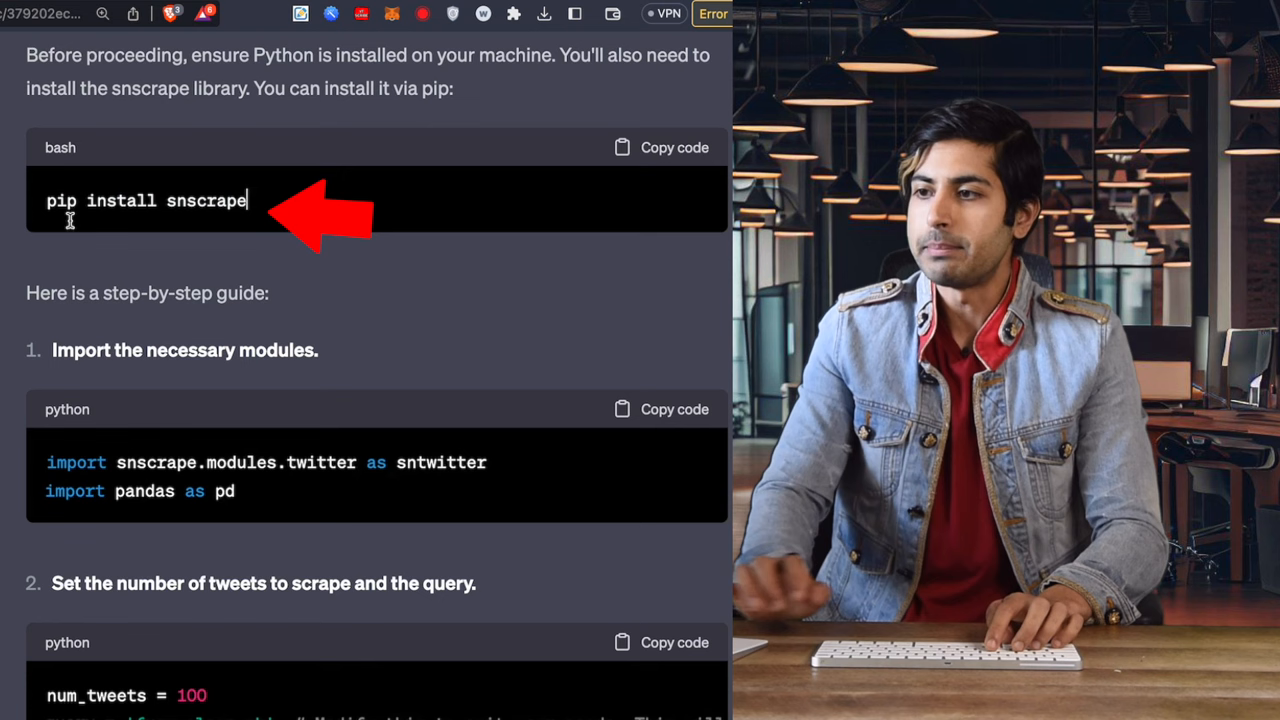
scroll(down, 3)
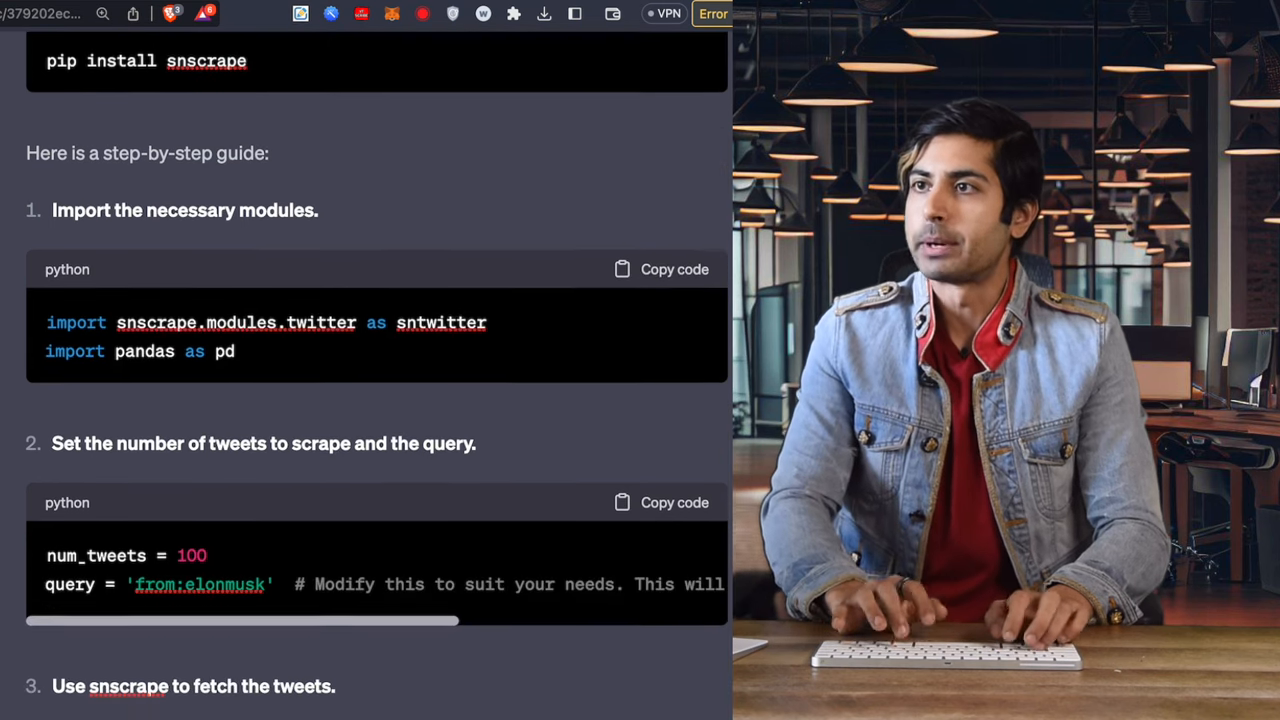
scroll(down, 3)
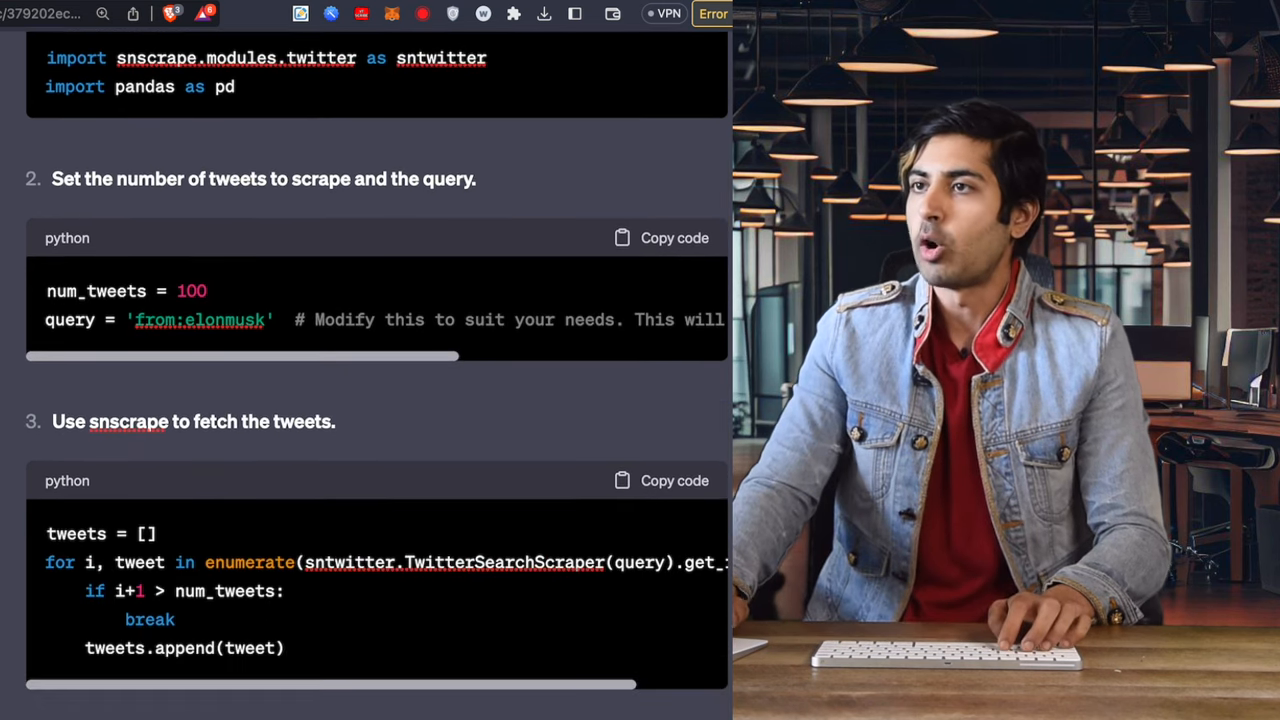
scroll(down, 3)
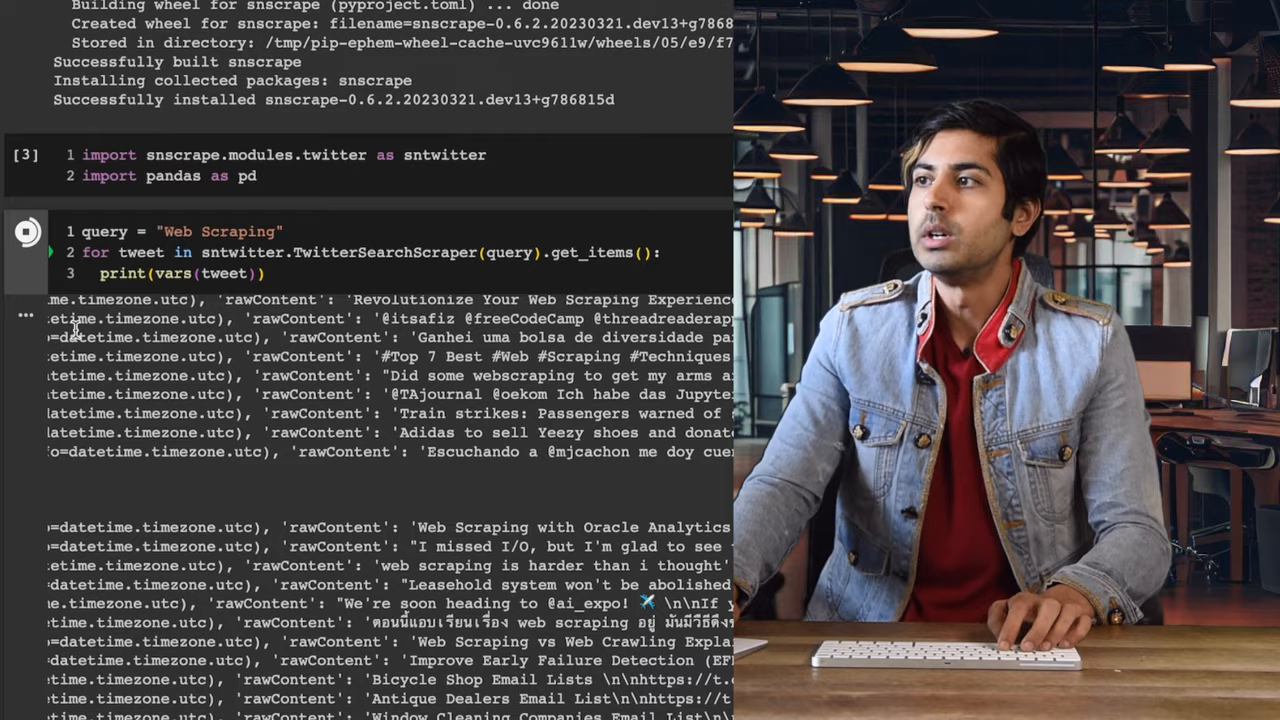
- Rerun the snscrape cell with the 'Seattle Kraken' query and follow the output down to the nltk/VADER cell
scroll(down, 3)
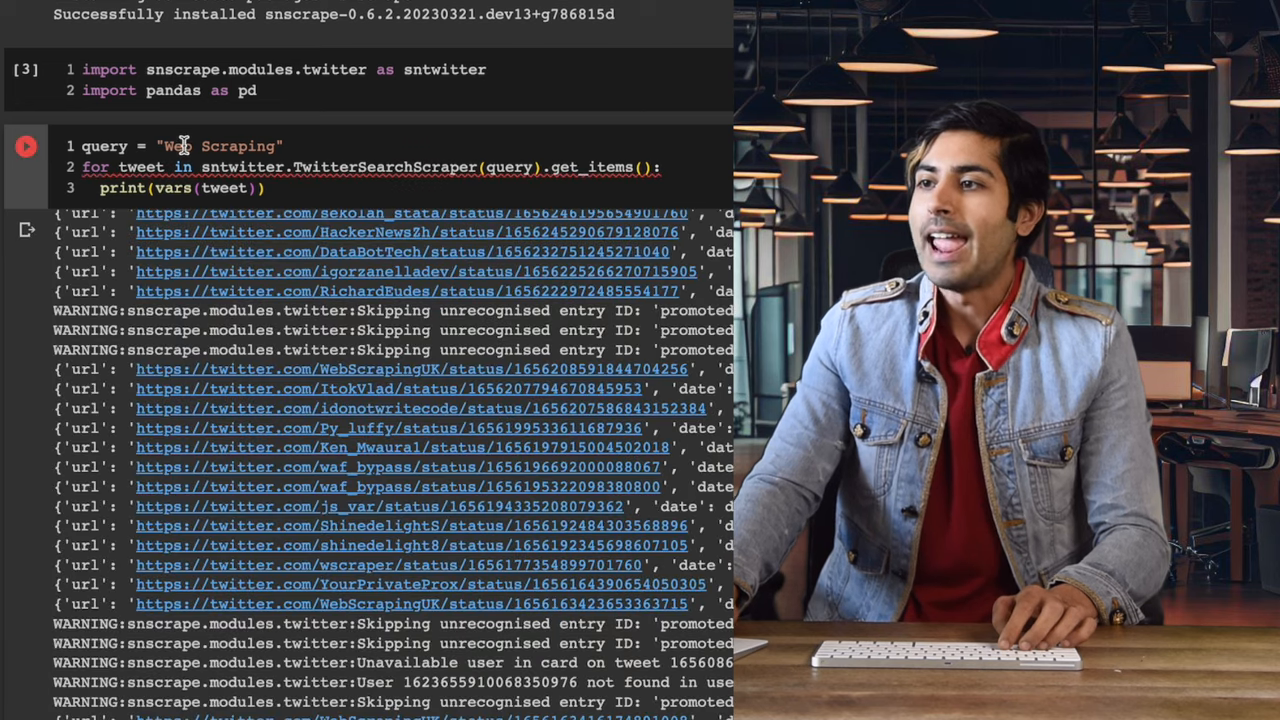
key(backspace)
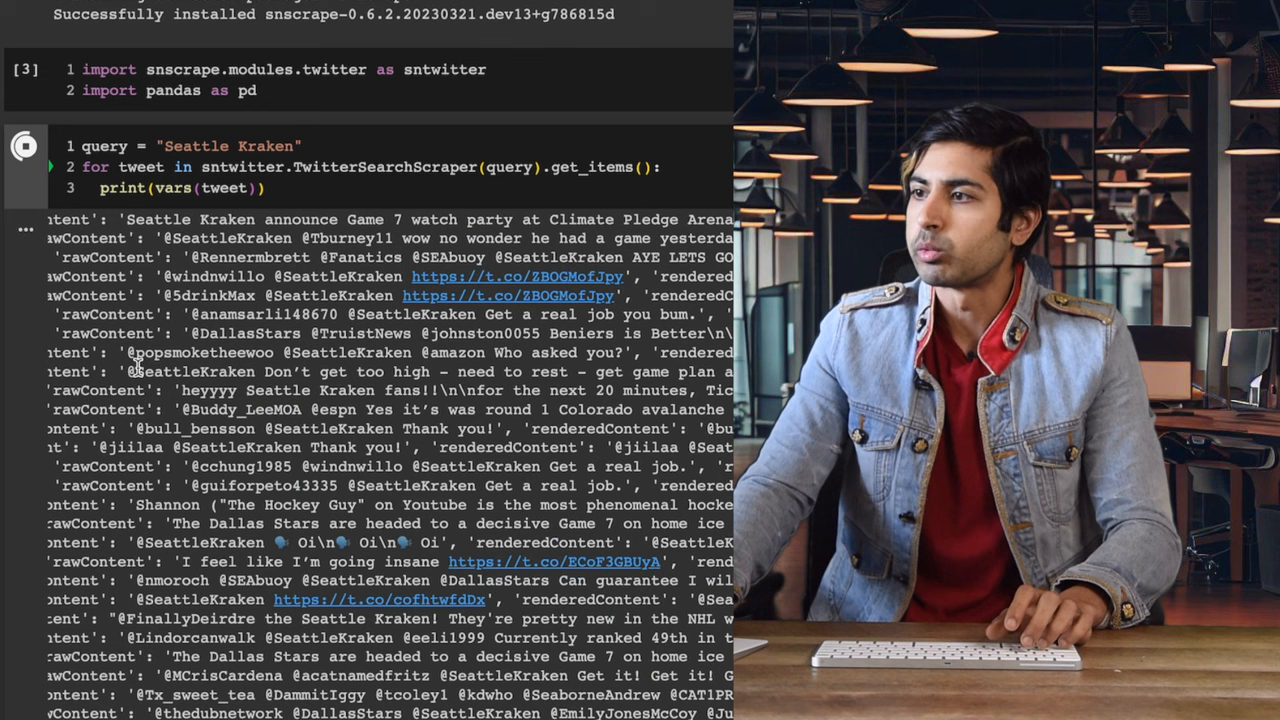
scroll(down, 3)
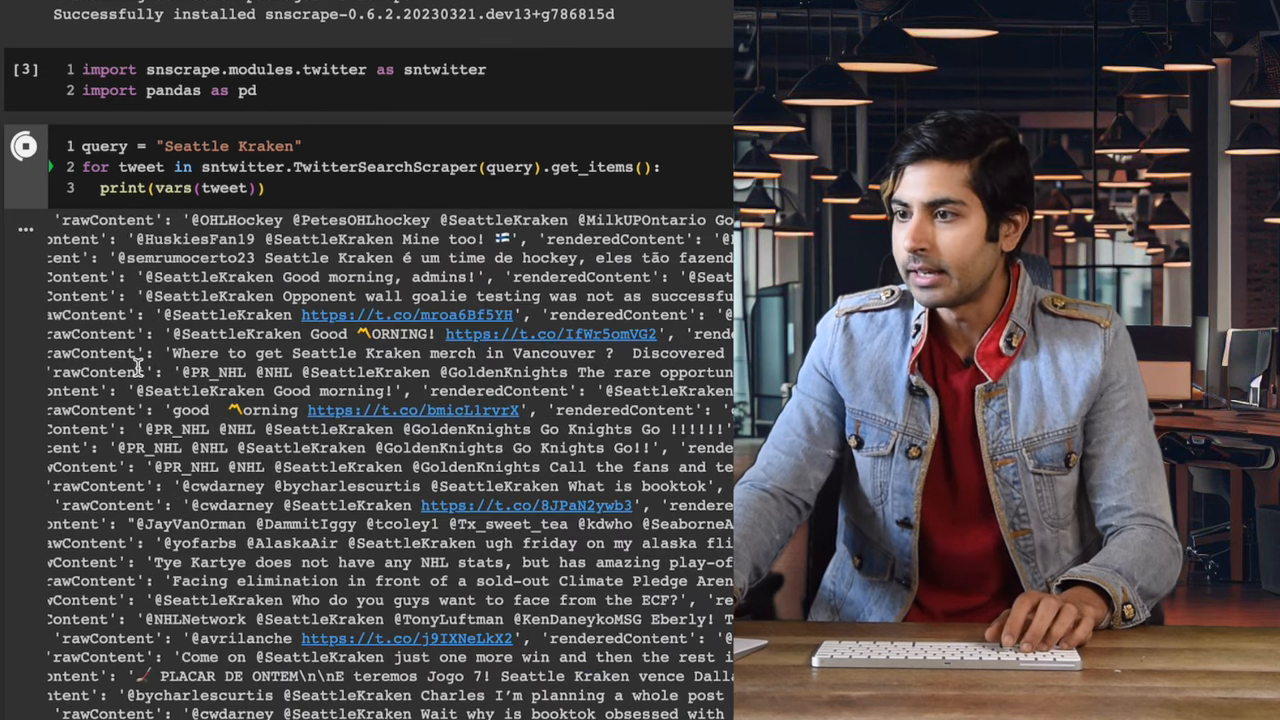
scroll(down, 3)
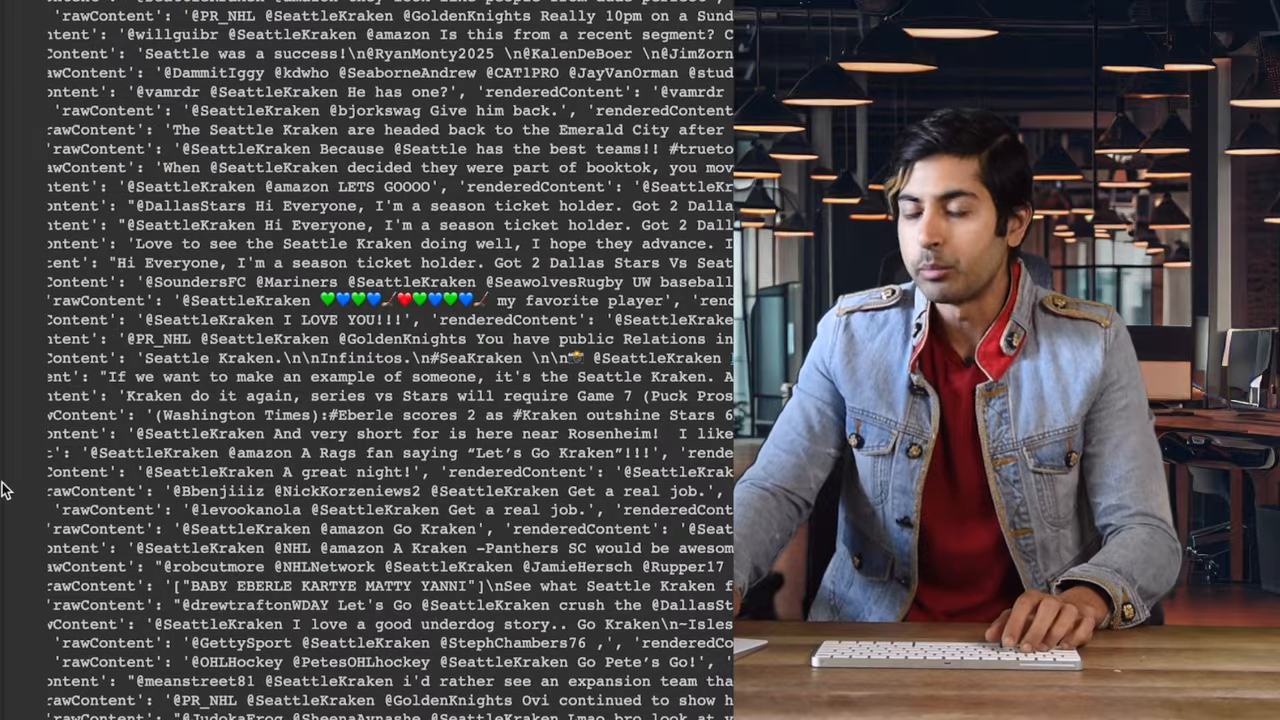
scroll(down, 3)
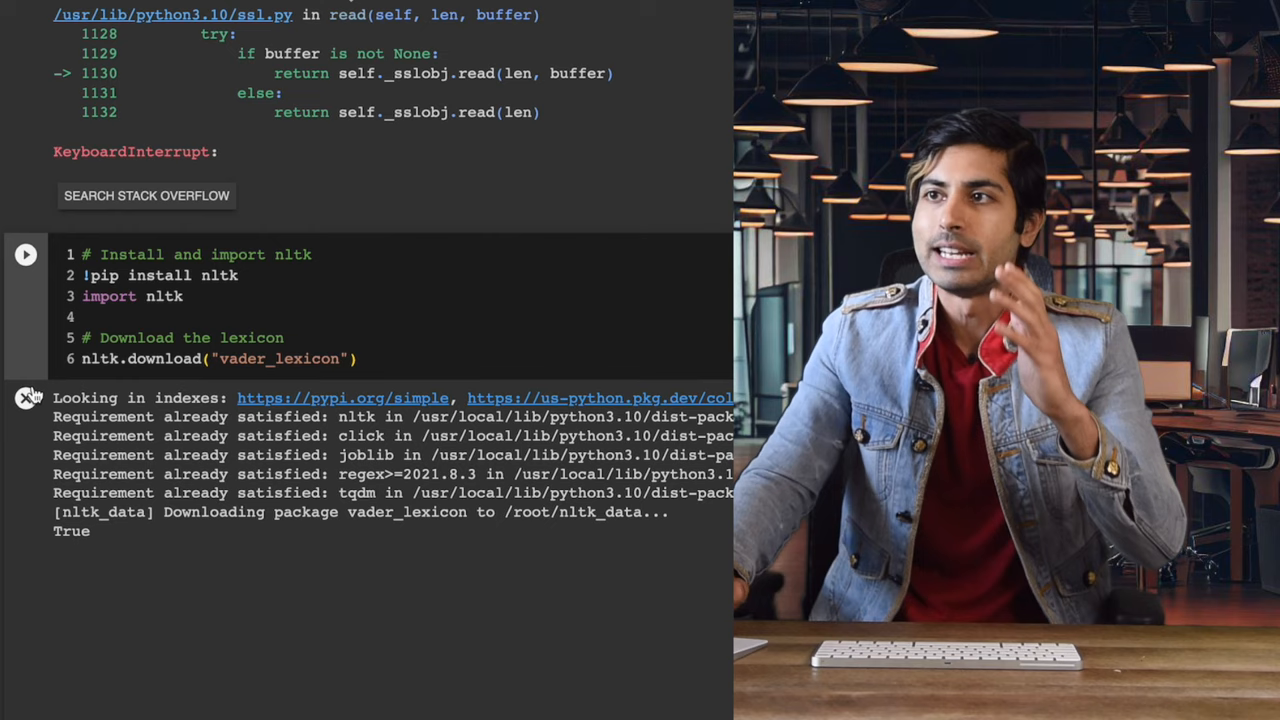
scroll(down, 3)
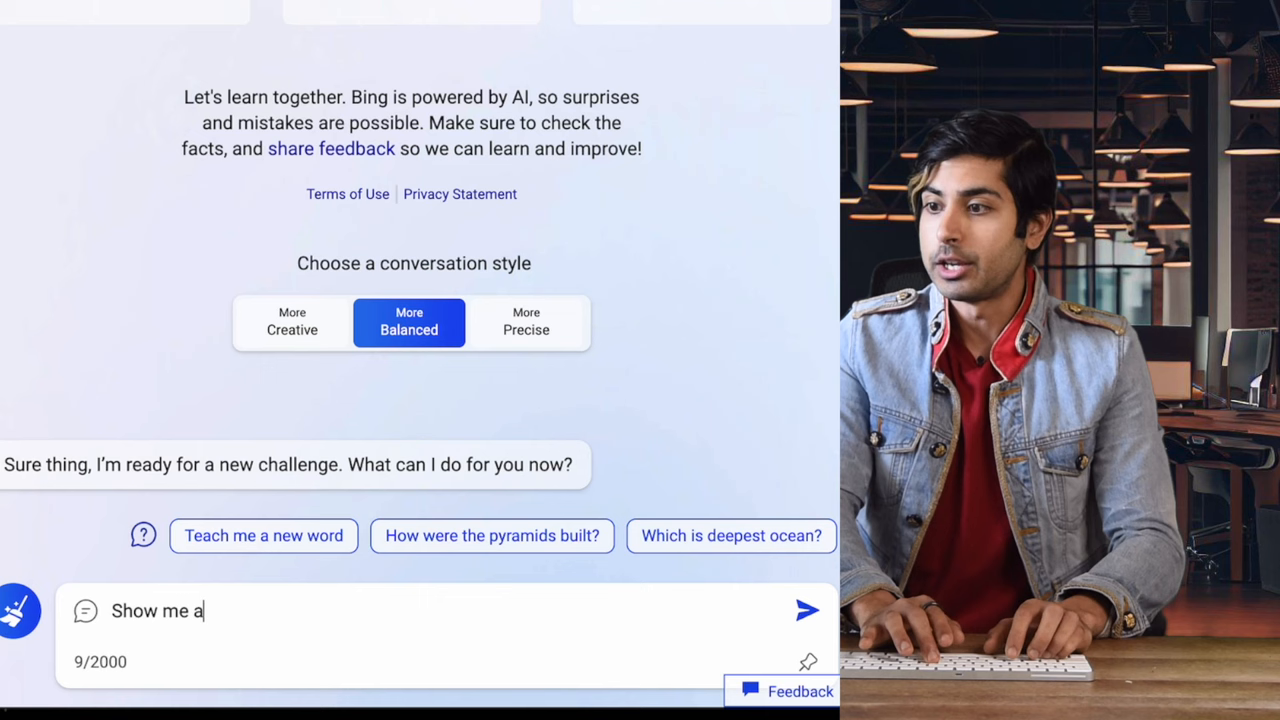
- Ask Bing for a chatbot UI repository from GitHub for interacting
text(chatbot UI repository)
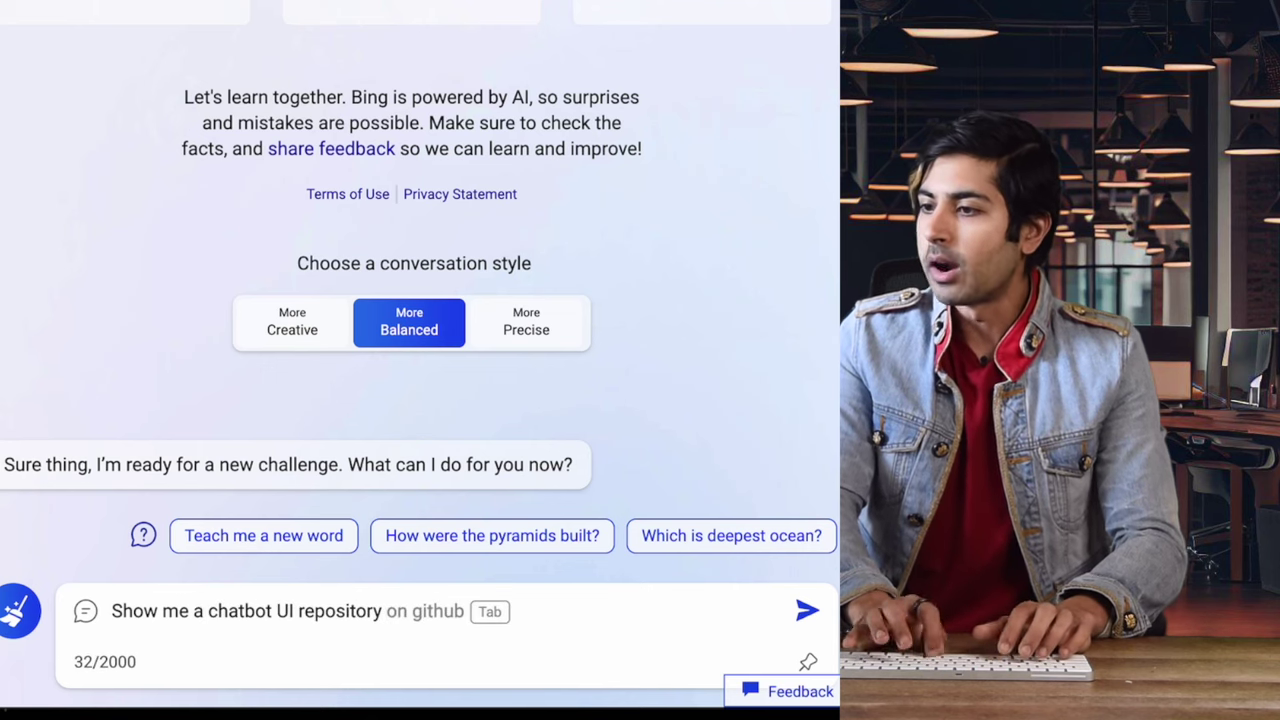
text(from GitHub)
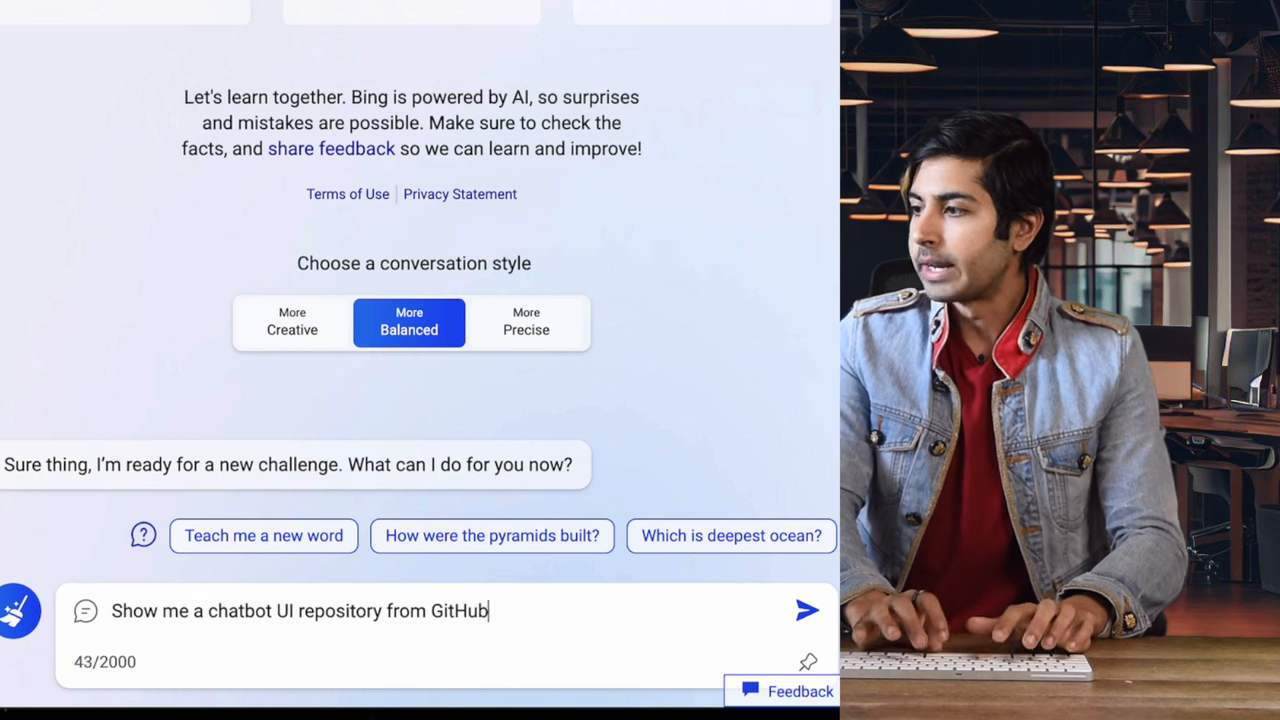
text(for interacting)
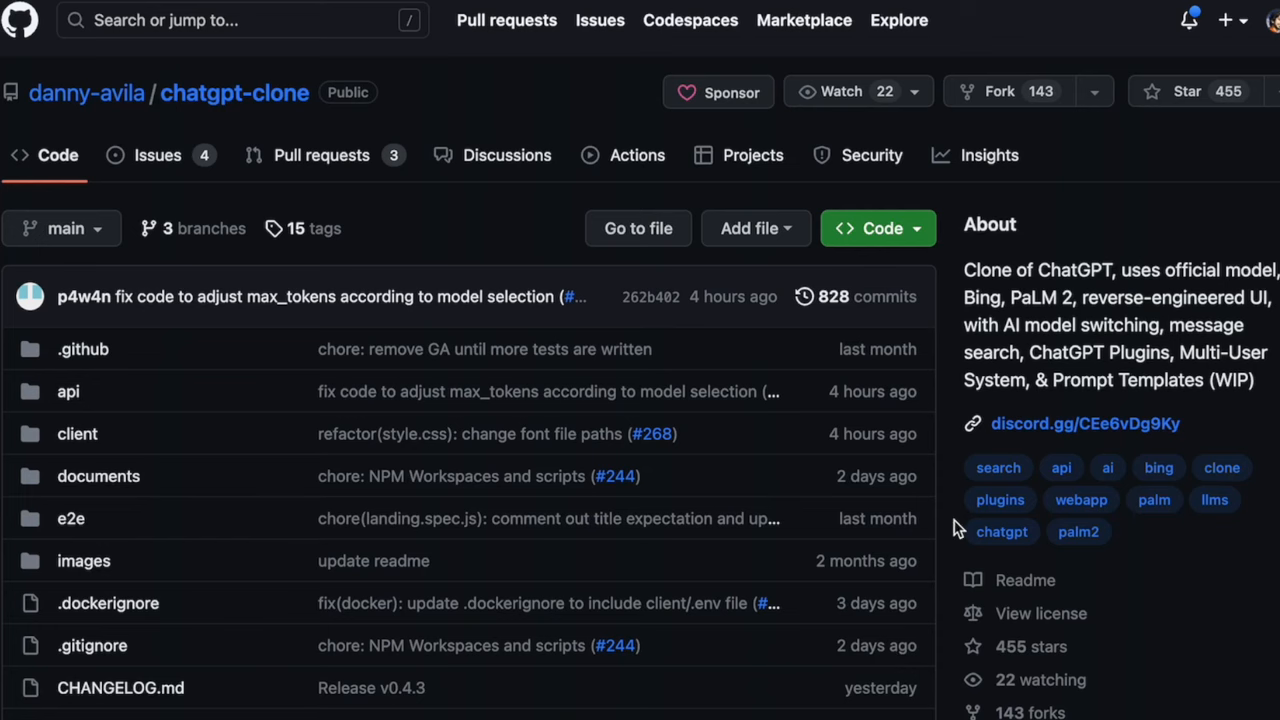
- Read through the chatgpt-clone repository README
scroll(down, 3)
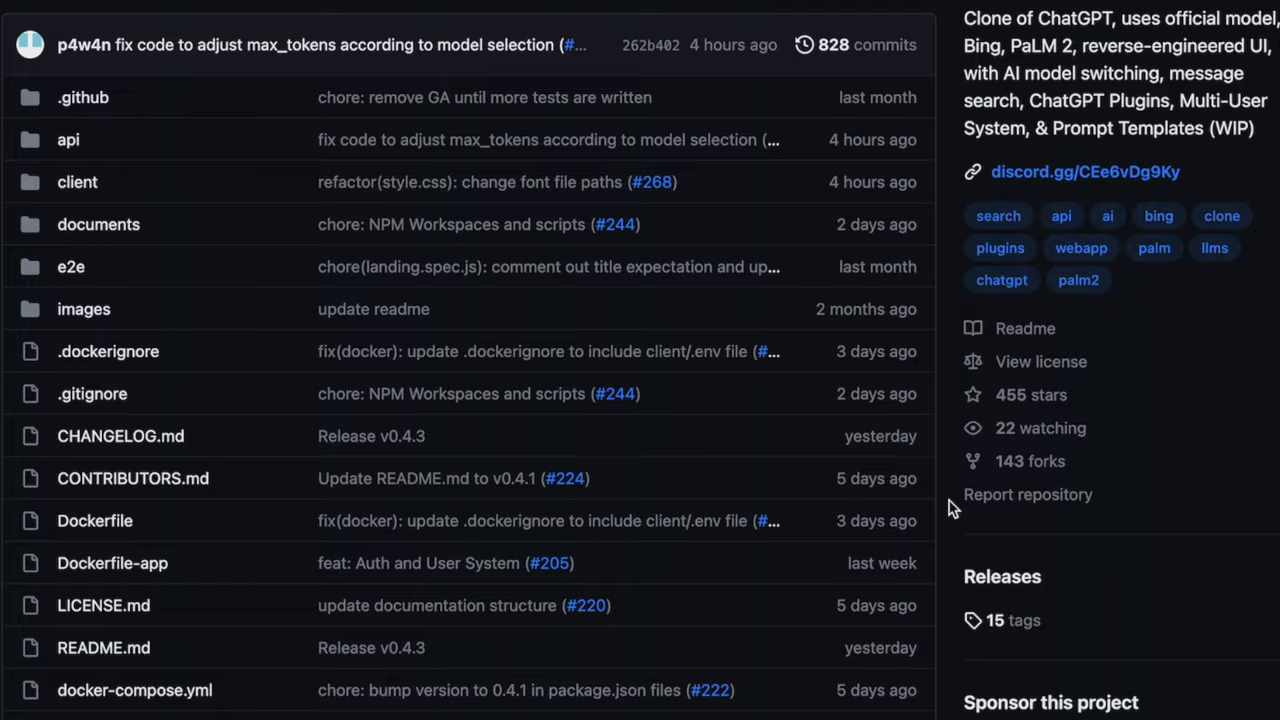
scroll(down, 3)
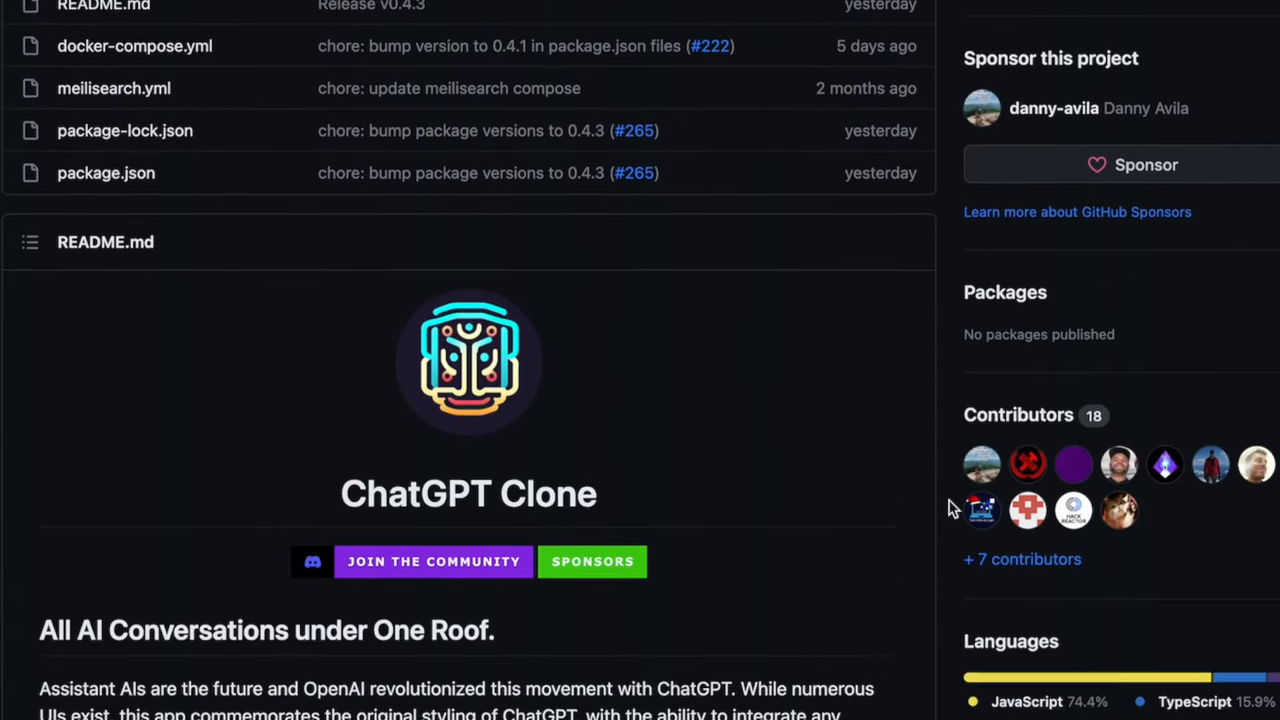
scroll(down, 3)
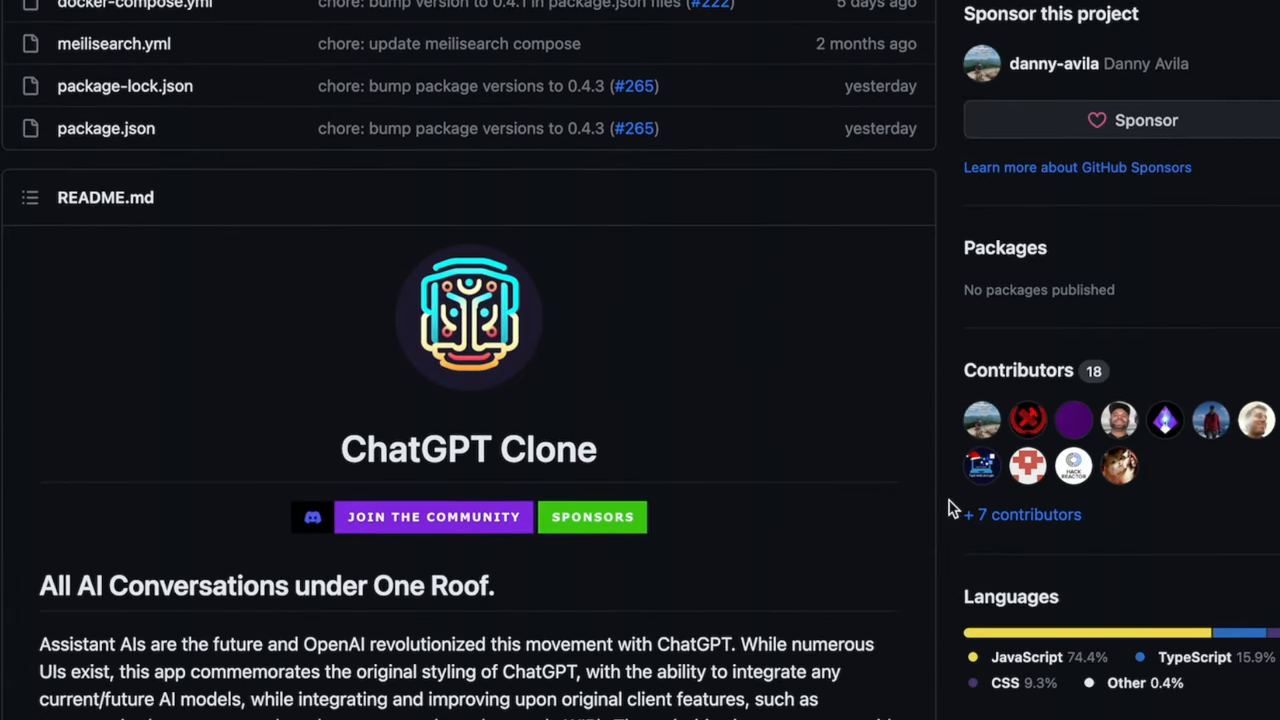
scroll(down, 3)
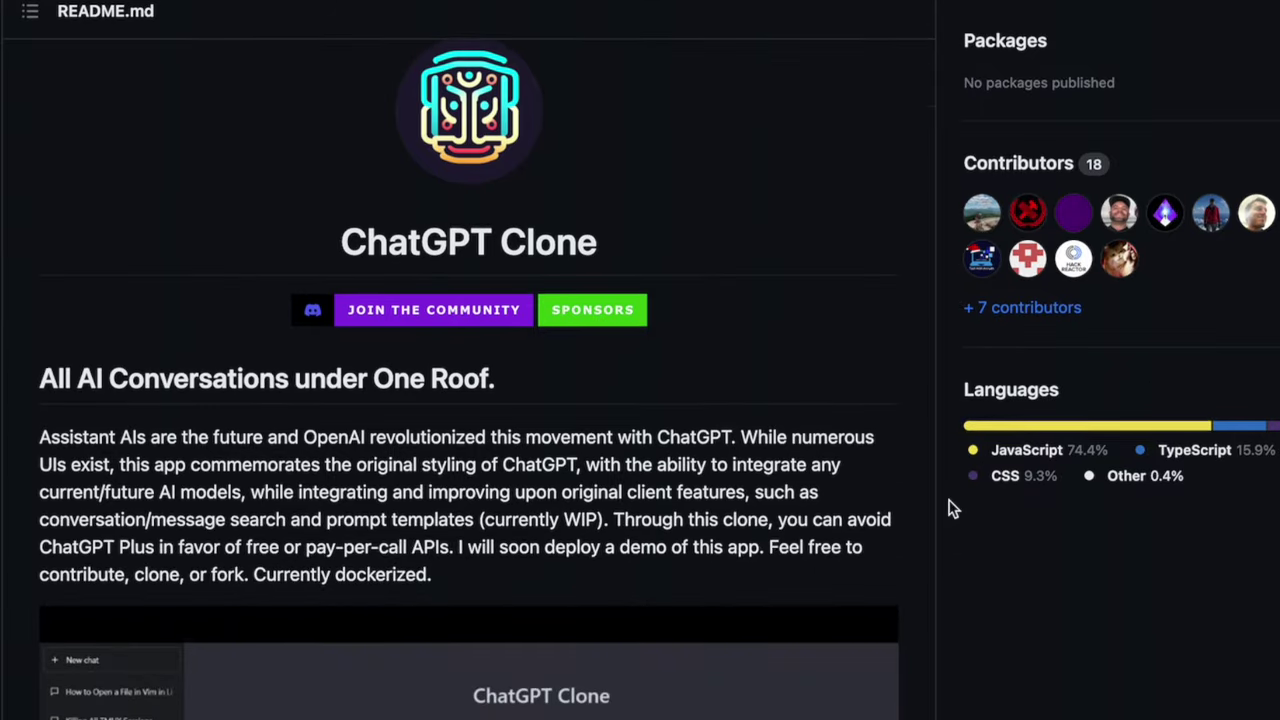
scroll(down, 3)
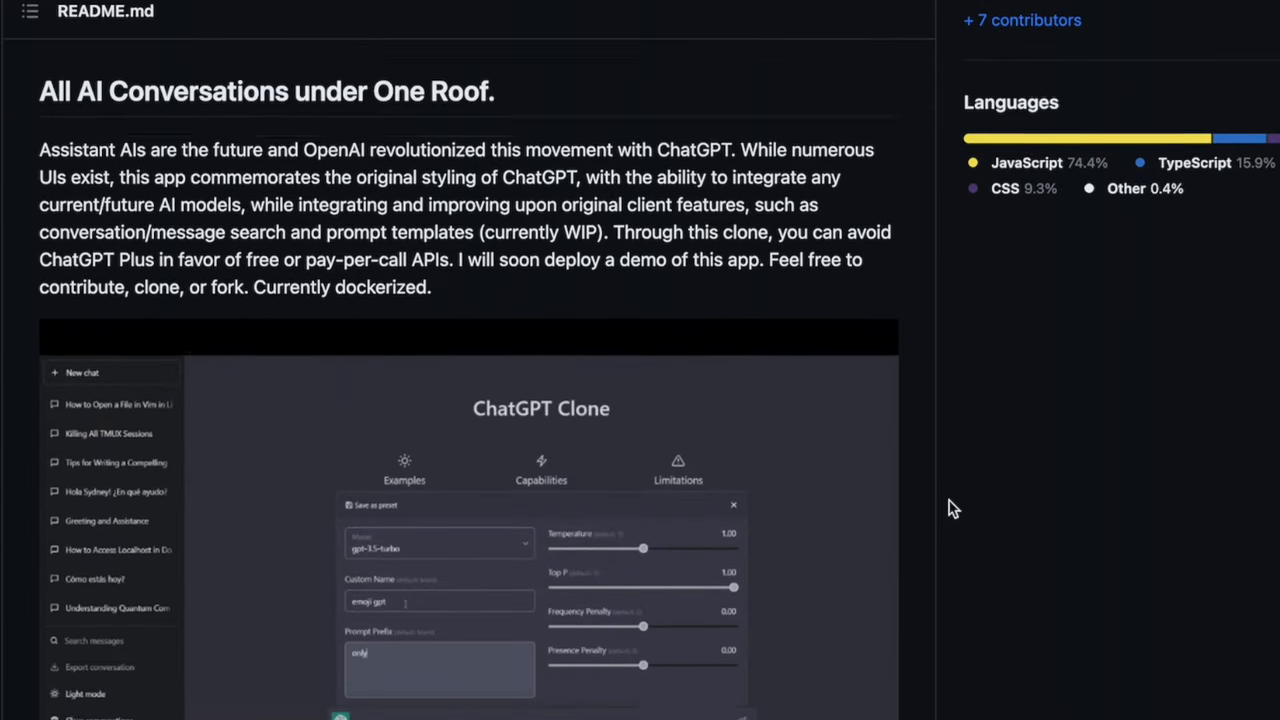
scroll(down, 3)
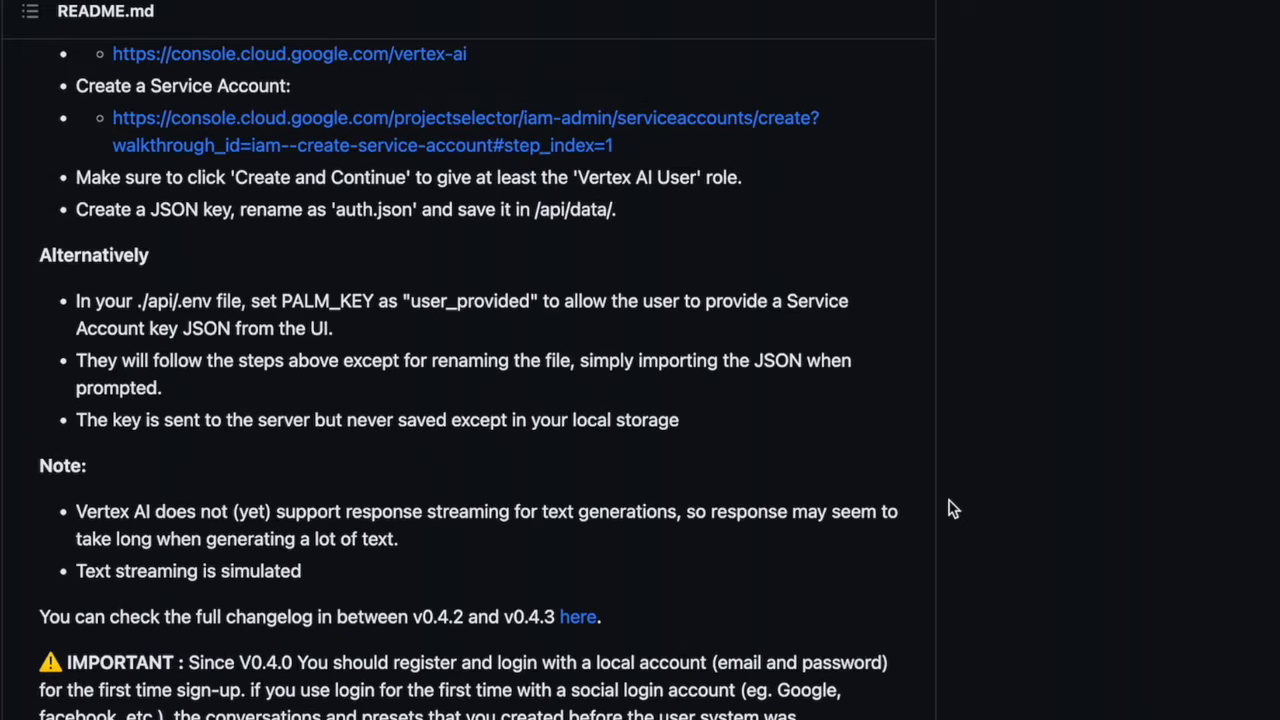
scroll(down, 3)
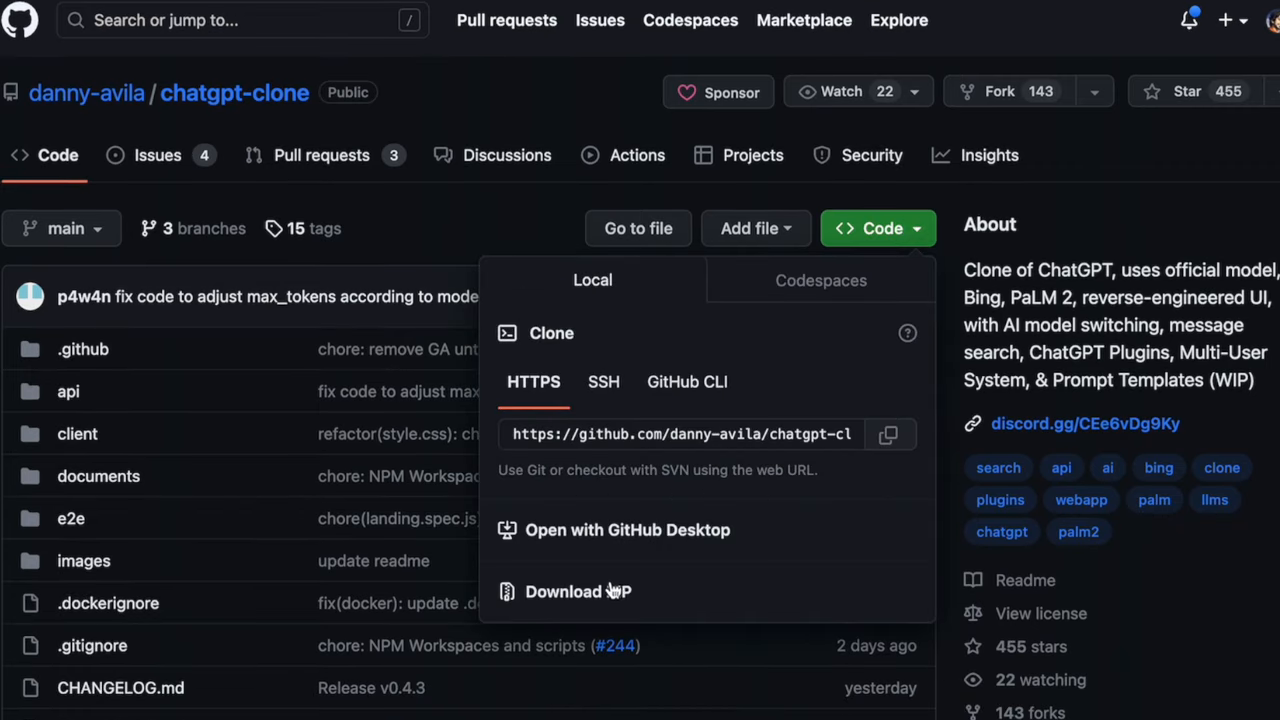
- Download the repository as a ZIP and save it into Downloads
click(578, 592)
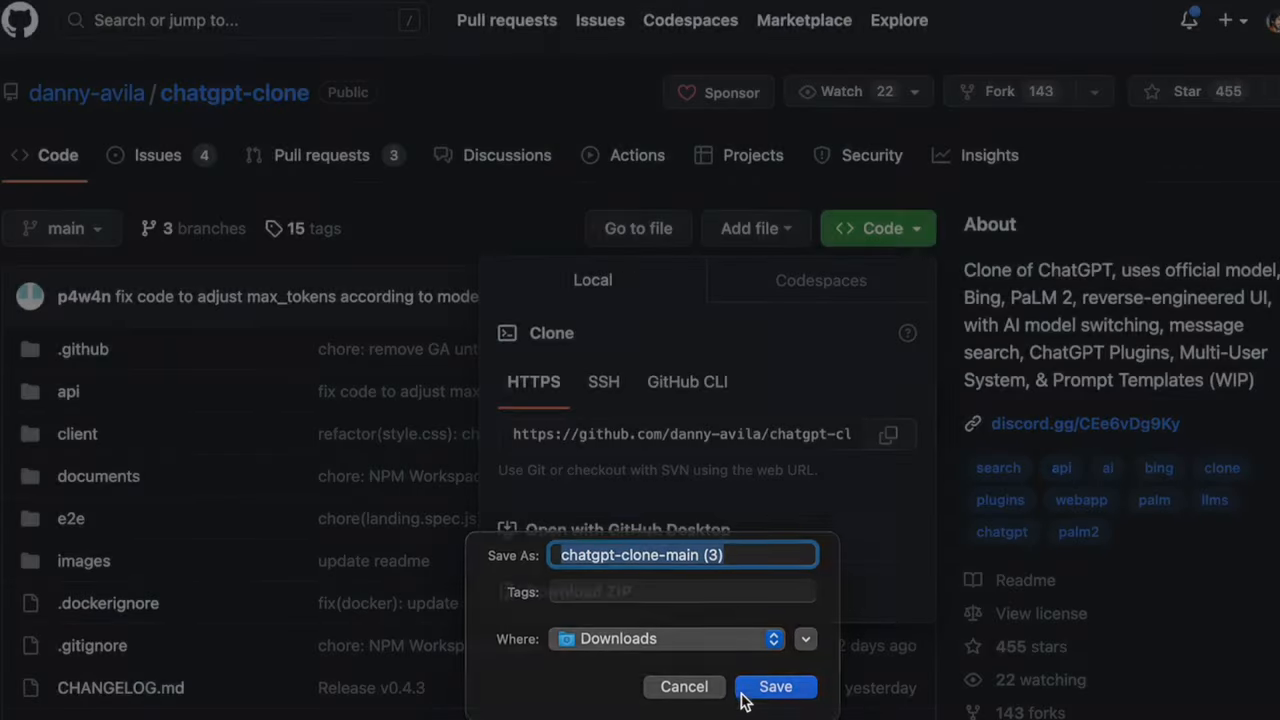
click(776, 686)
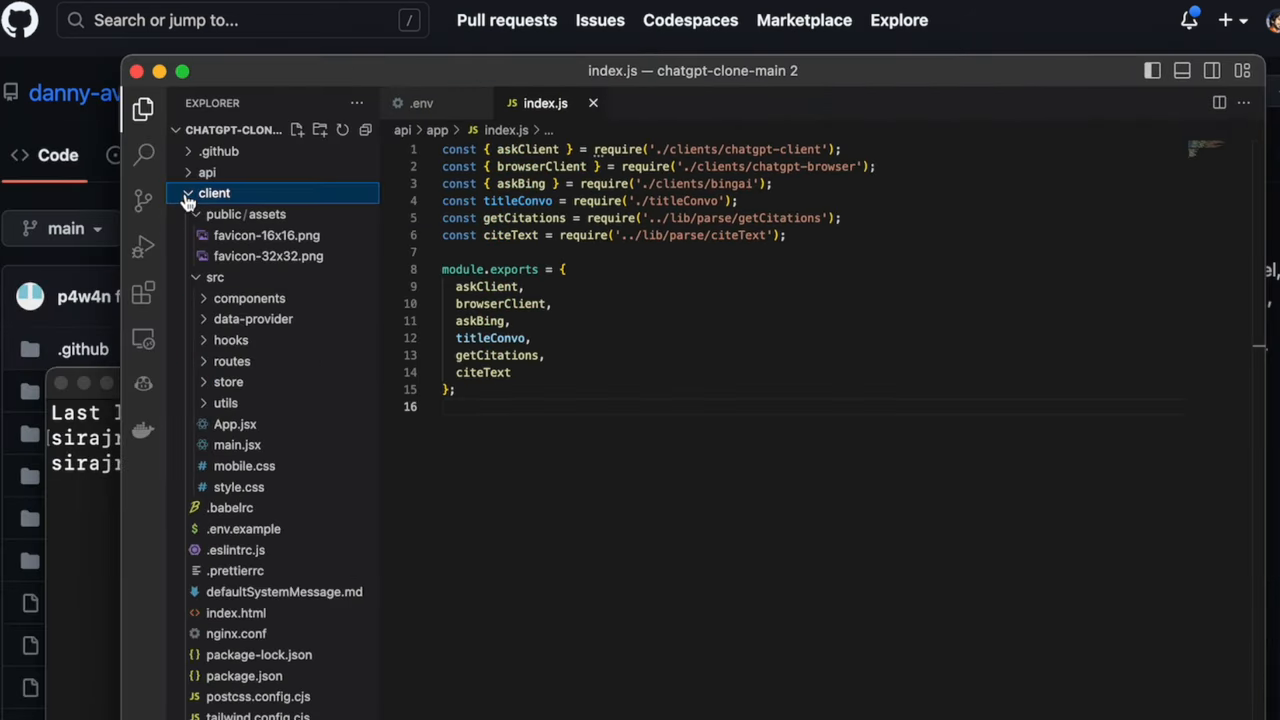
- Browse api > app: view index.js, open chatgpt-browser.js, and expand the models folder
click(206, 172)
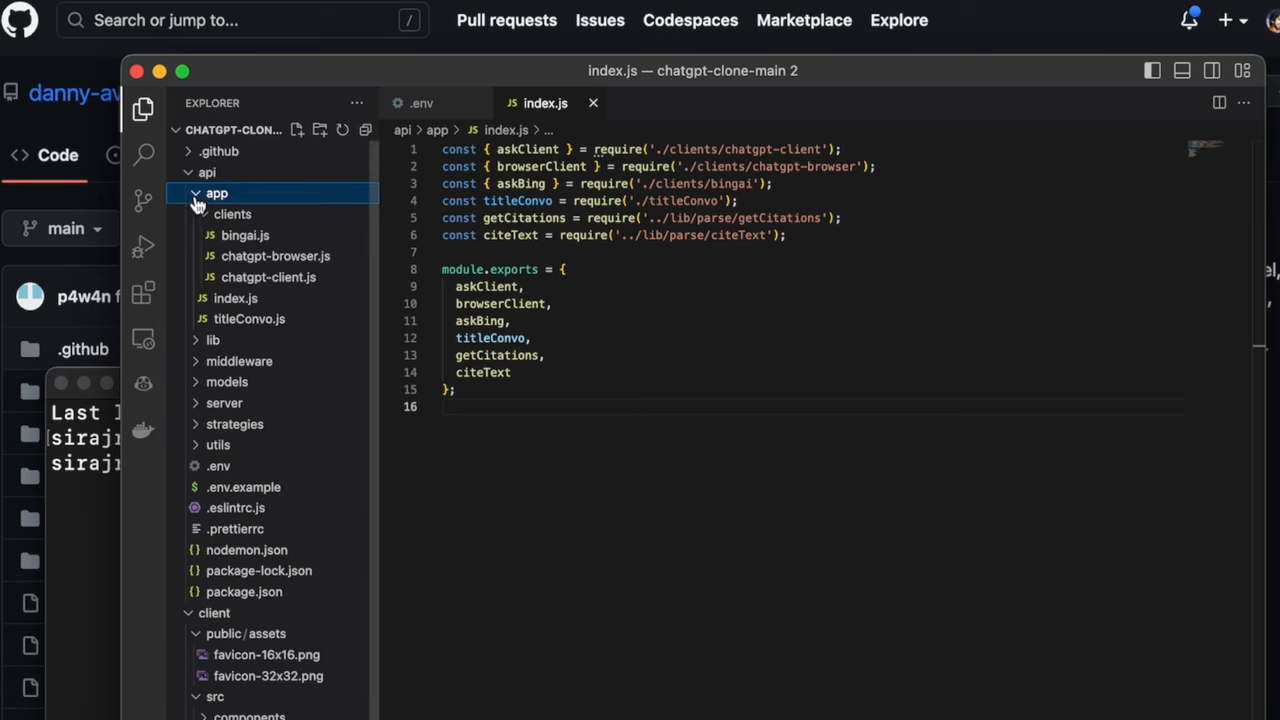
click(236, 298)
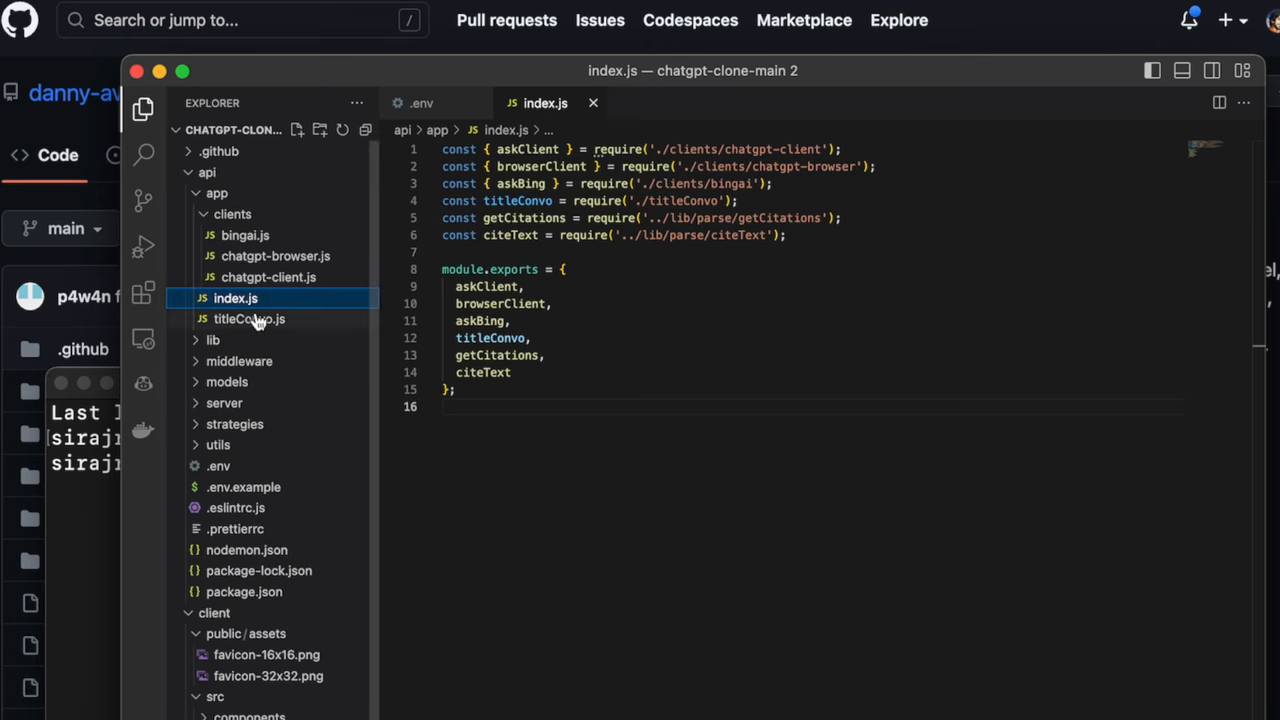
click(276, 256)
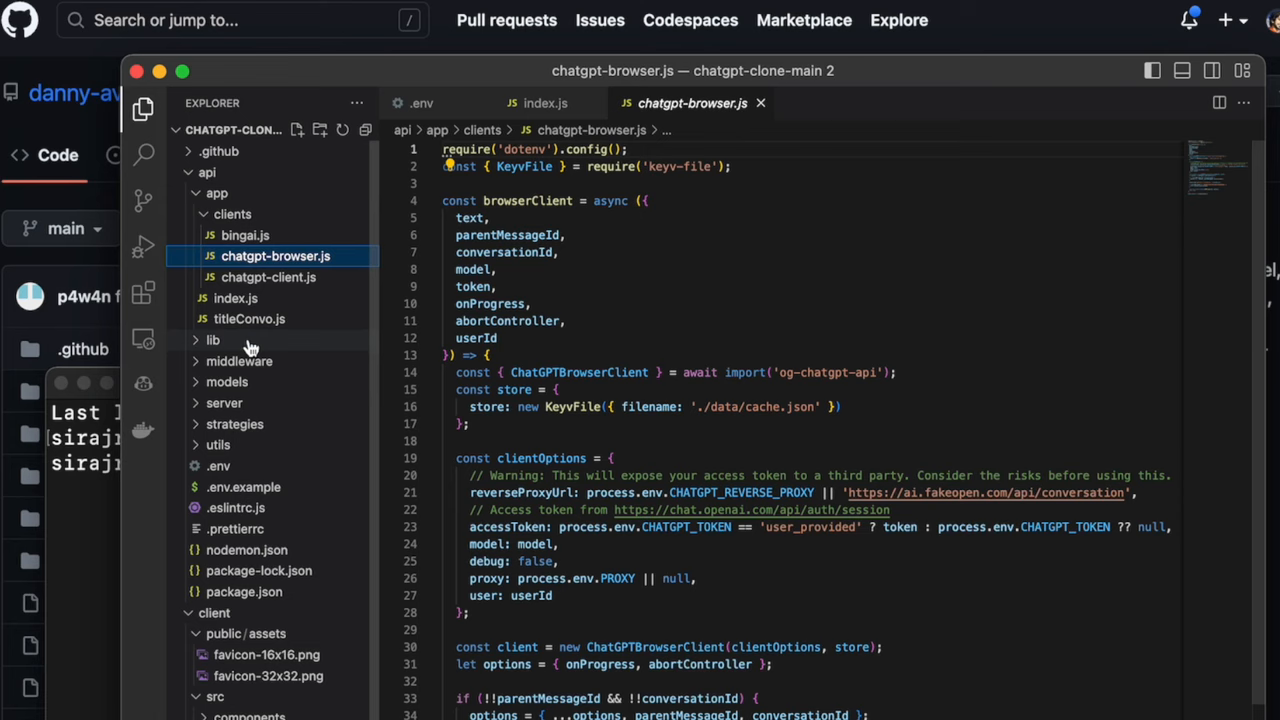
mouse_move(252, 424)
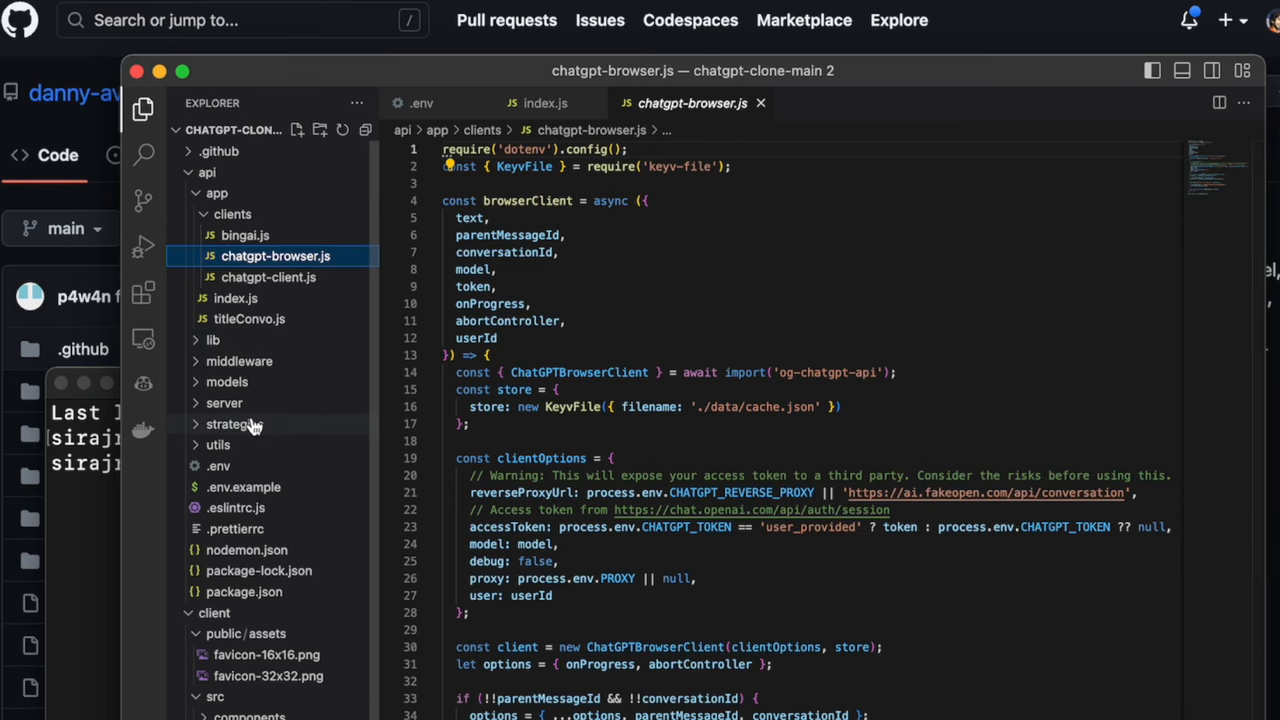
click(228, 380)
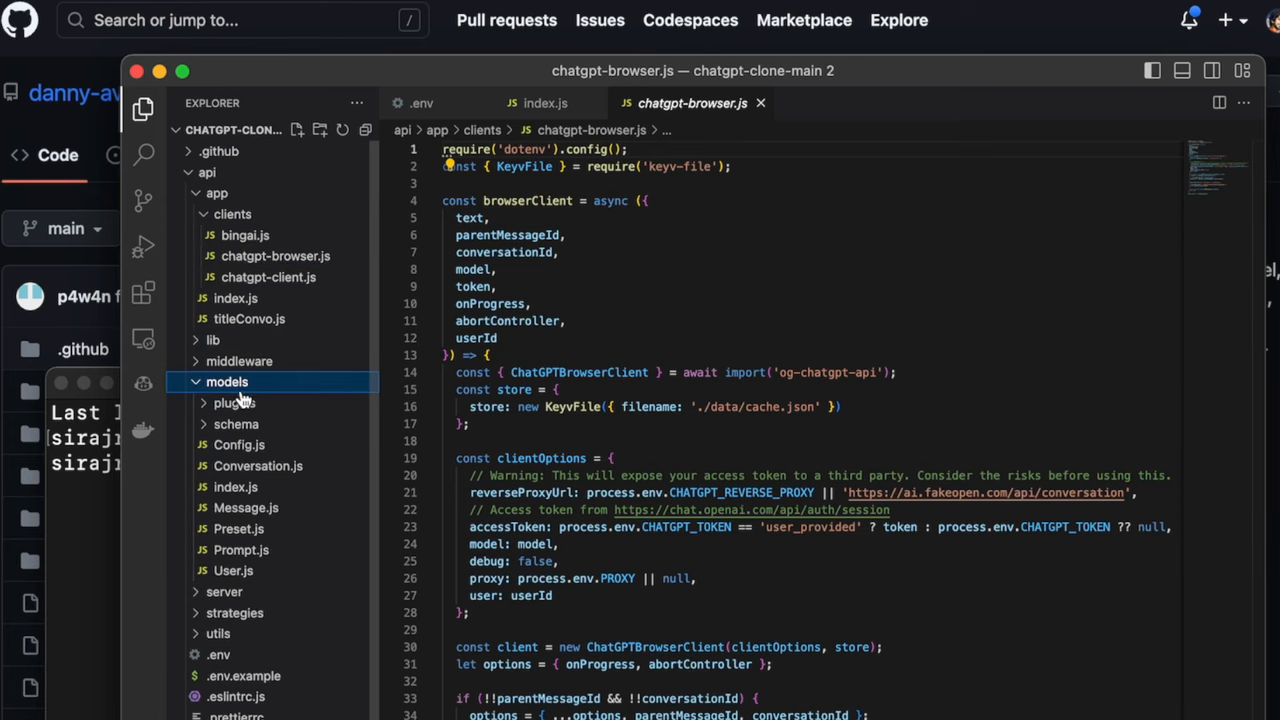
click(230, 488)
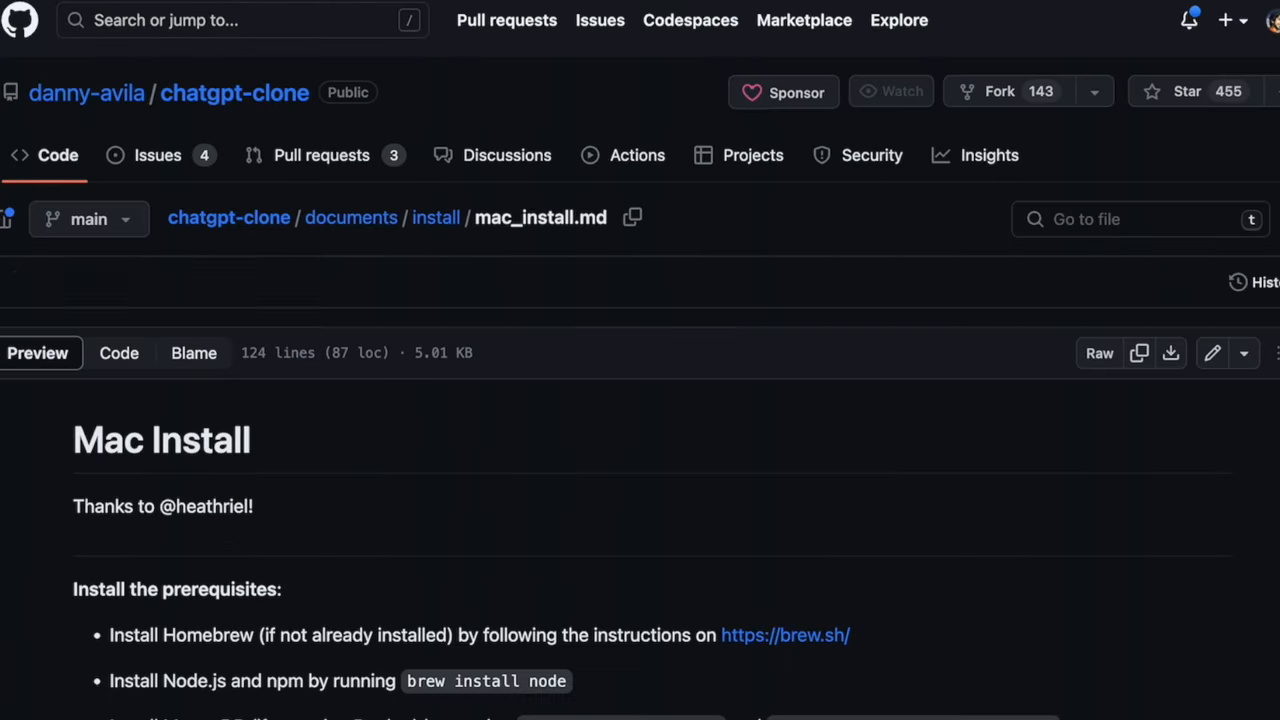
- Scroll through mac_install.md down to the proxy and .env configuration sections
scroll(down, 3)
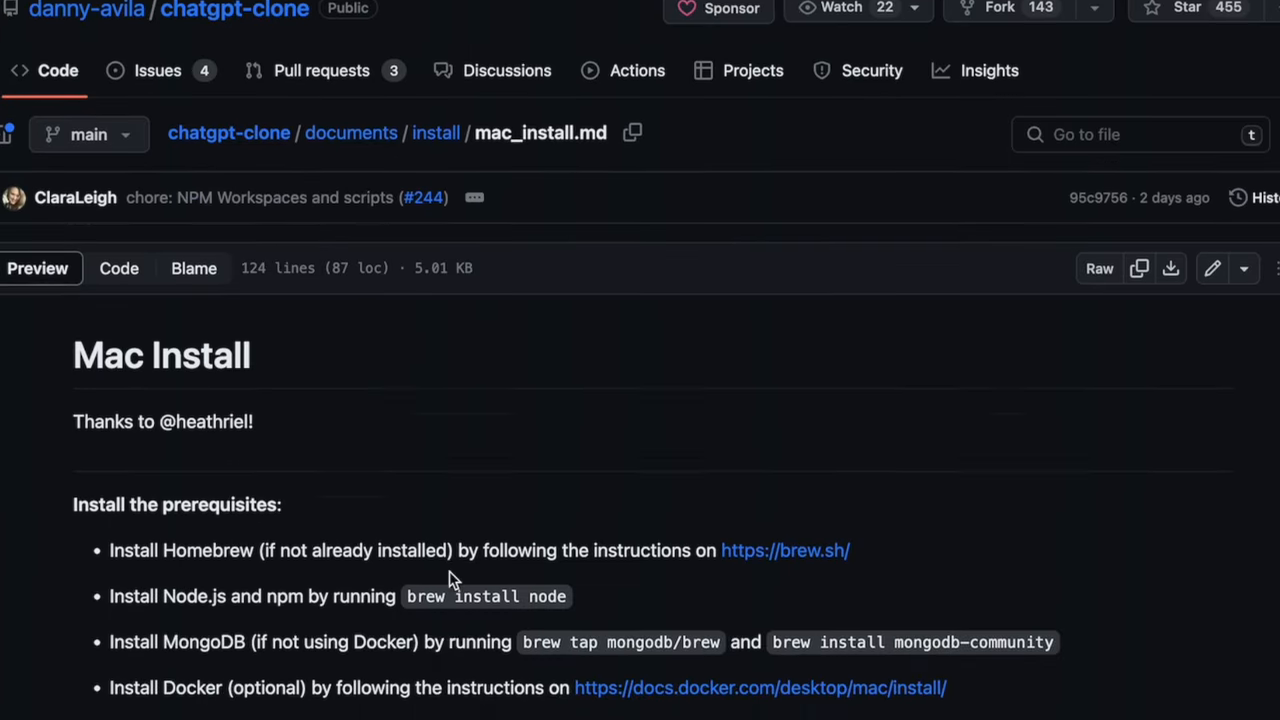
scroll(down, 3)
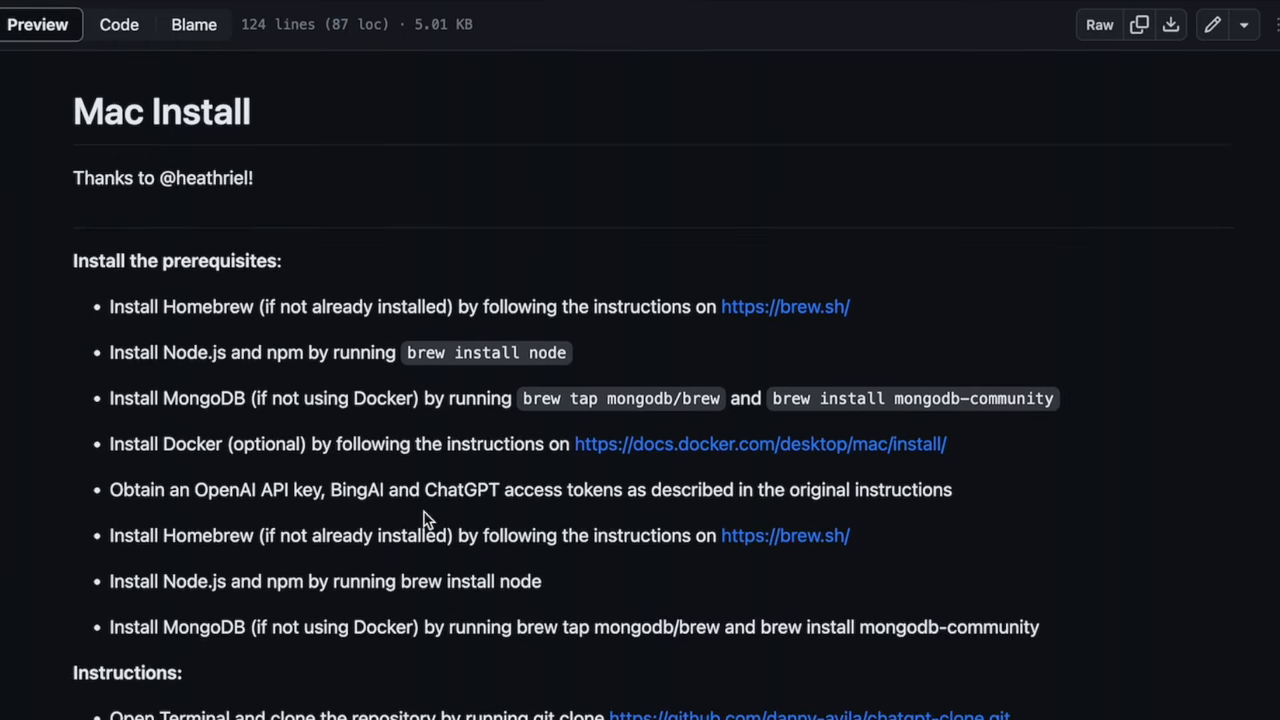
scroll(down, 3)
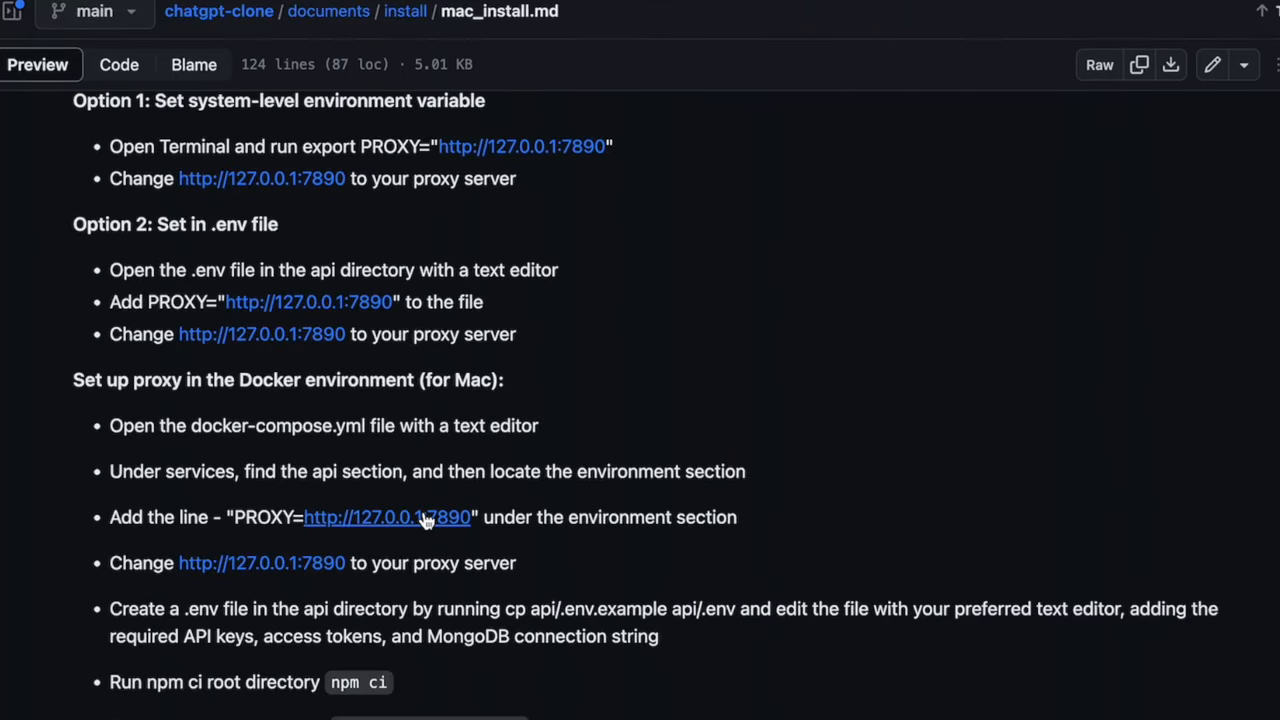
scroll(down, 3)
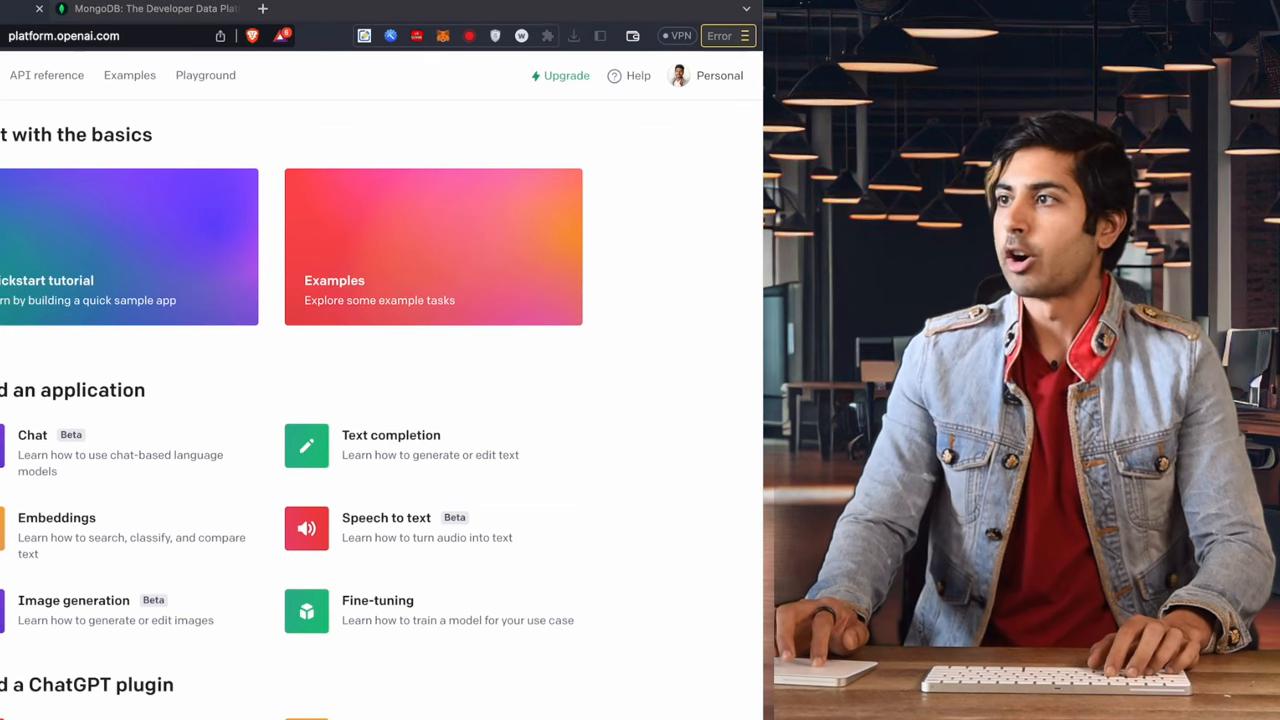
mouse_move(720, 144)
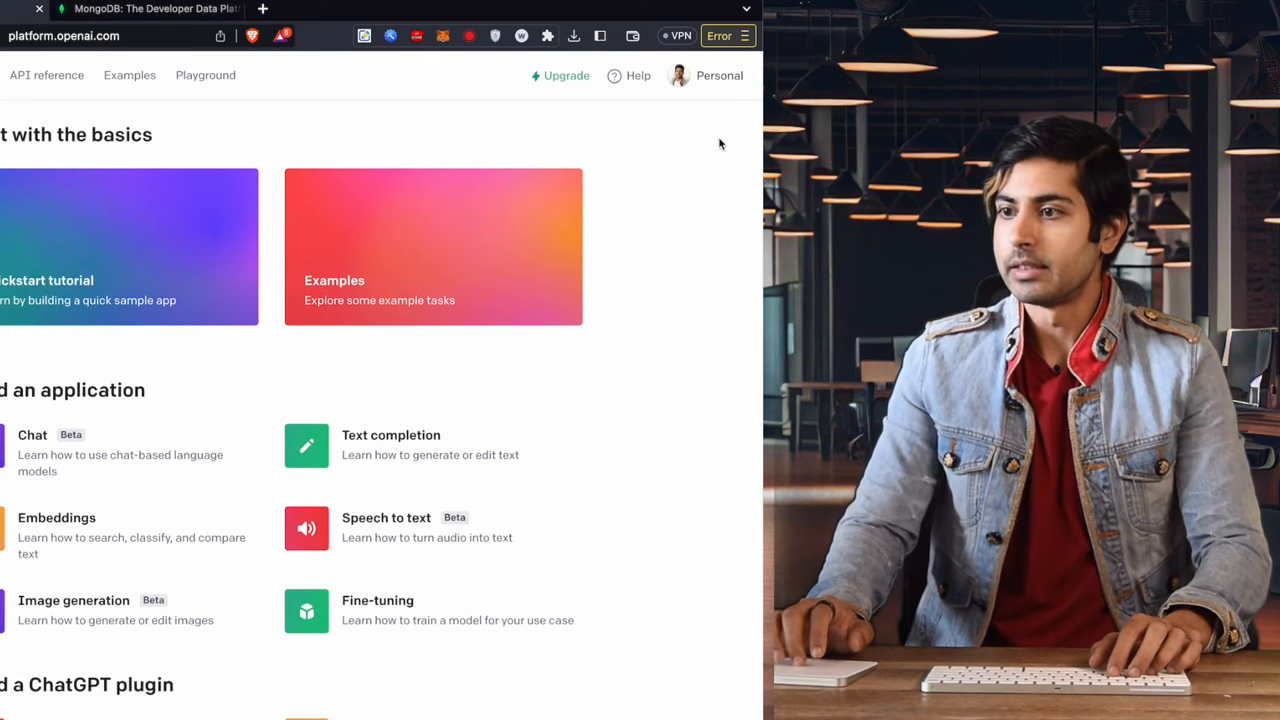
- Use the Personal account menu to reach the View API keys page
click(718, 76)
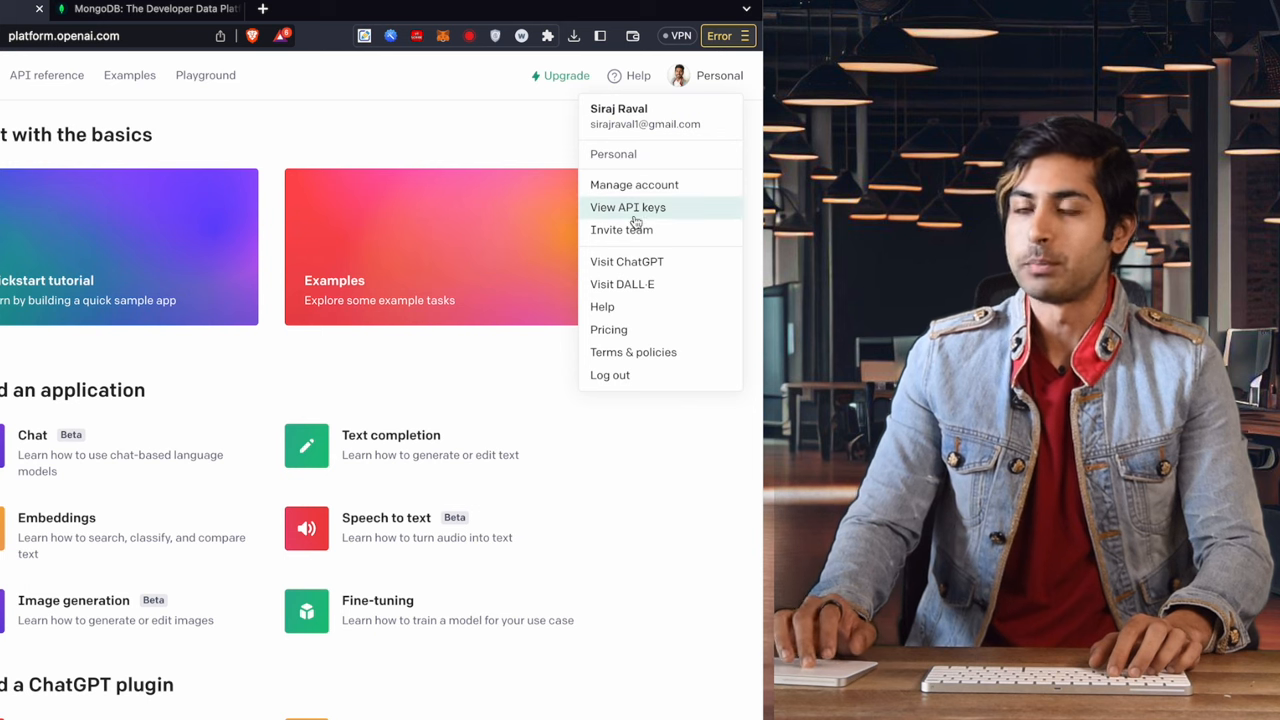
click(628, 206)
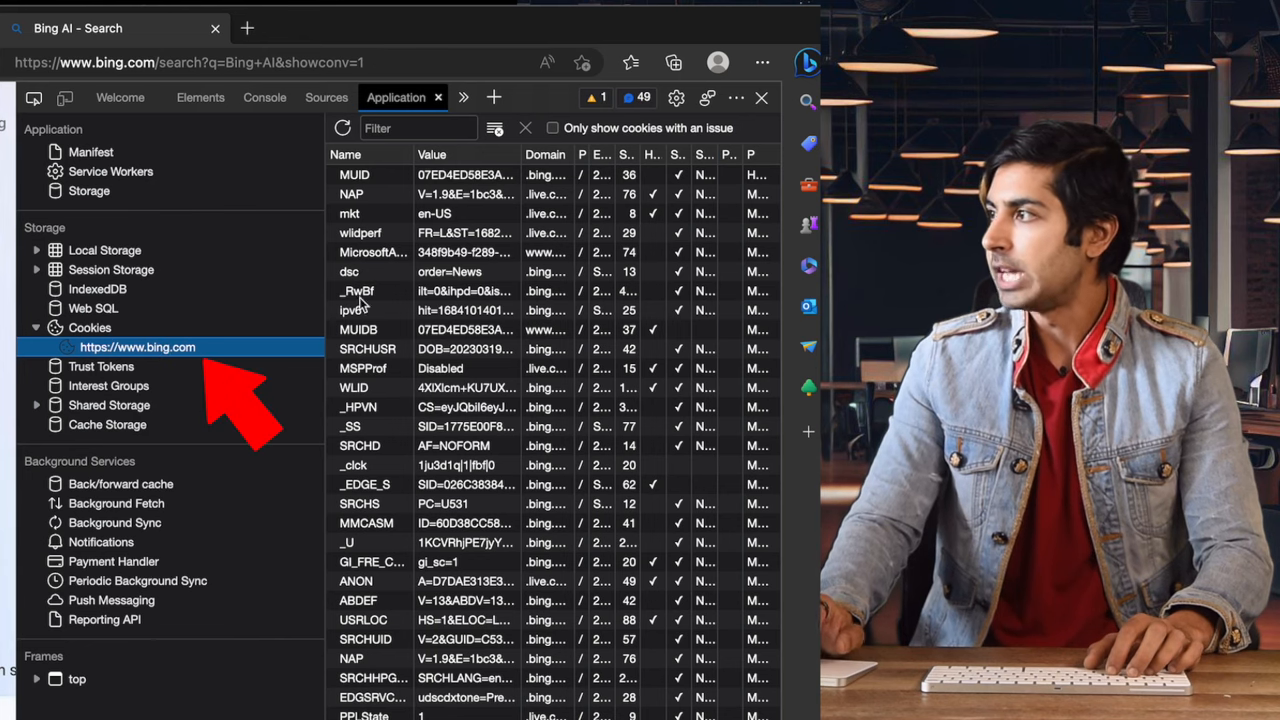
- Scroll the bing.com cookie list in DevTools to find the _U token
scroll(down, 3)
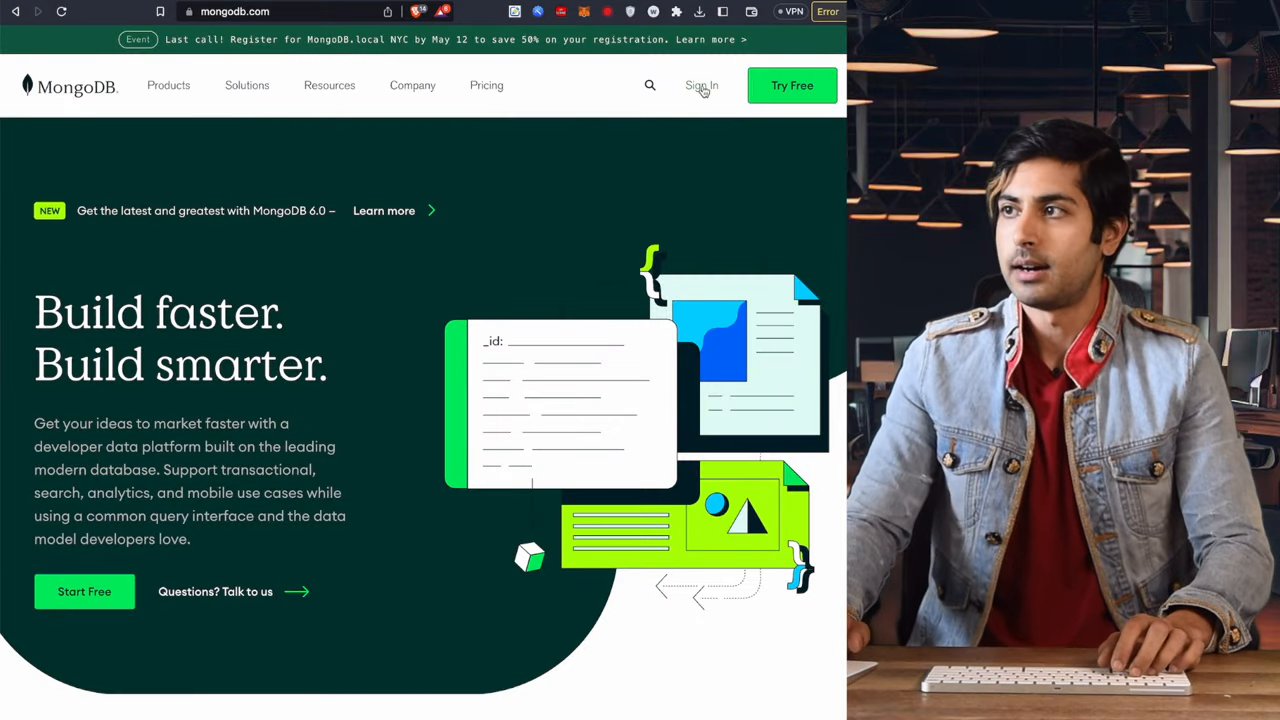
- Sign in to MongoDB Atlas and review new cluster options, including the serverless deployment
click(700, 84)
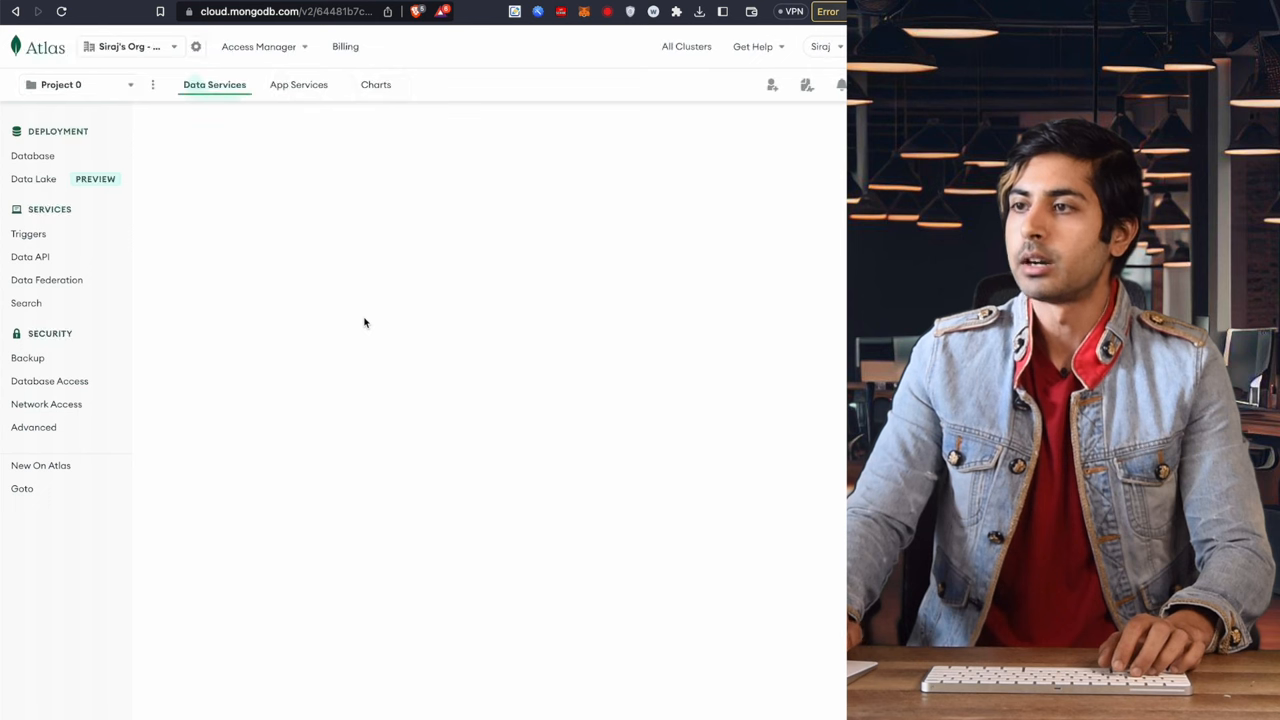
click(32, 156)
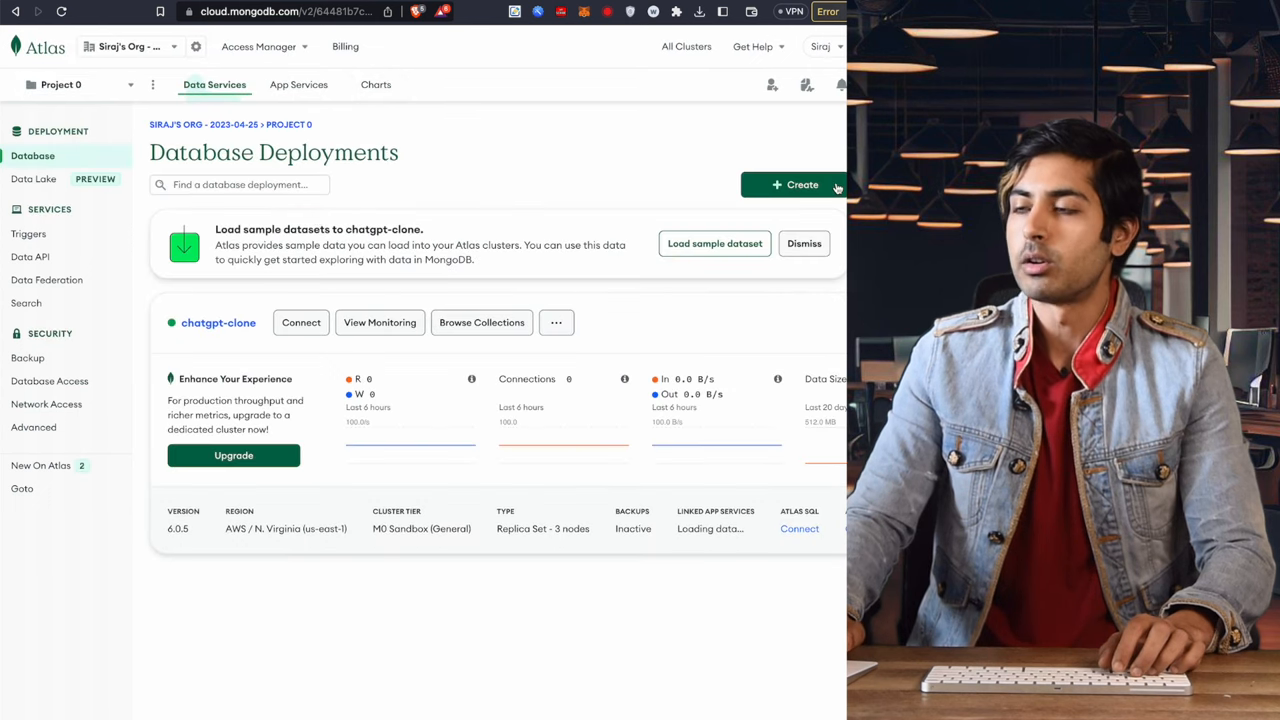
click(792, 184)
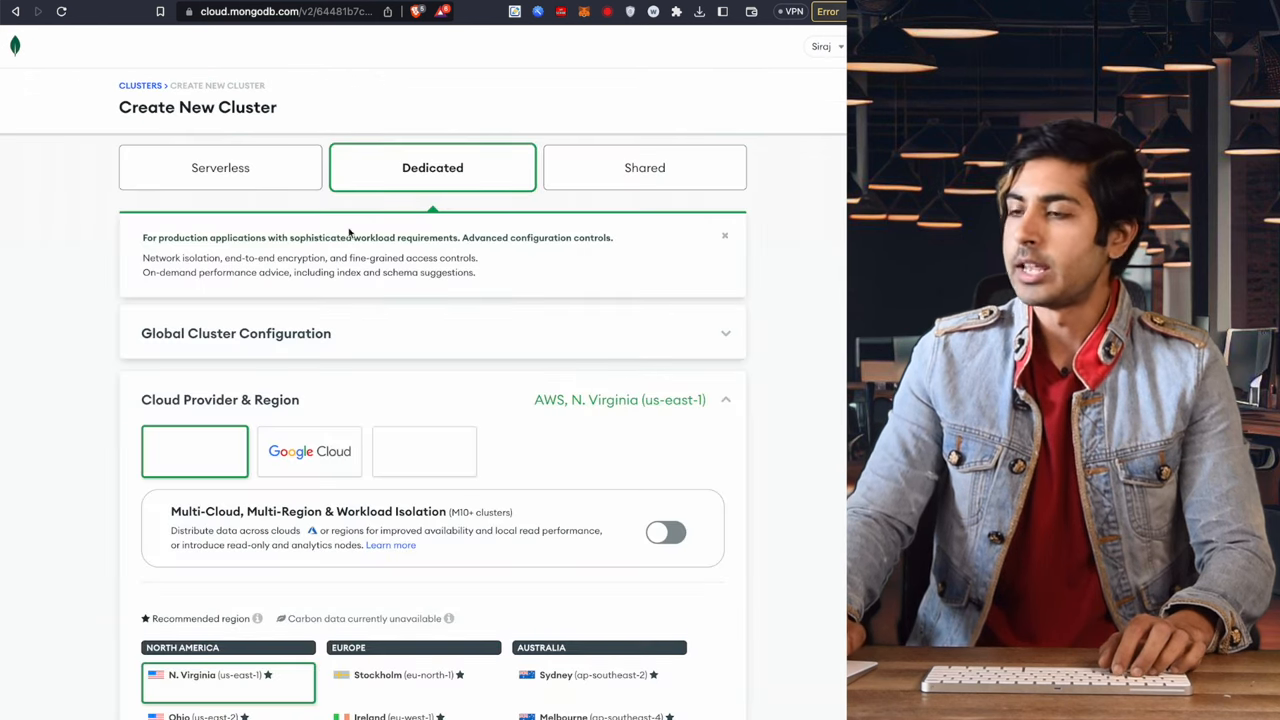
click(220, 168)
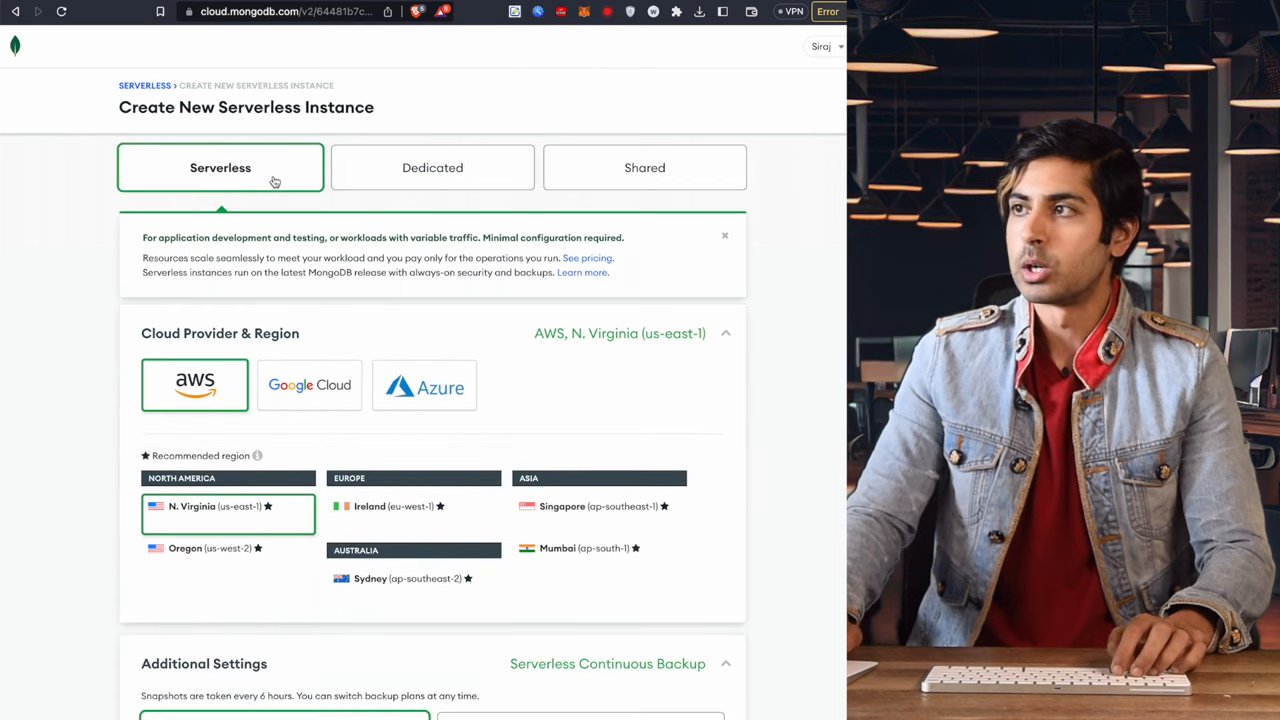
mouse_move(590, 404)
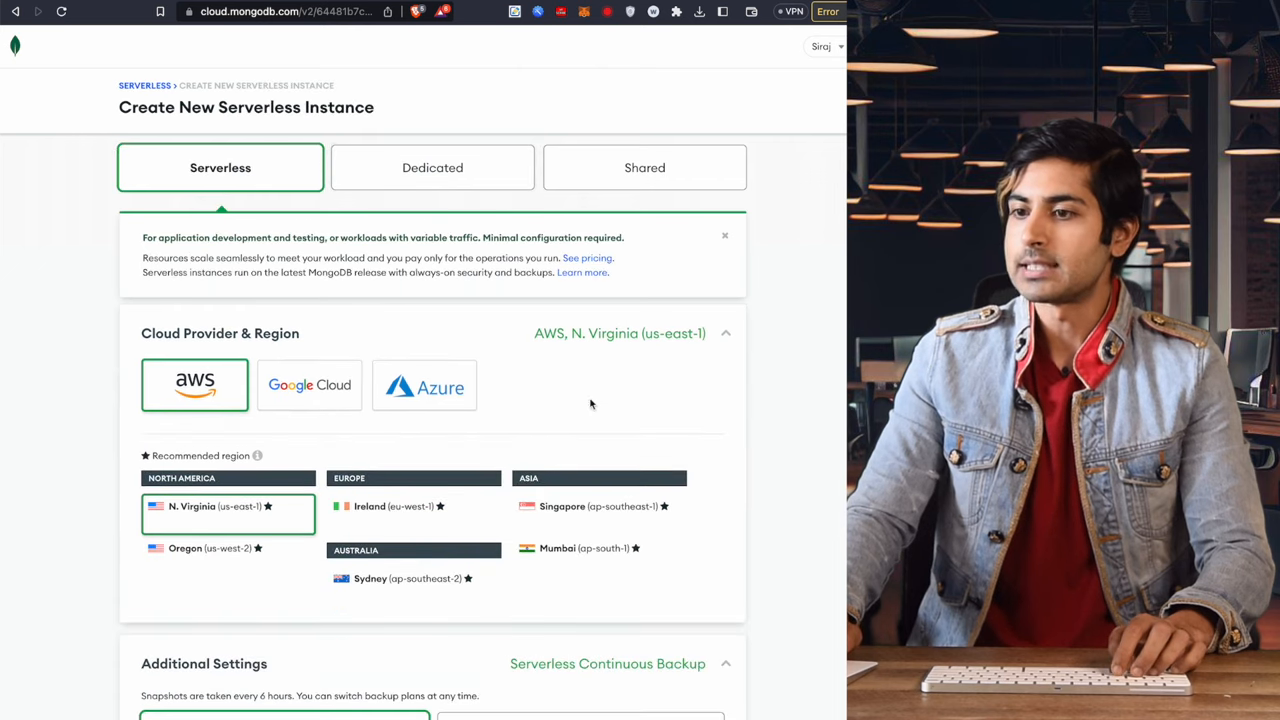
click(644, 168)
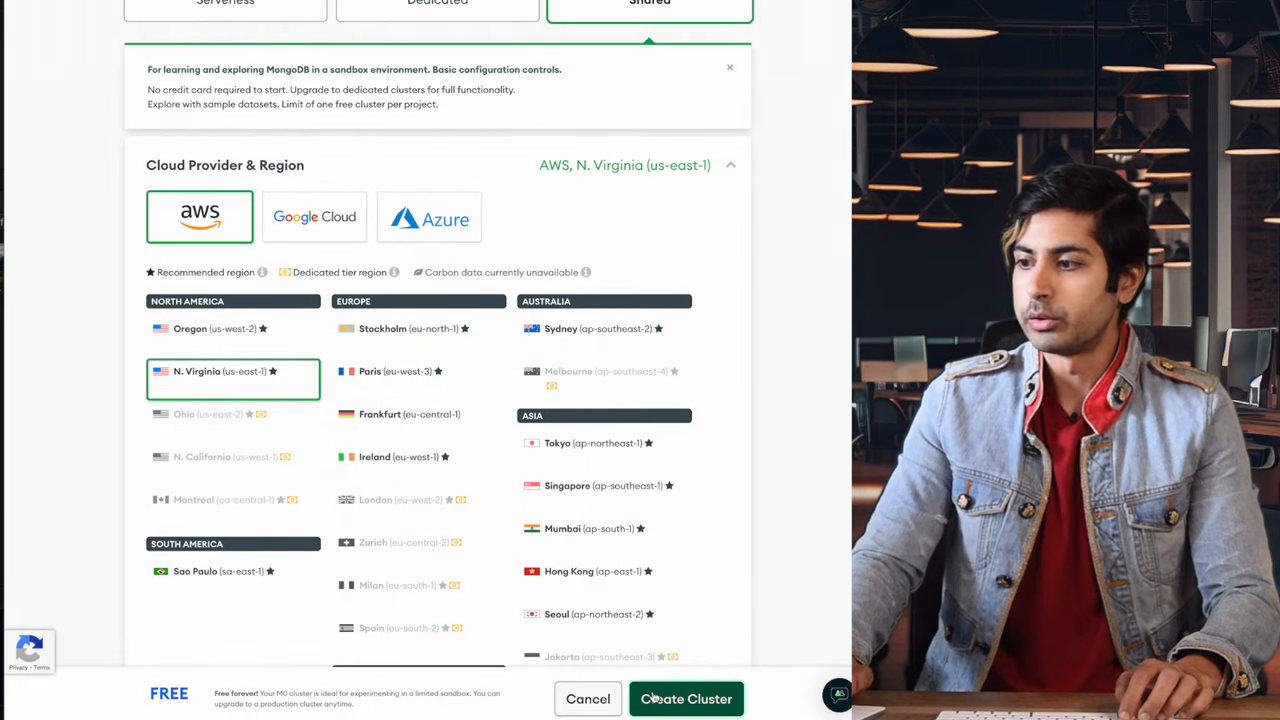
- Bring up the chatgpt-clone cluster's Connect dialog with drivers, Compass and Shell options
click(686, 698)
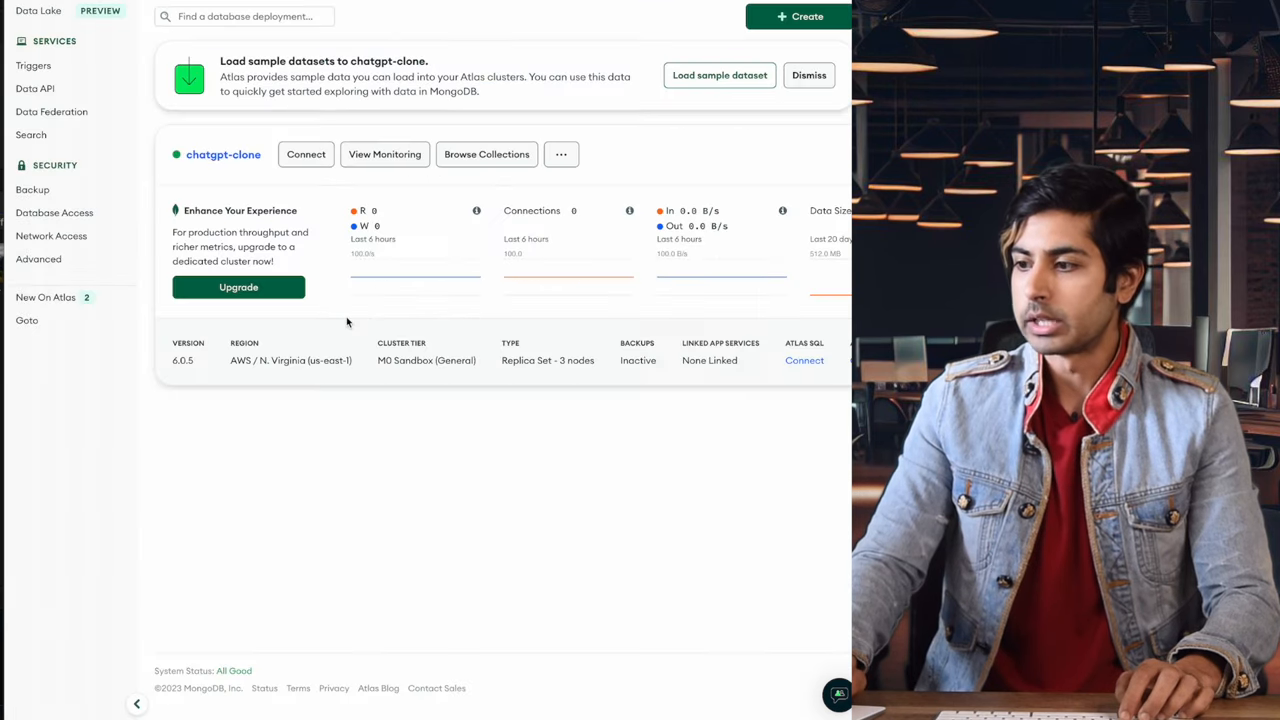
click(306, 154)
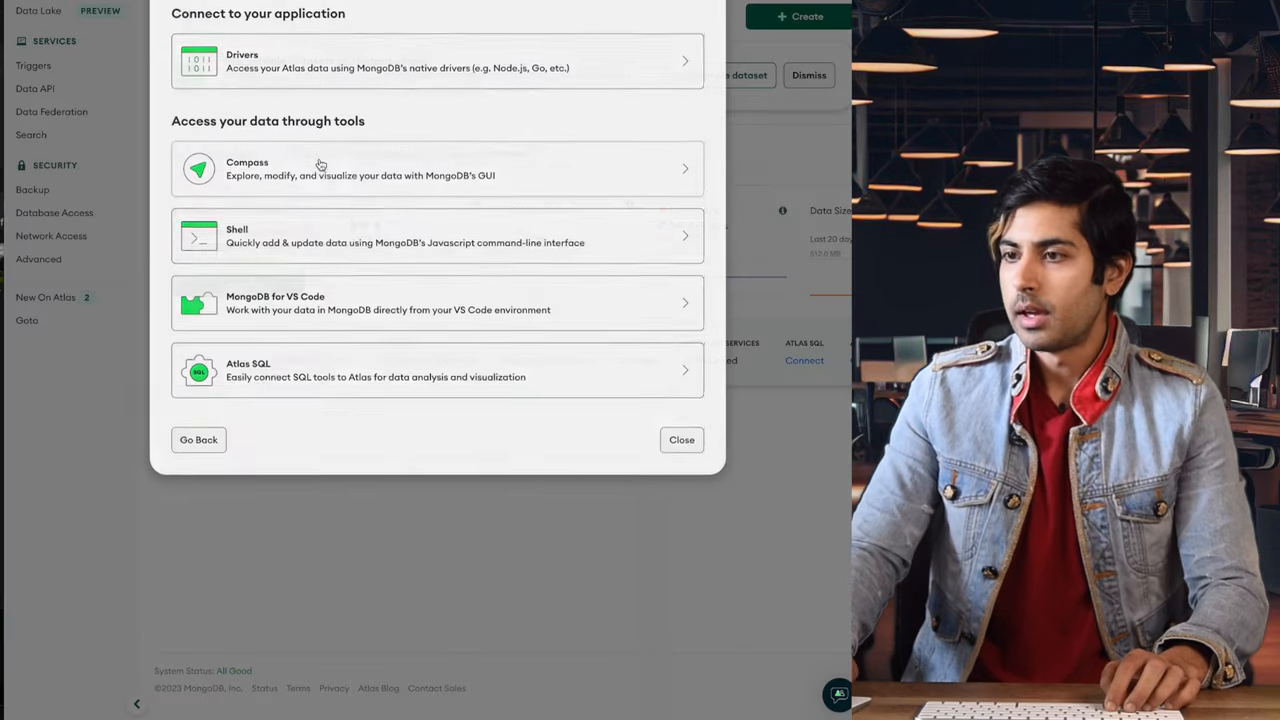
click(436, 60)
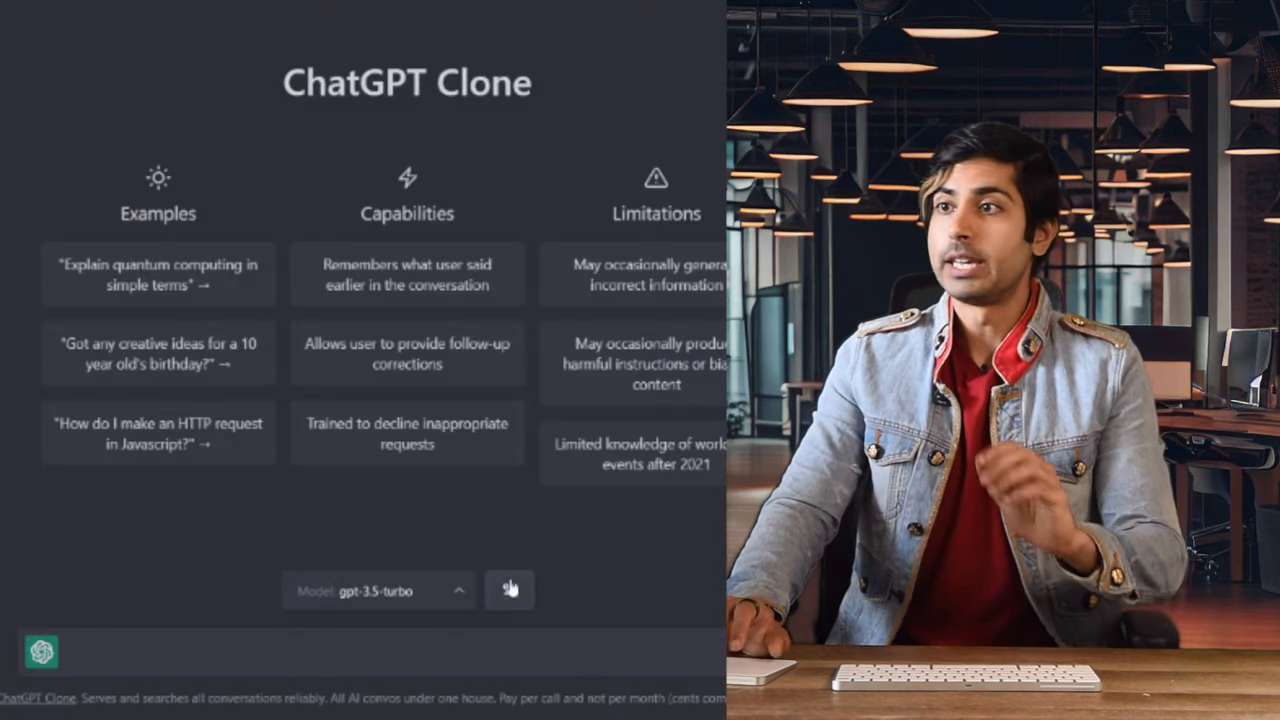
- View the local ChatGPT Clone landing page with the gpt-3.5-turbo model selector
click(510, 590)
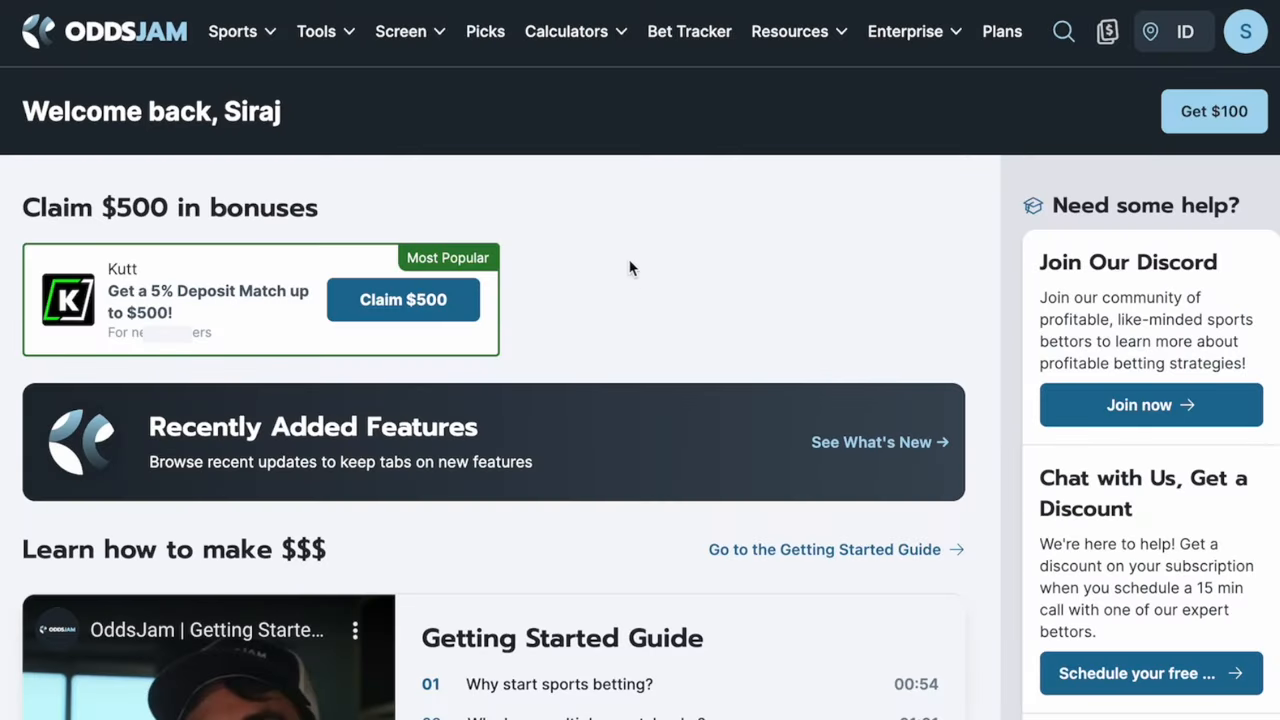
- From the Sports menu's NHL news, open the Panthers vs. Hurricanes predictions article
click(232, 32)
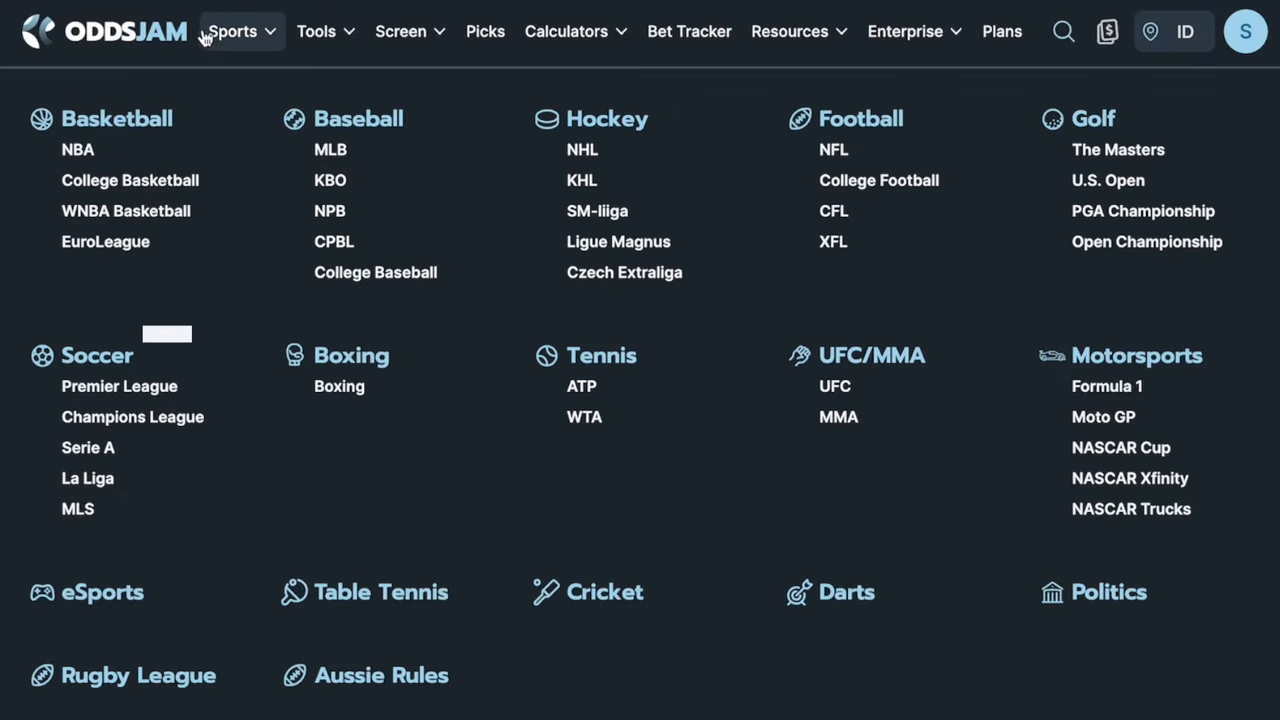
mouse_move(852, 170)
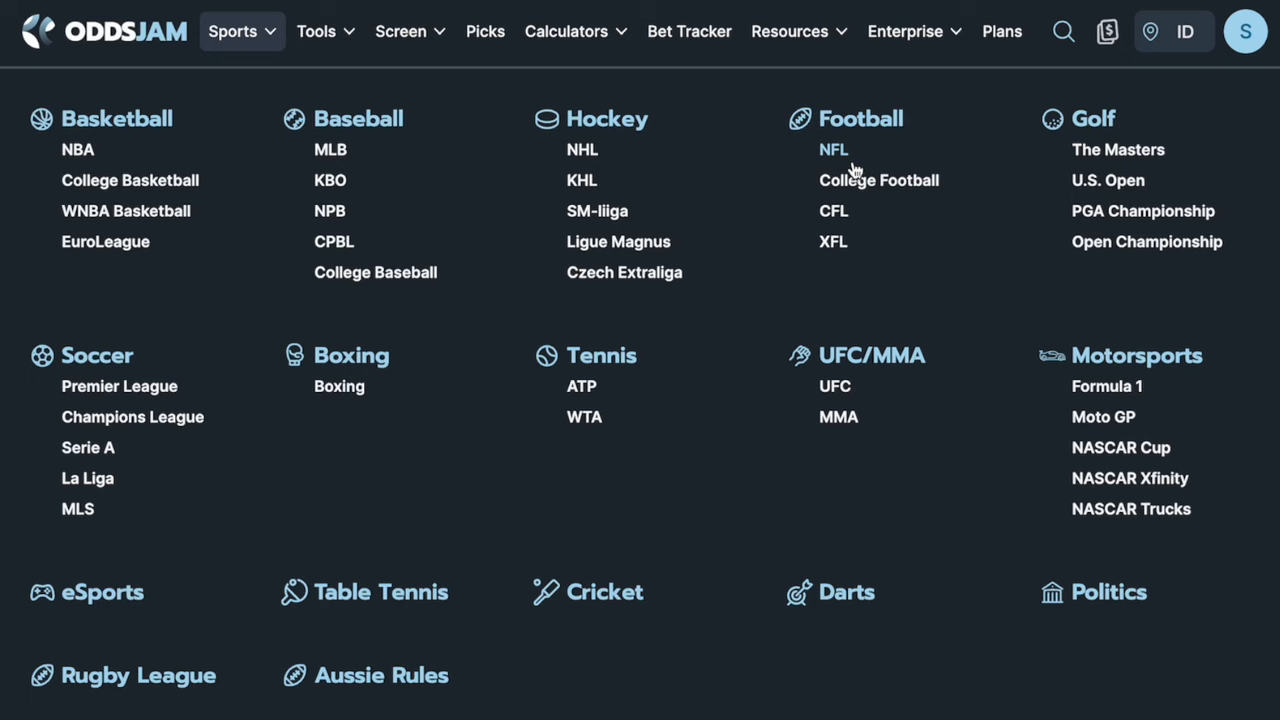
scroll(down, 3)
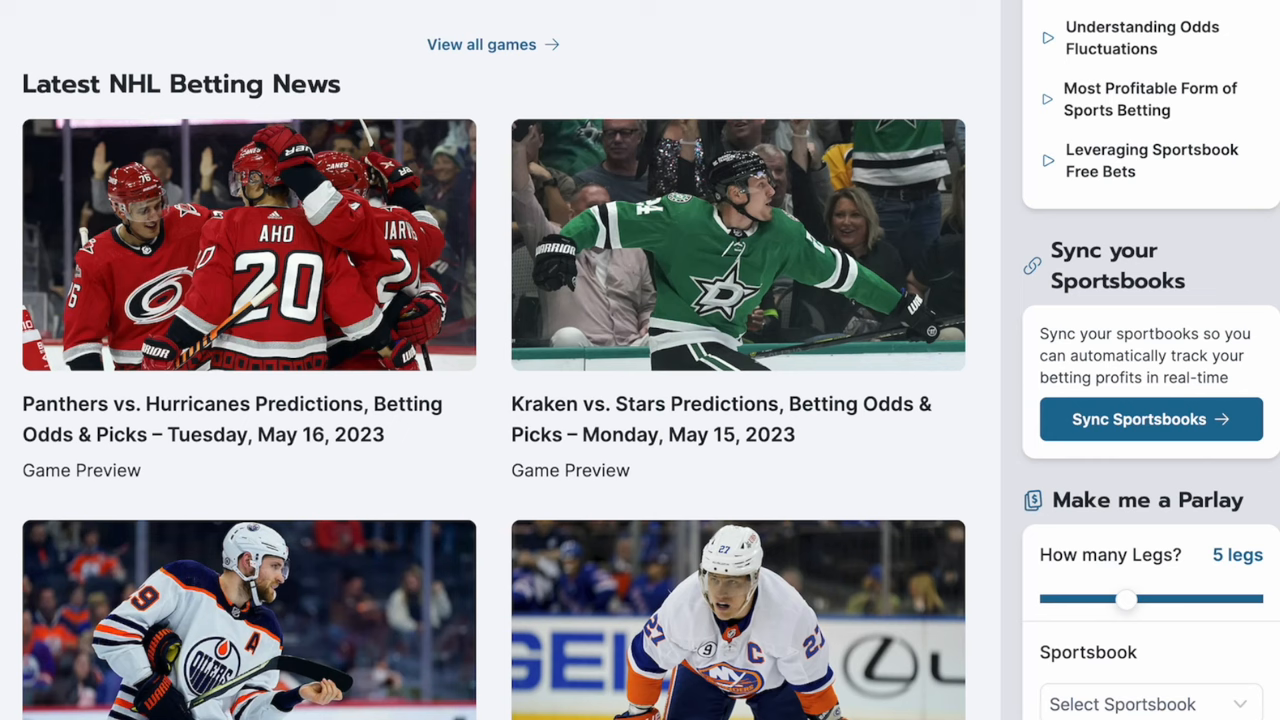
click(232, 418)
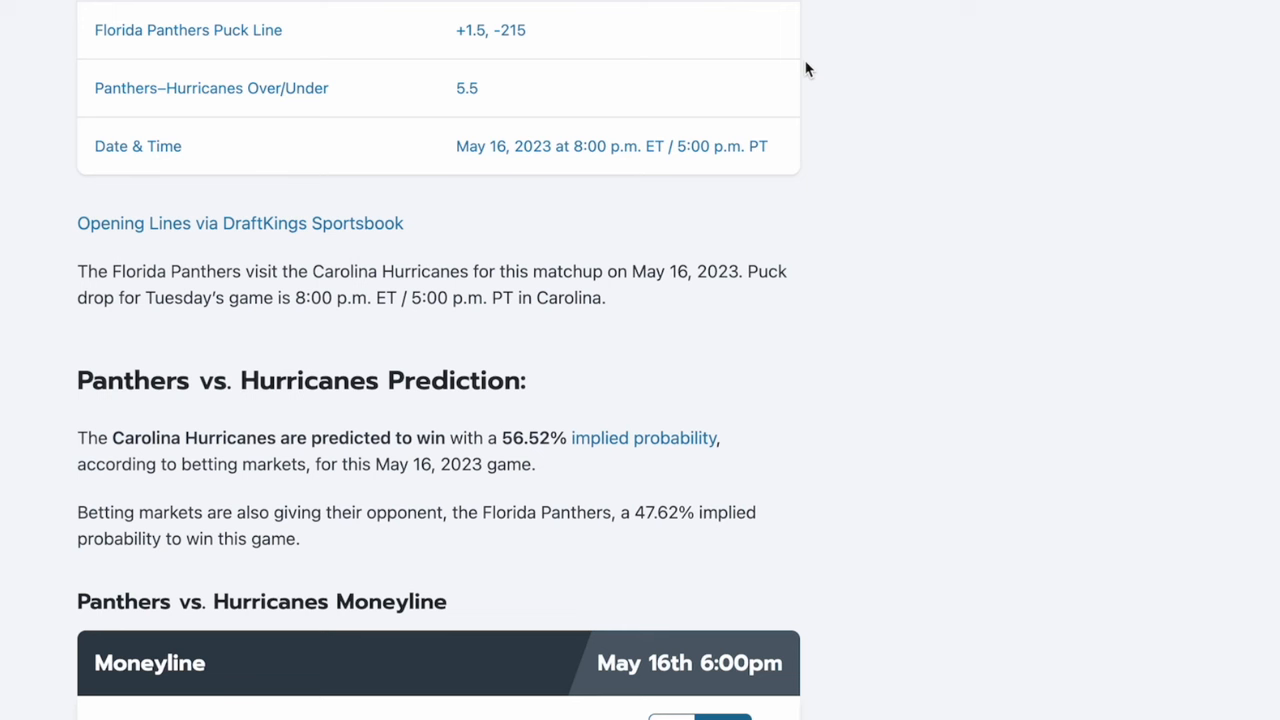
- Scroll the article to the prediction favouring the Hurricanes at 56.52% implied probability
scroll(down, 3)
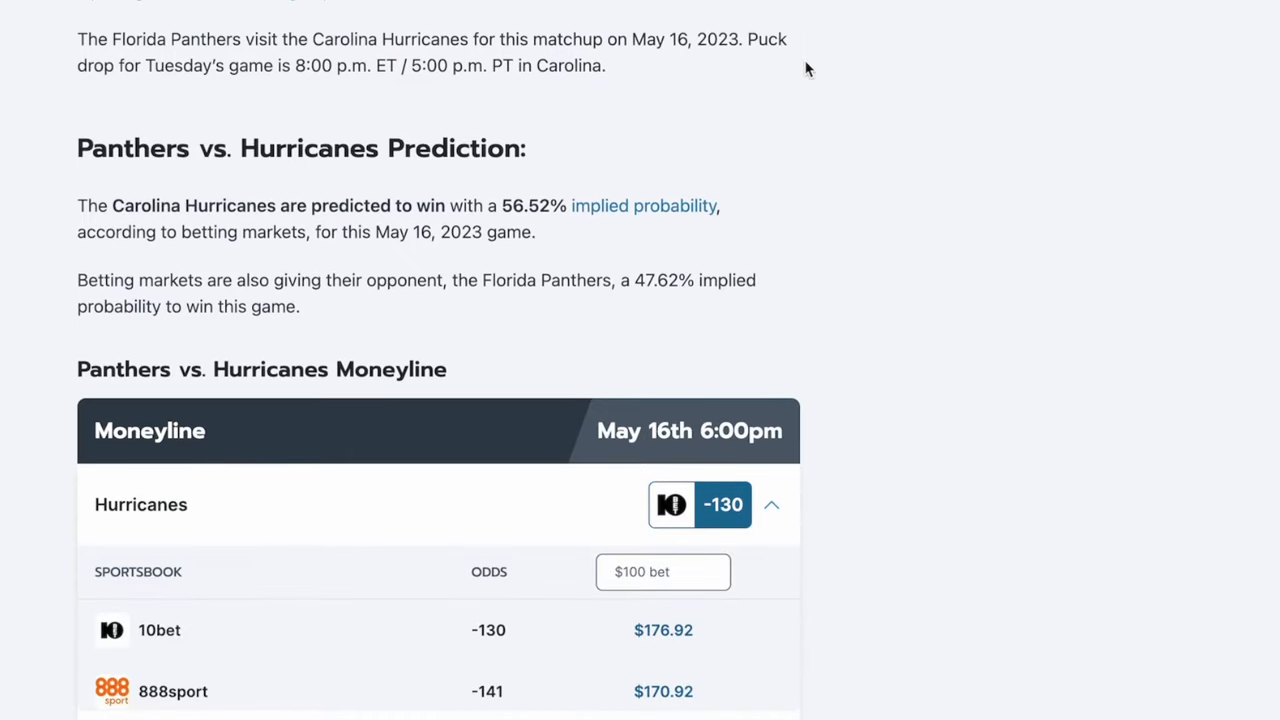
scroll(up, 3)
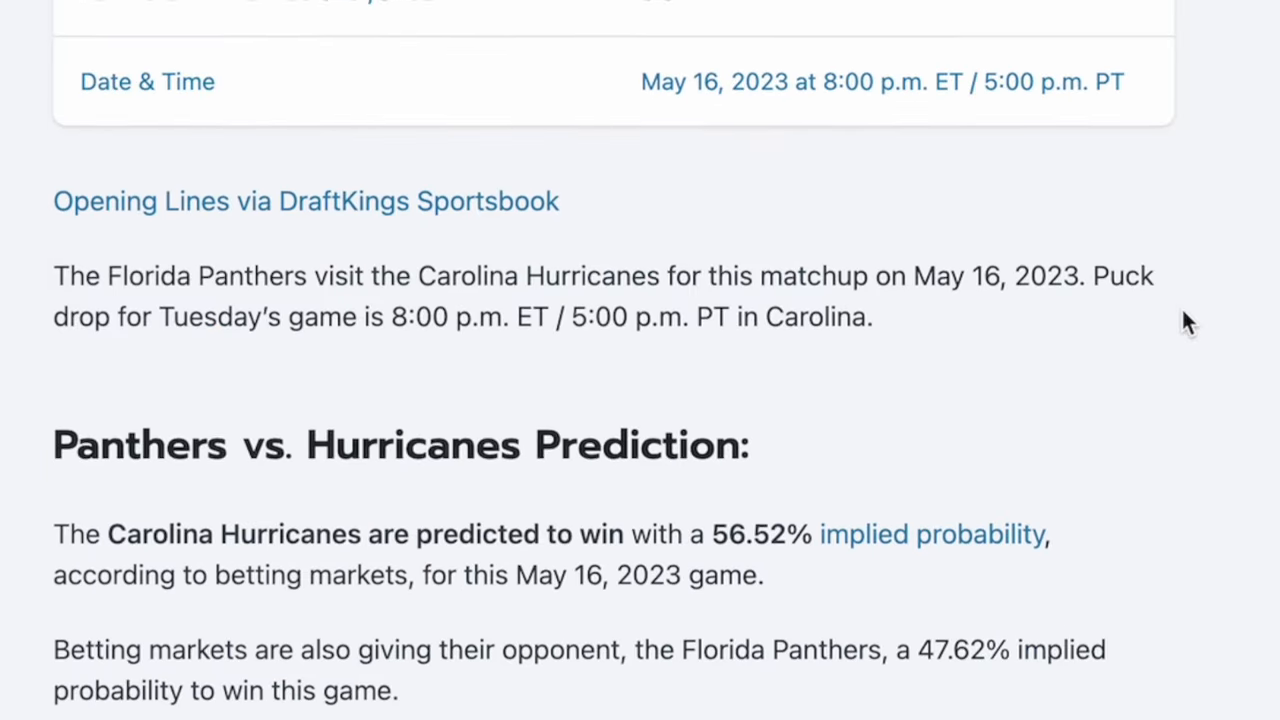
scroll(down, 3)
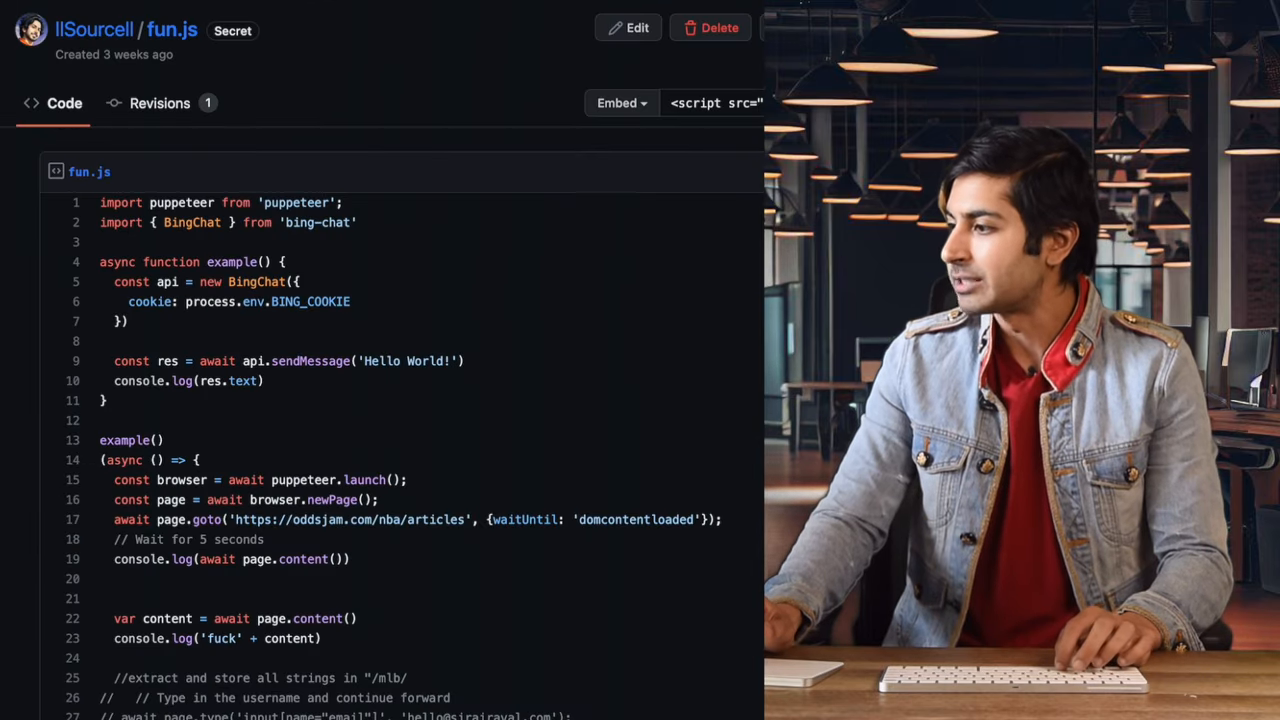
scroll(down, 3)
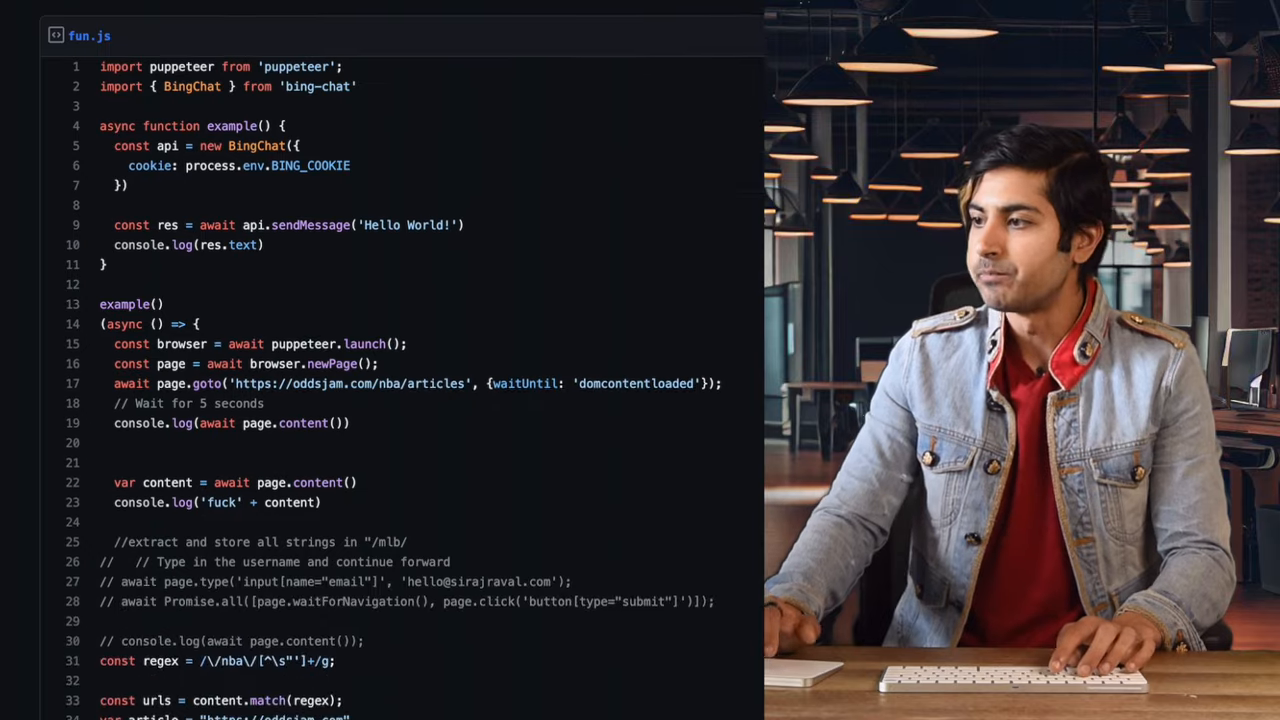
scroll(down, 3)
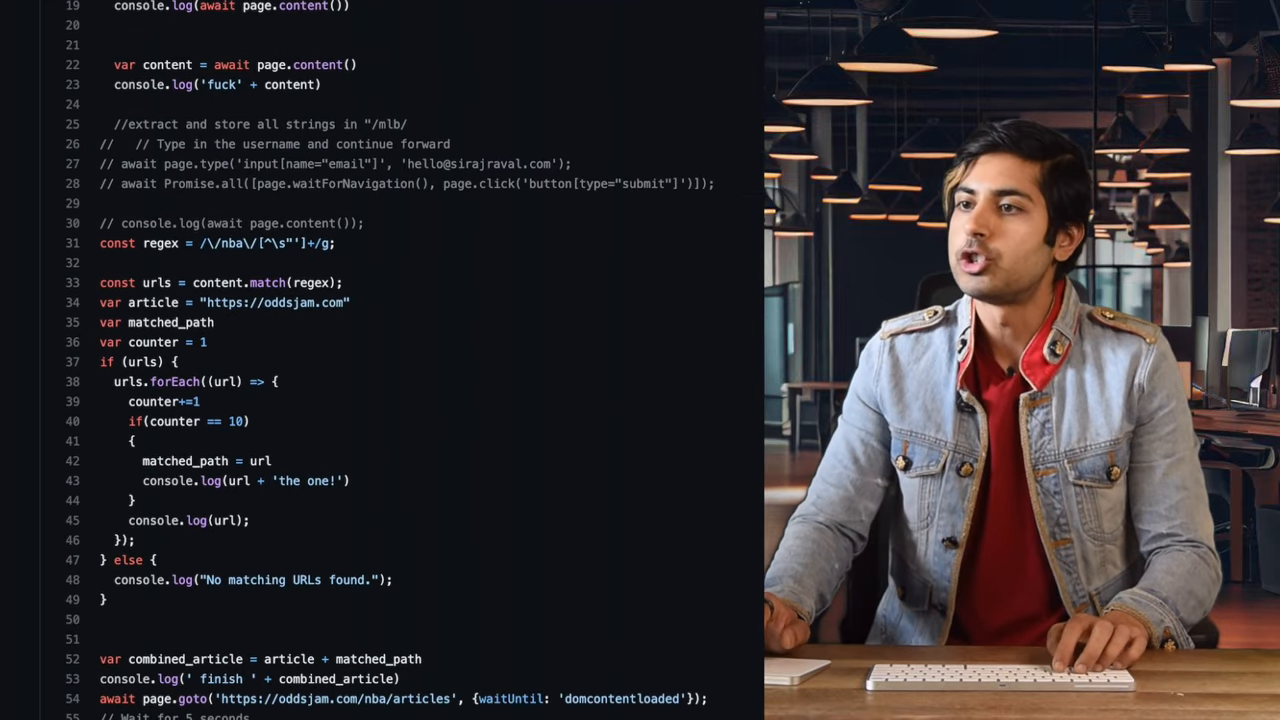
scroll(up, 3)
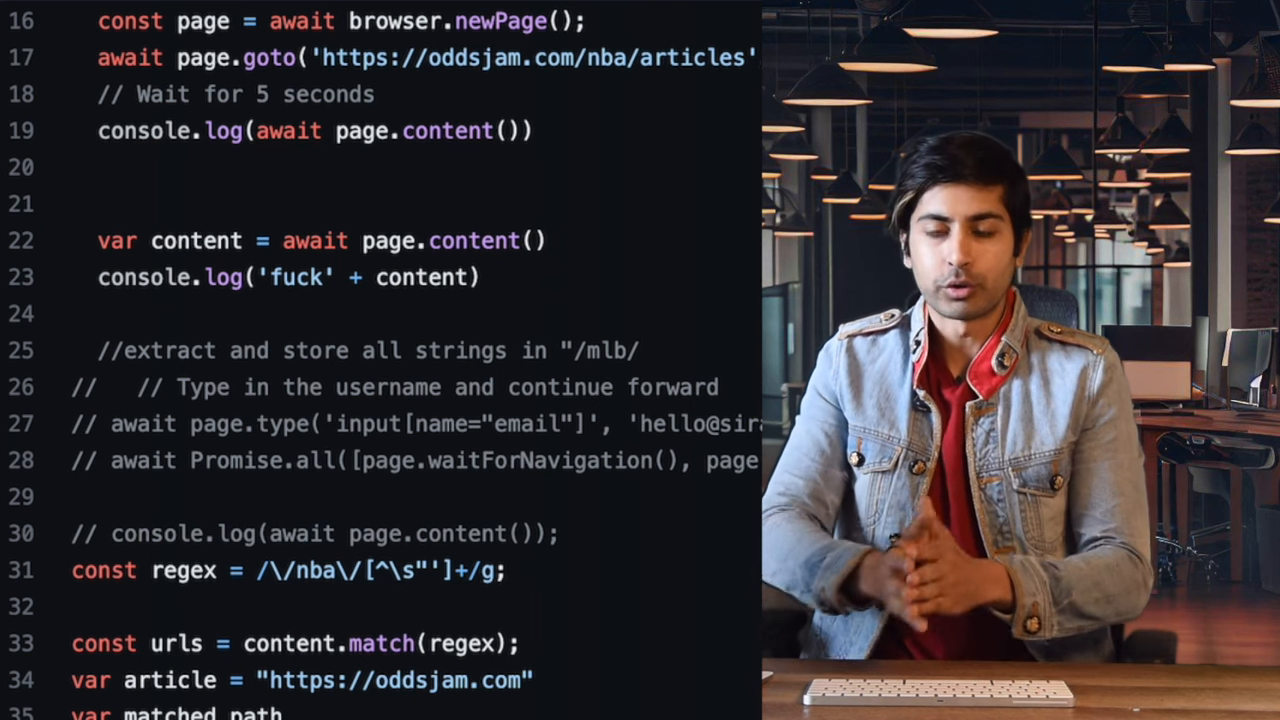
scroll(down, 3)
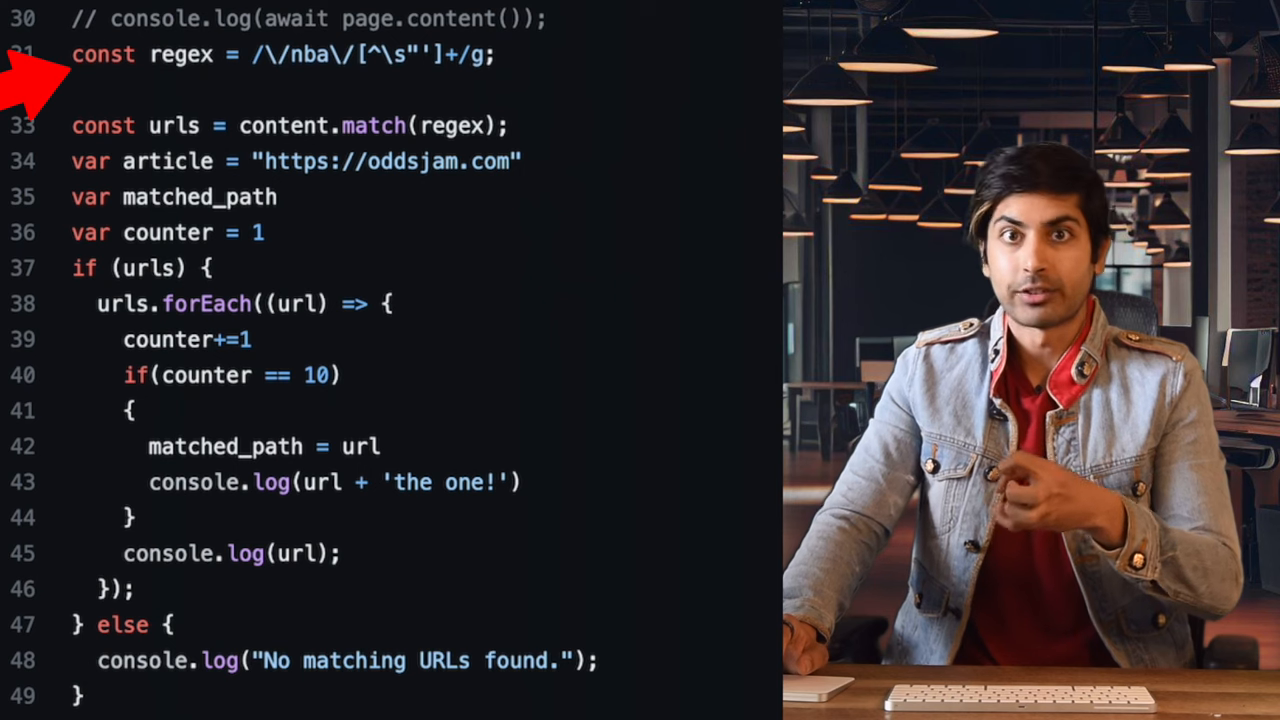
scroll(down, 3)
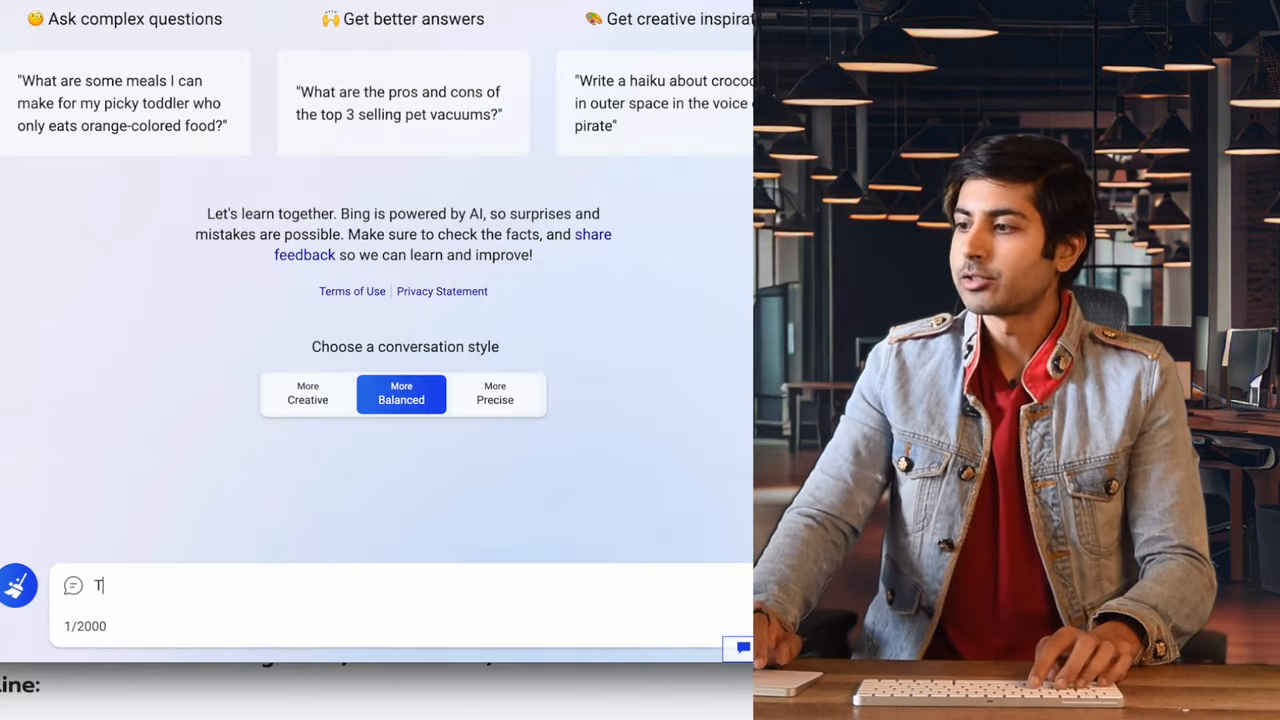
- Send 'TL;DR this' with the OddsJam Panthers vs. Hurricanes article URL to Bing Chat
text(L;DR this https://oddsjam.com/nhl/panthers-vs-hurricanes-predictions-betting-odds-picks-tuesday-may-16-2023-g40-oai)
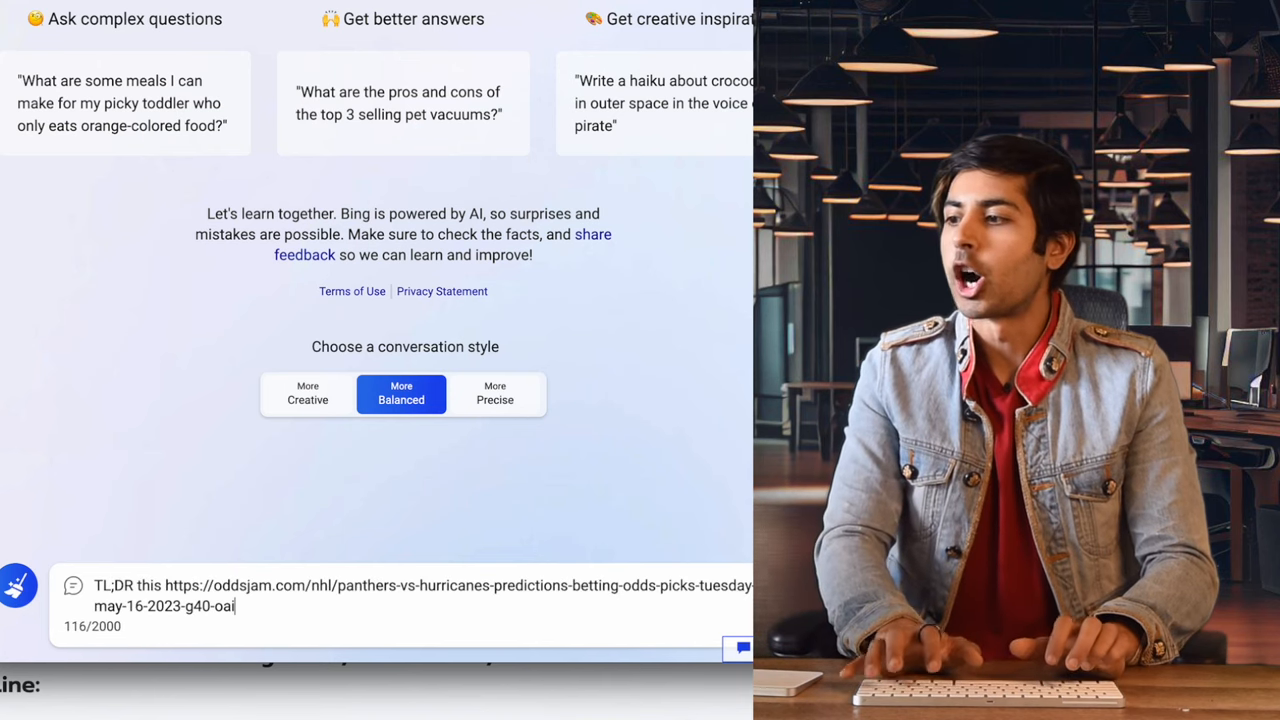
key(Return)
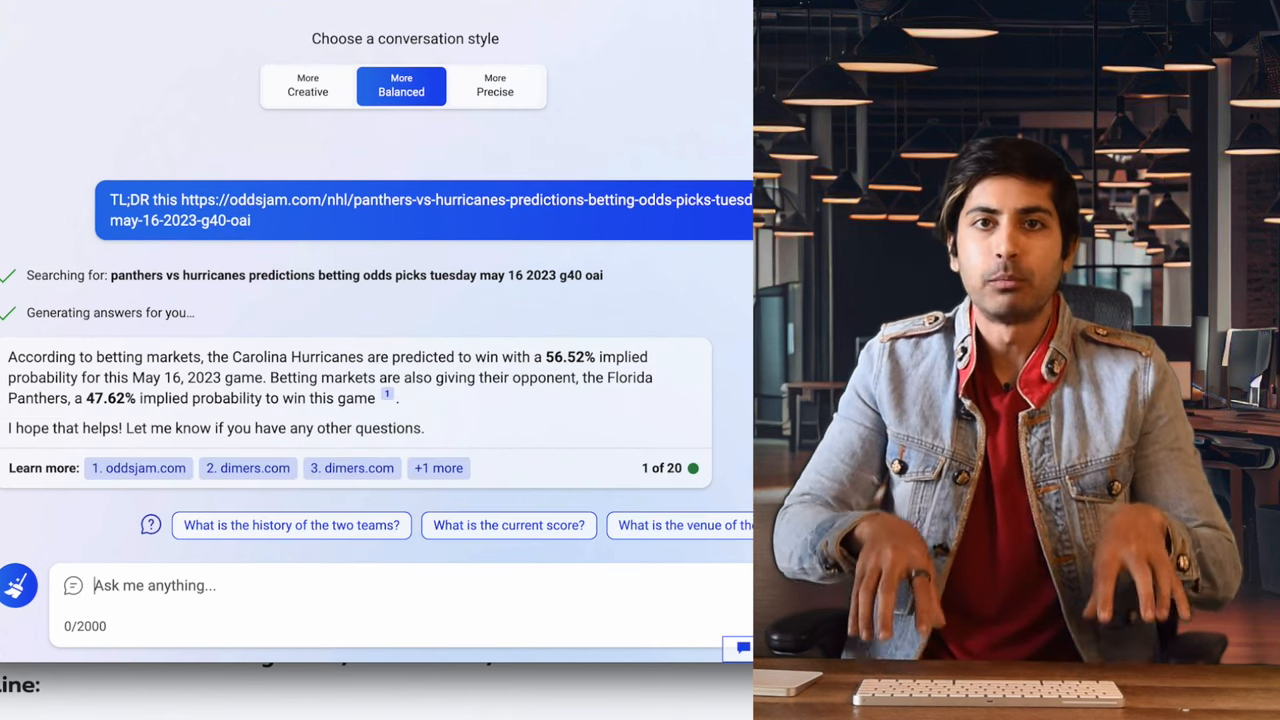
mouse_move(352, 468)
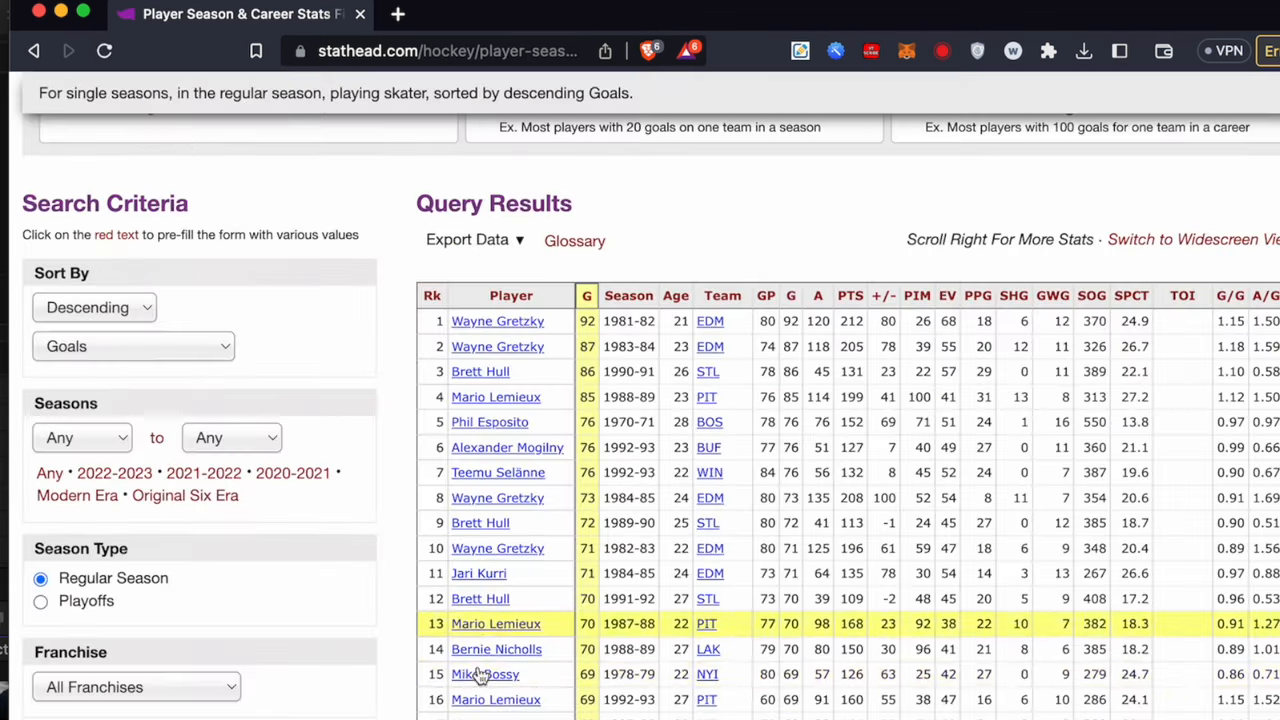
- Check Wayne Gretzky's player page, then export the goals leaderboard via Get table as CSV
click(496, 320)
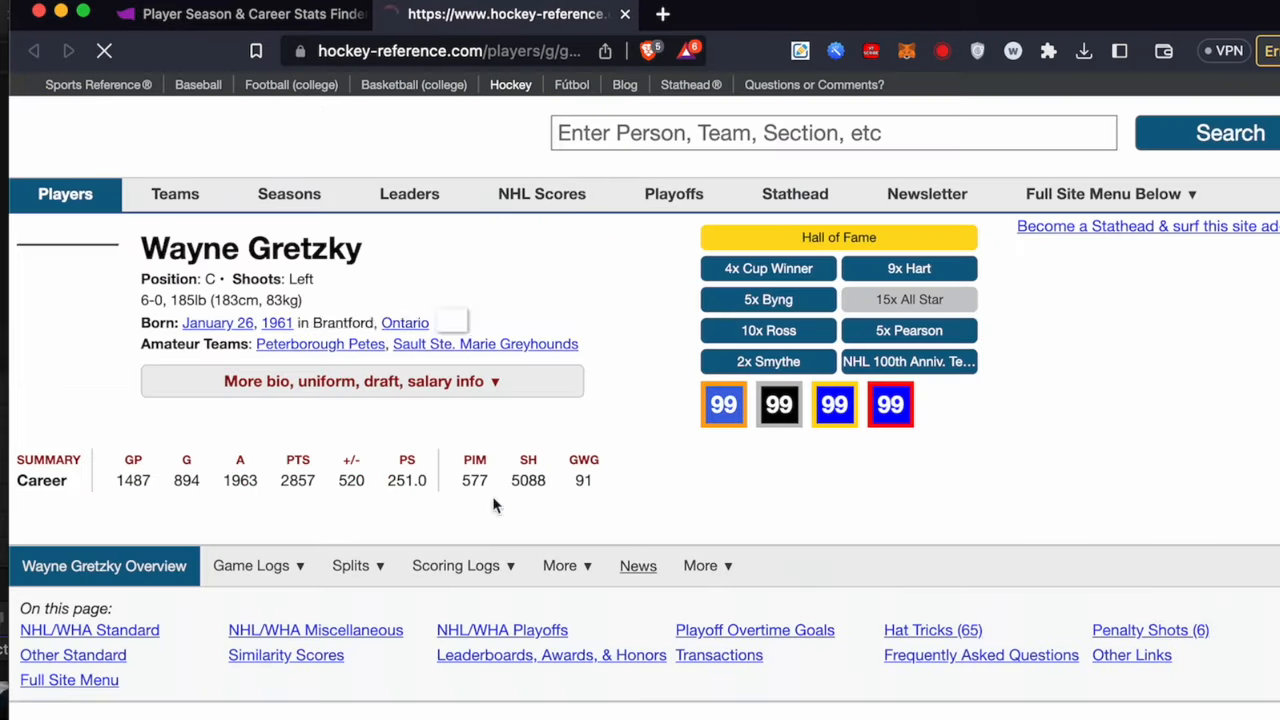
click(236, 14)
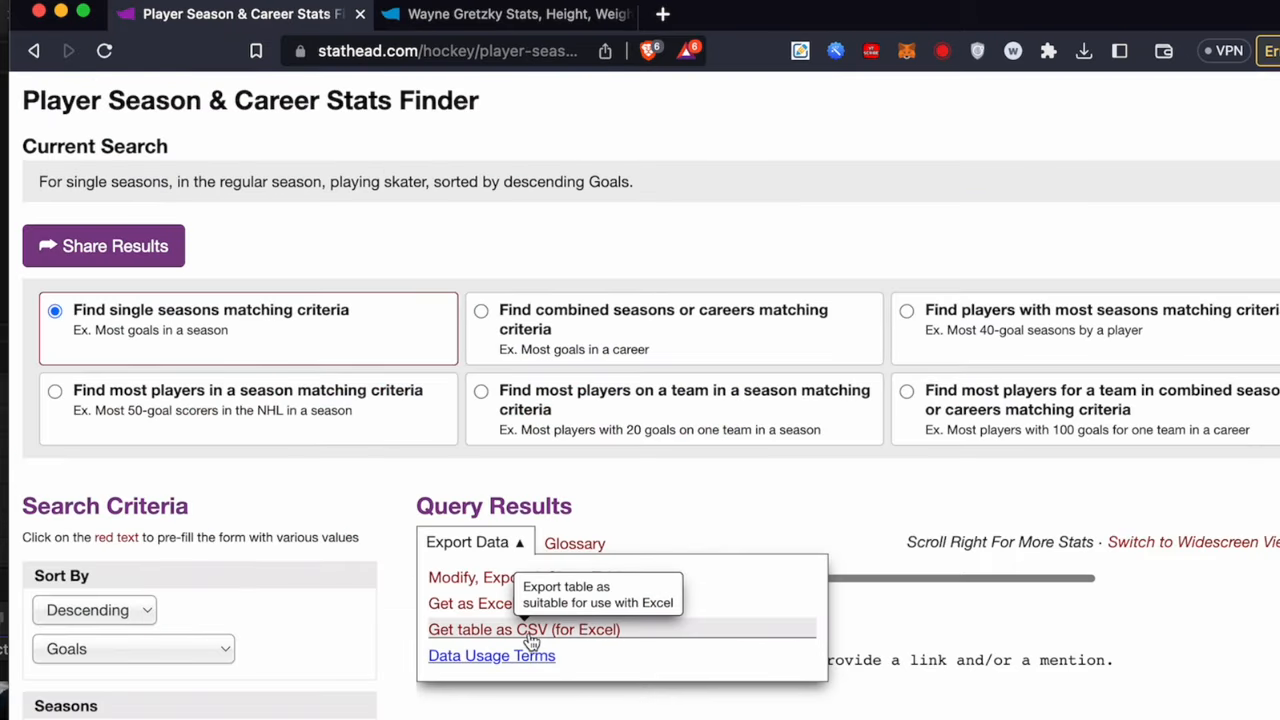
click(524, 628)
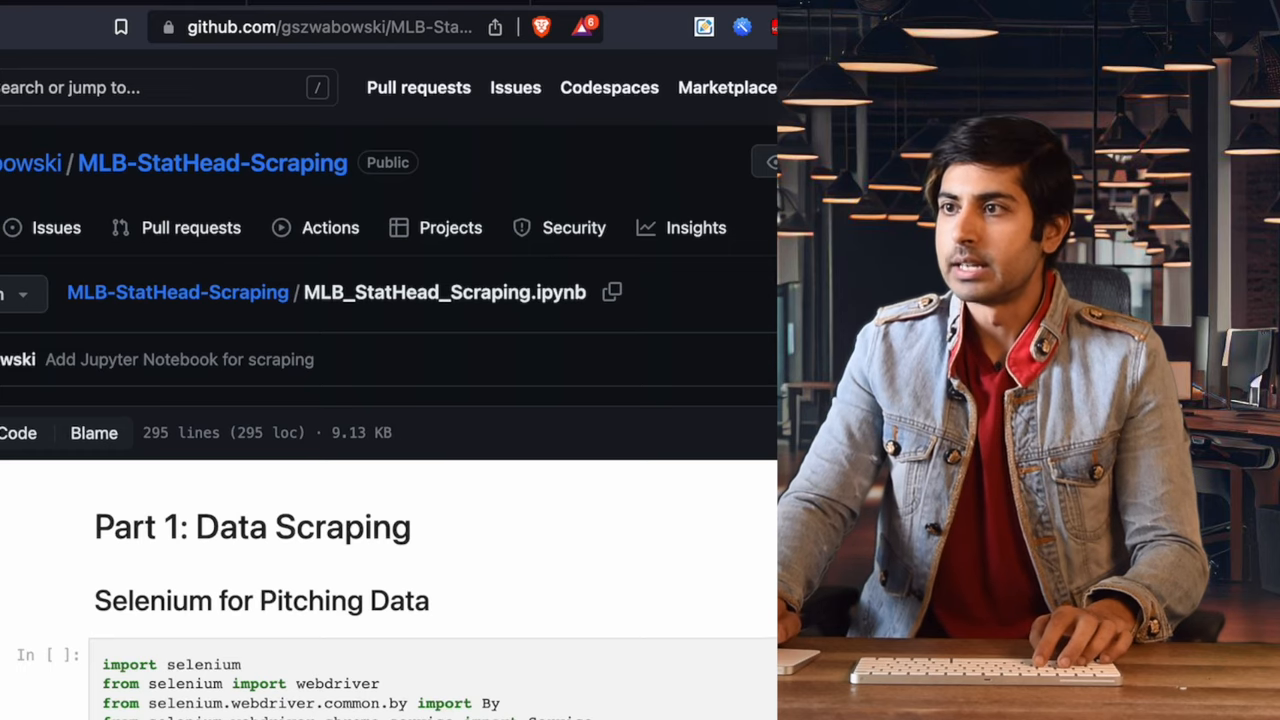
scroll(down, 3)
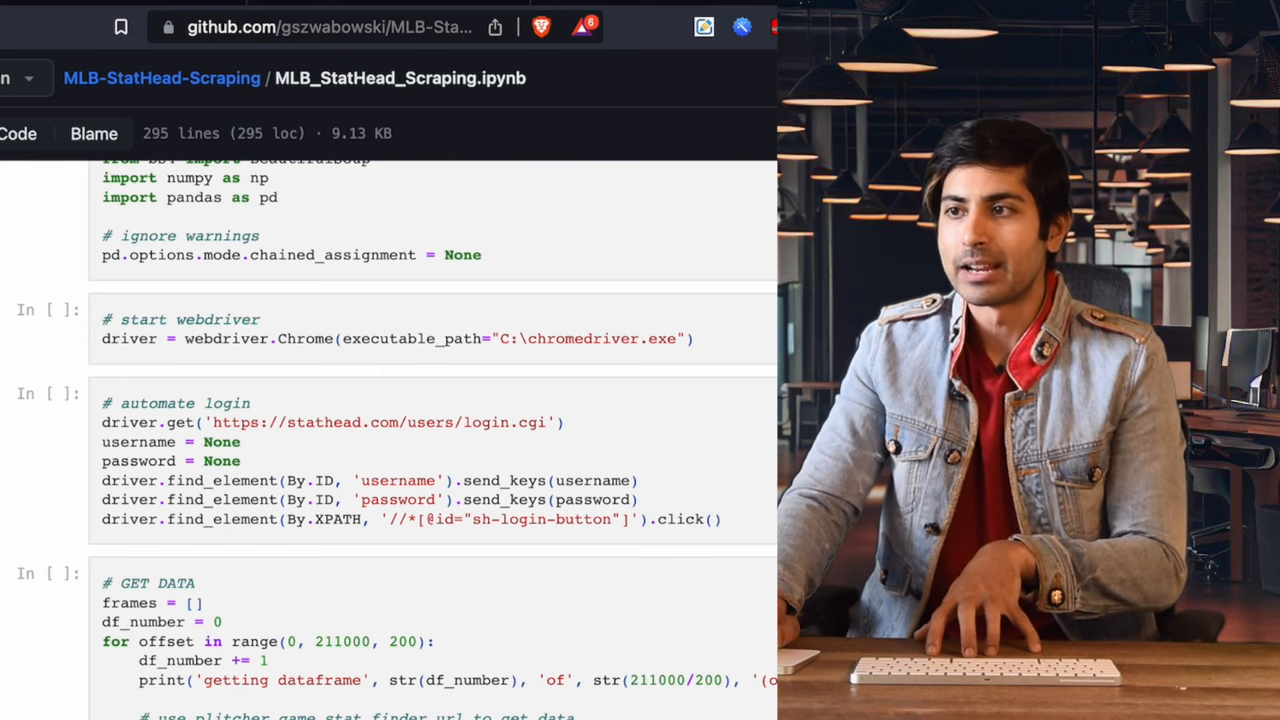
scroll(down, 3)
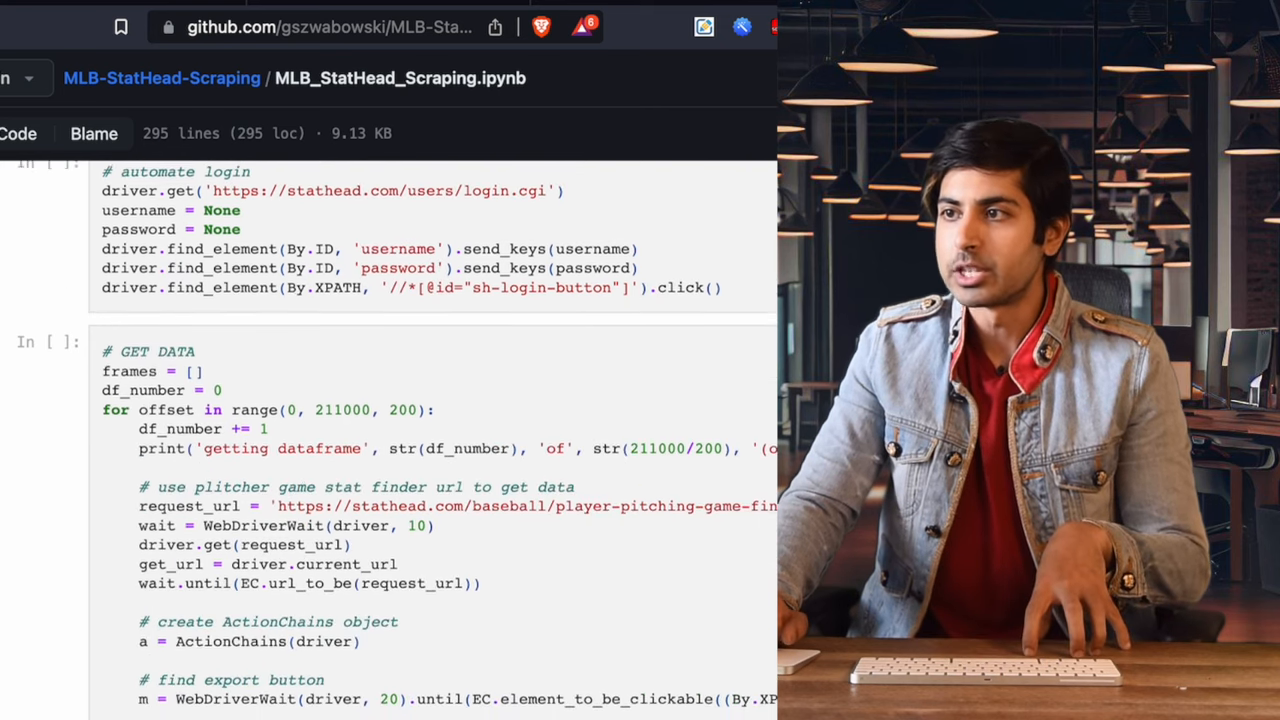
scroll(up, 3)
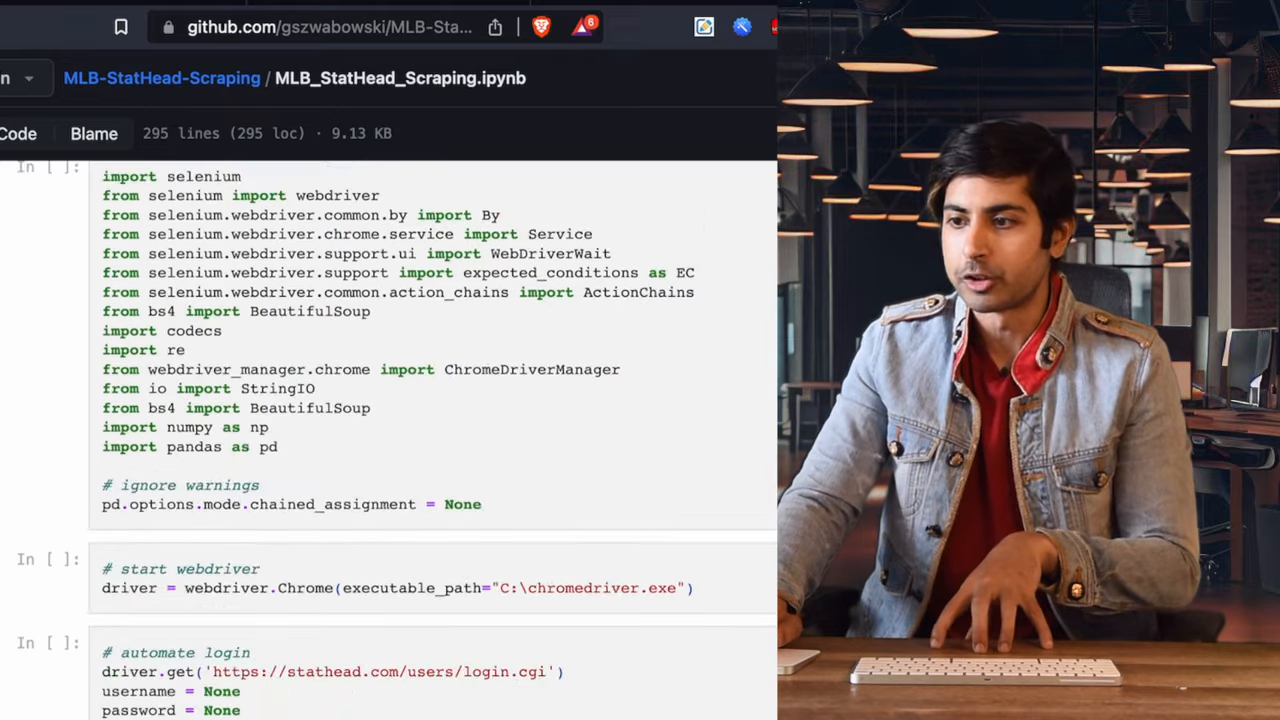
scroll(down, 3)
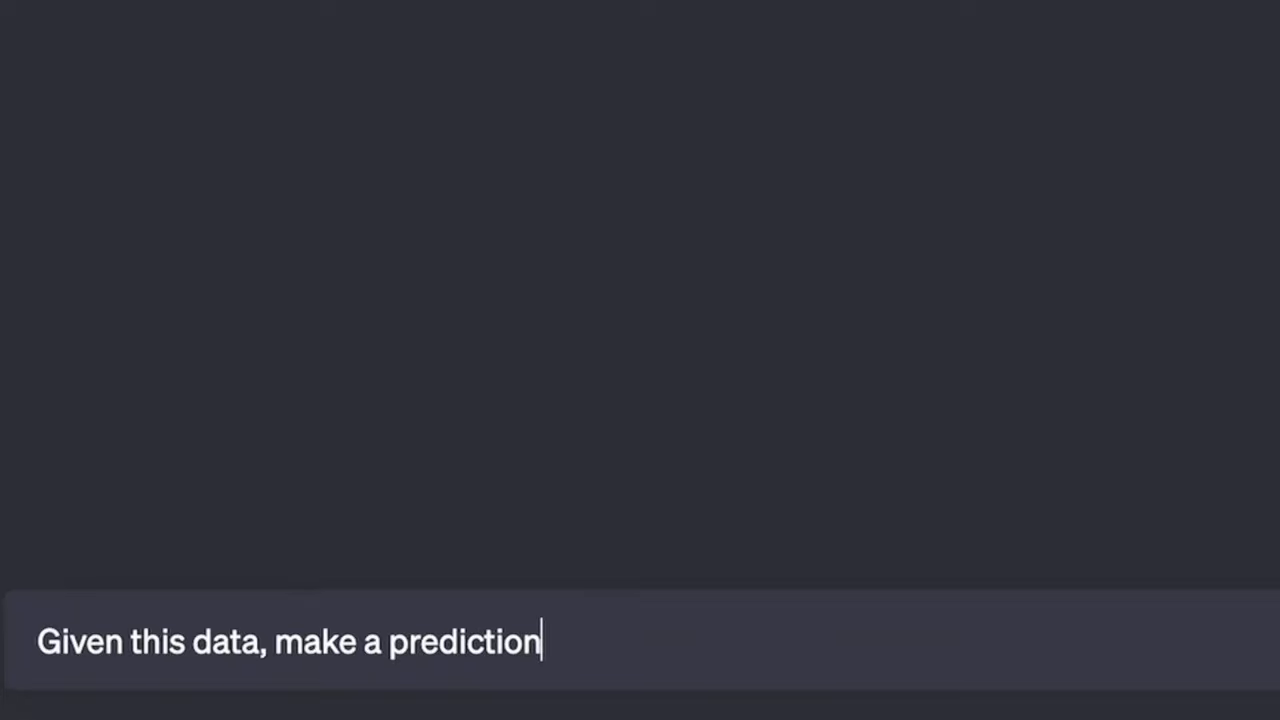
- Finish the prompt 'Given this data, make a prediction about the team.' and read ChatGPT's Gretzky prediction
text(about the team)
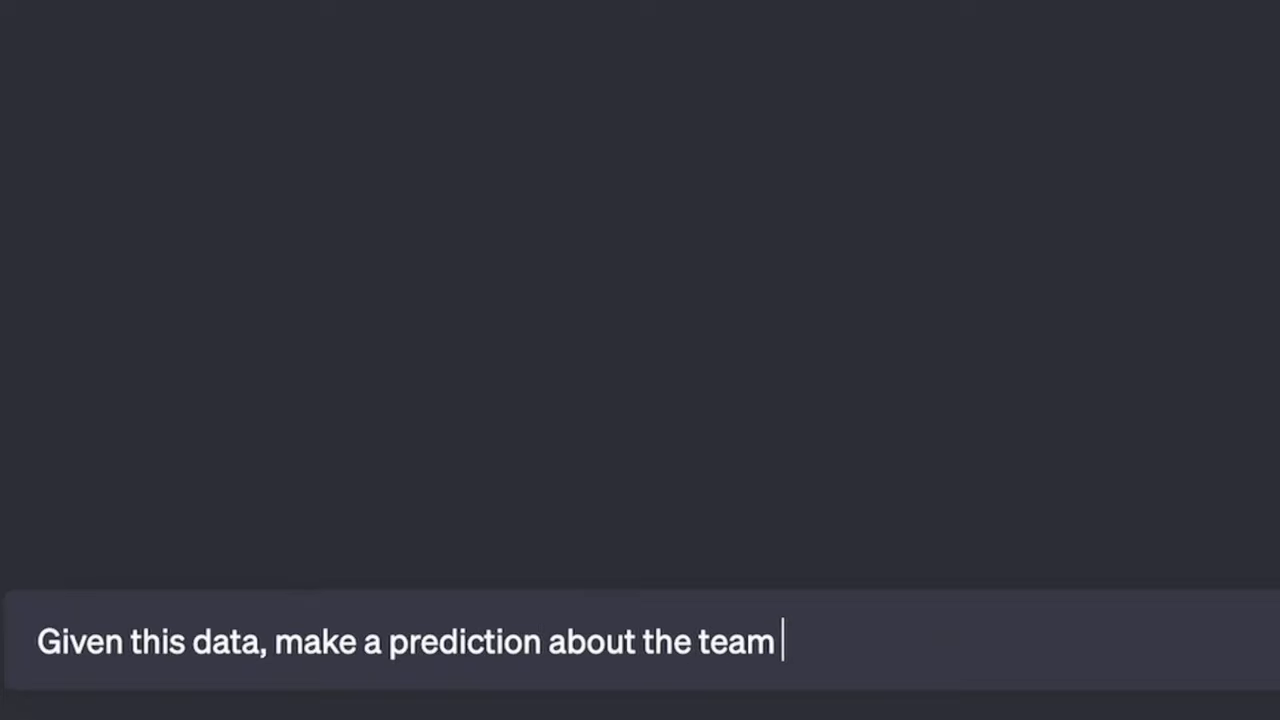
text(.)
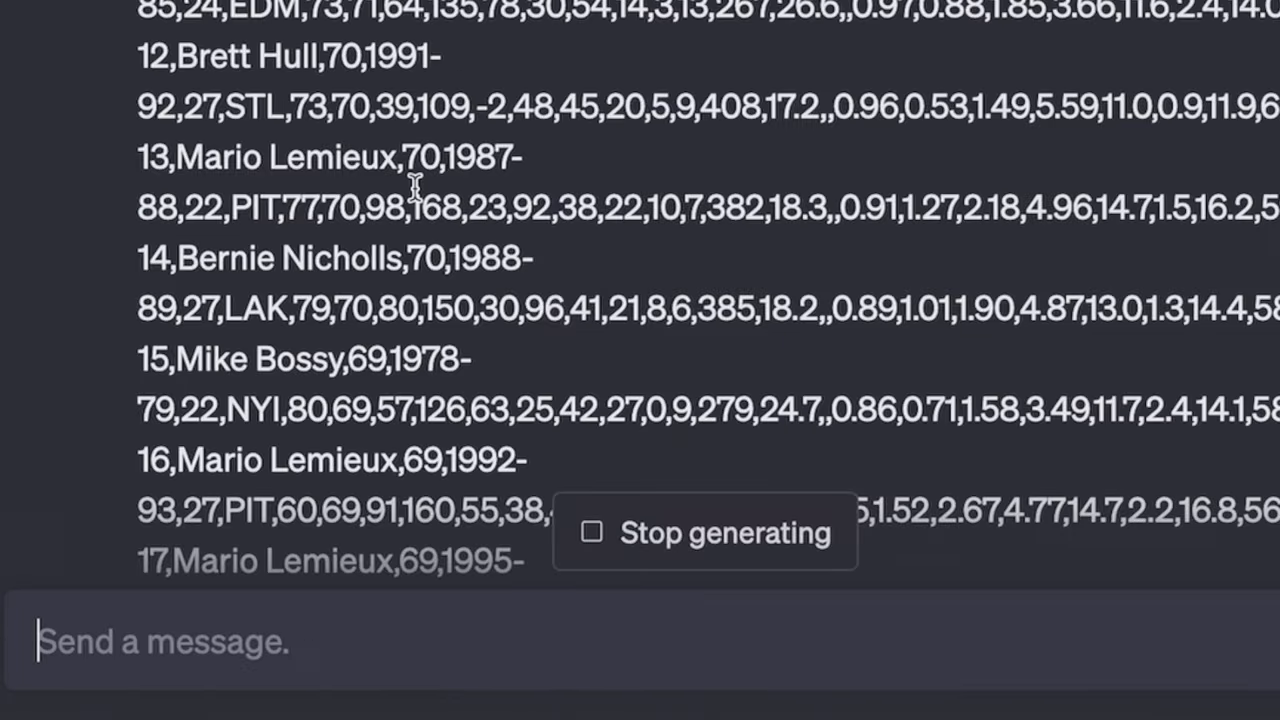
scroll(down, 3)
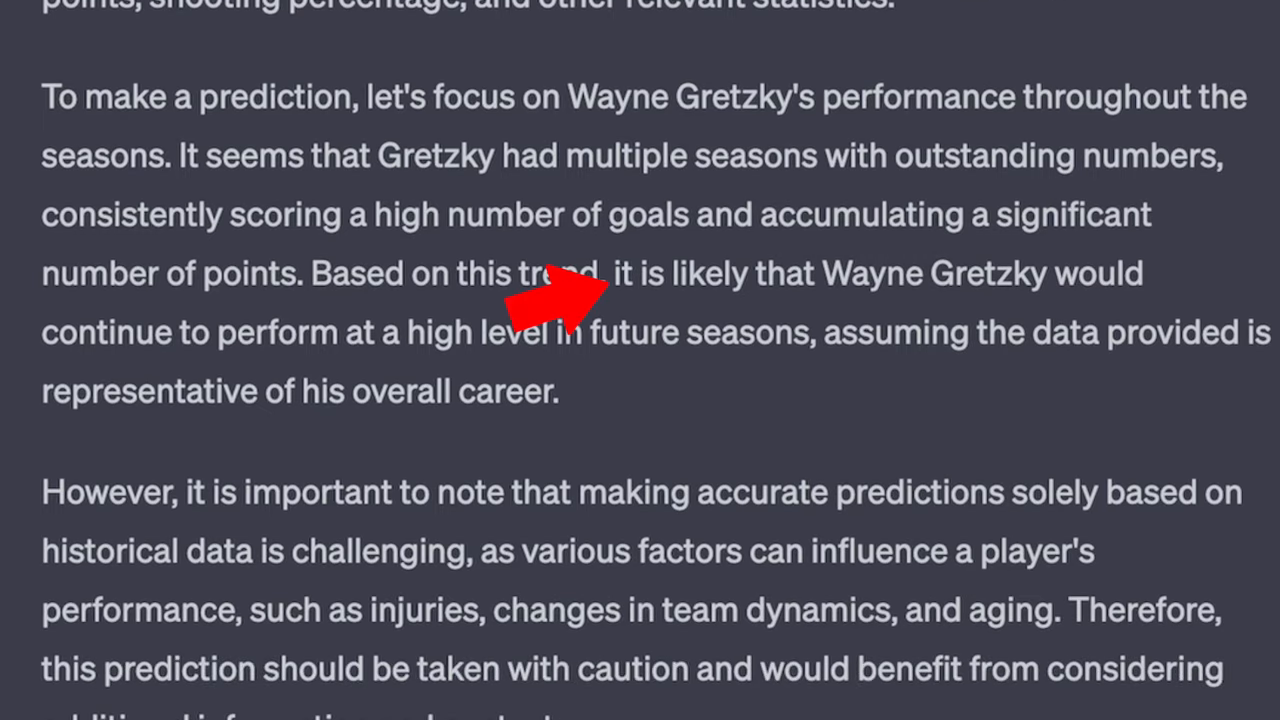